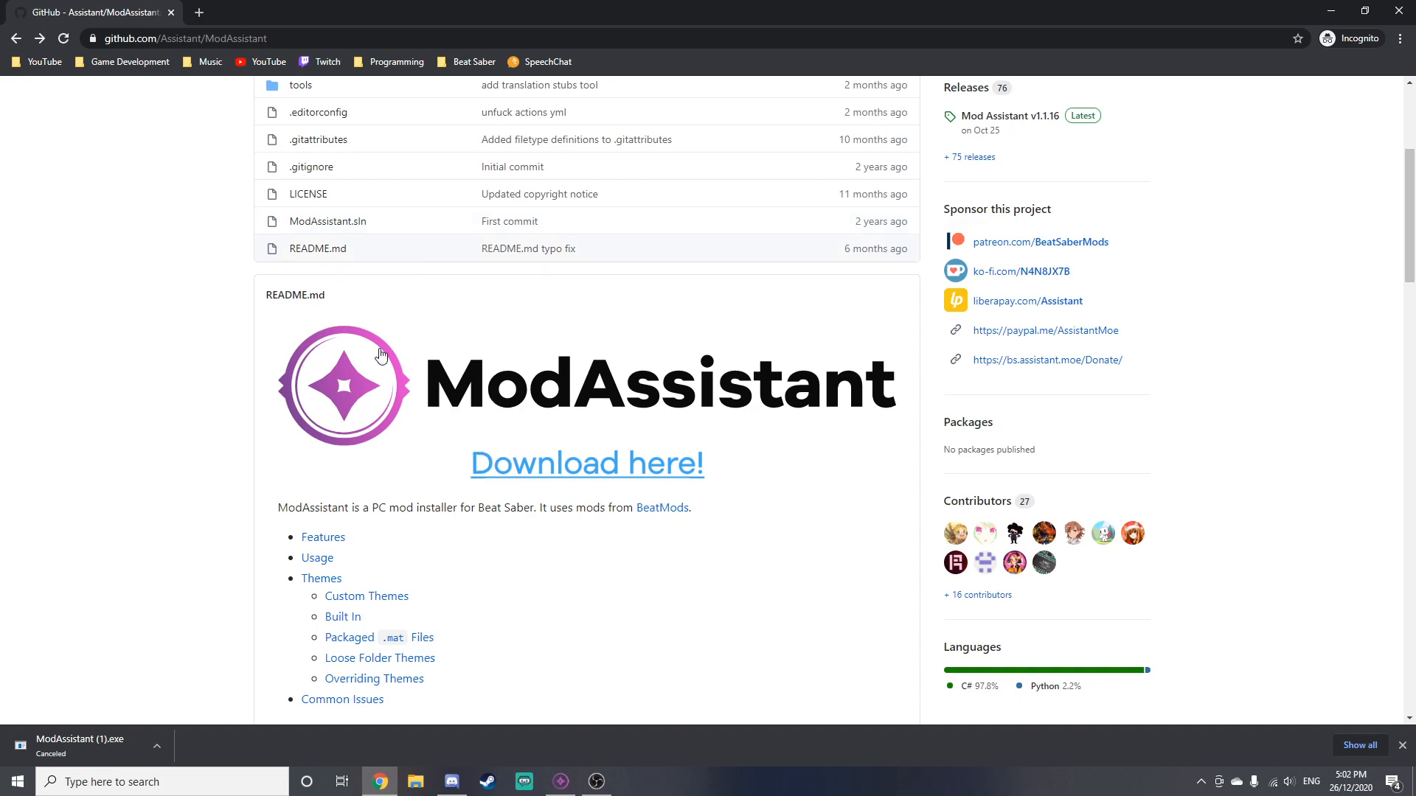
{"action": "mouse_move", "coordinate": [507, 534]}
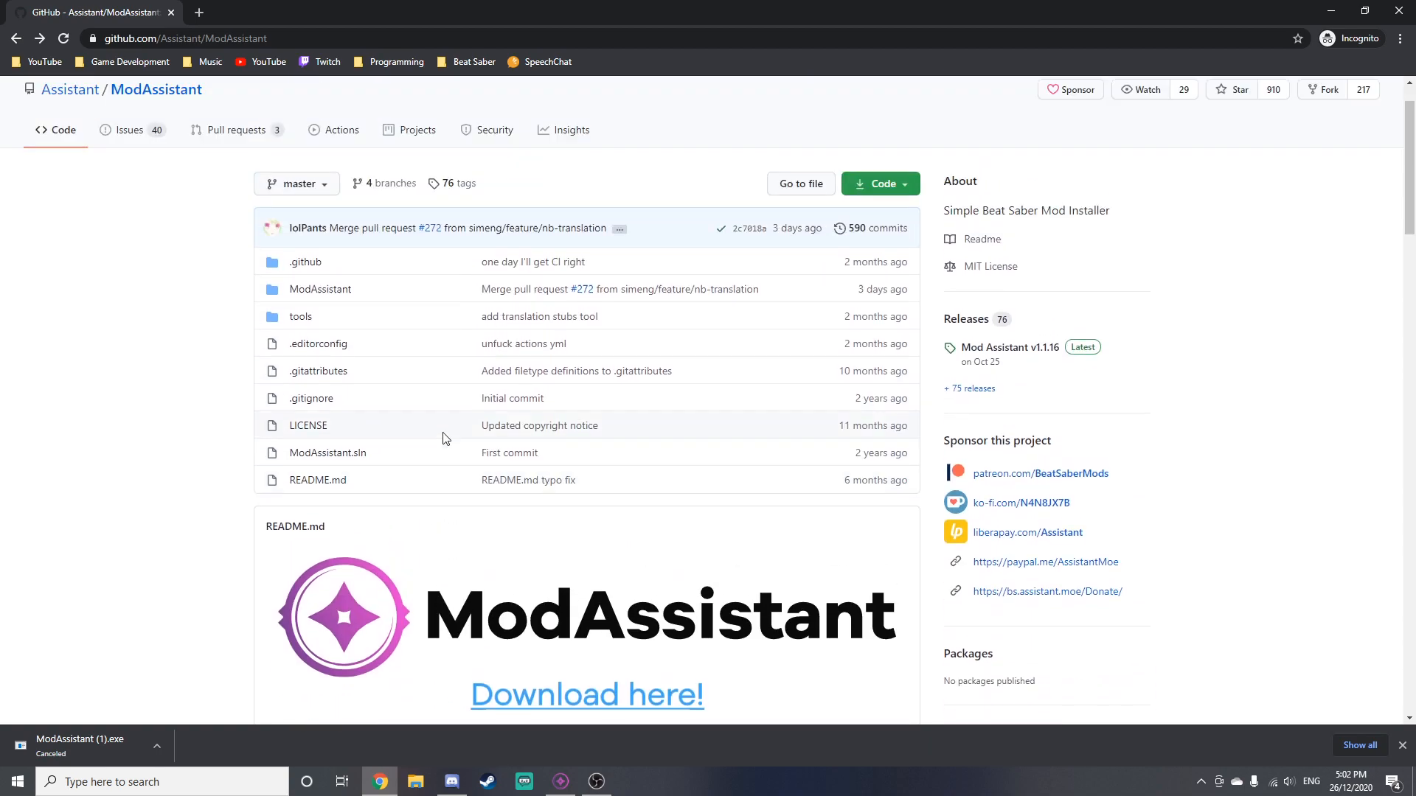
Follow the README's 'Download here!' link to the v1.1.16 release and bring its Assets into view.
{"action": "scroll", "scroll_direction": "down", "scroll_amount": 3}
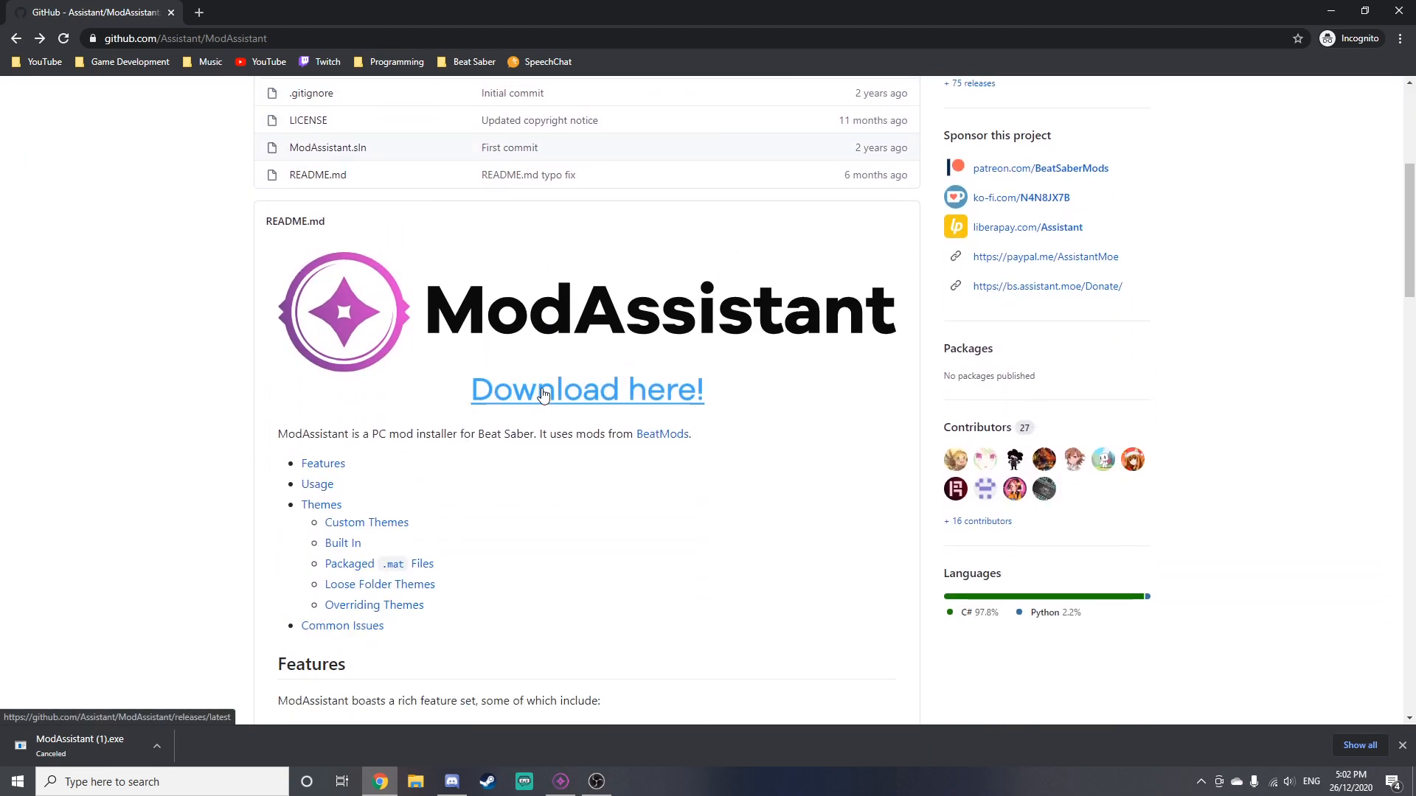
{"action": "left_click", "coordinate": [585, 389]}
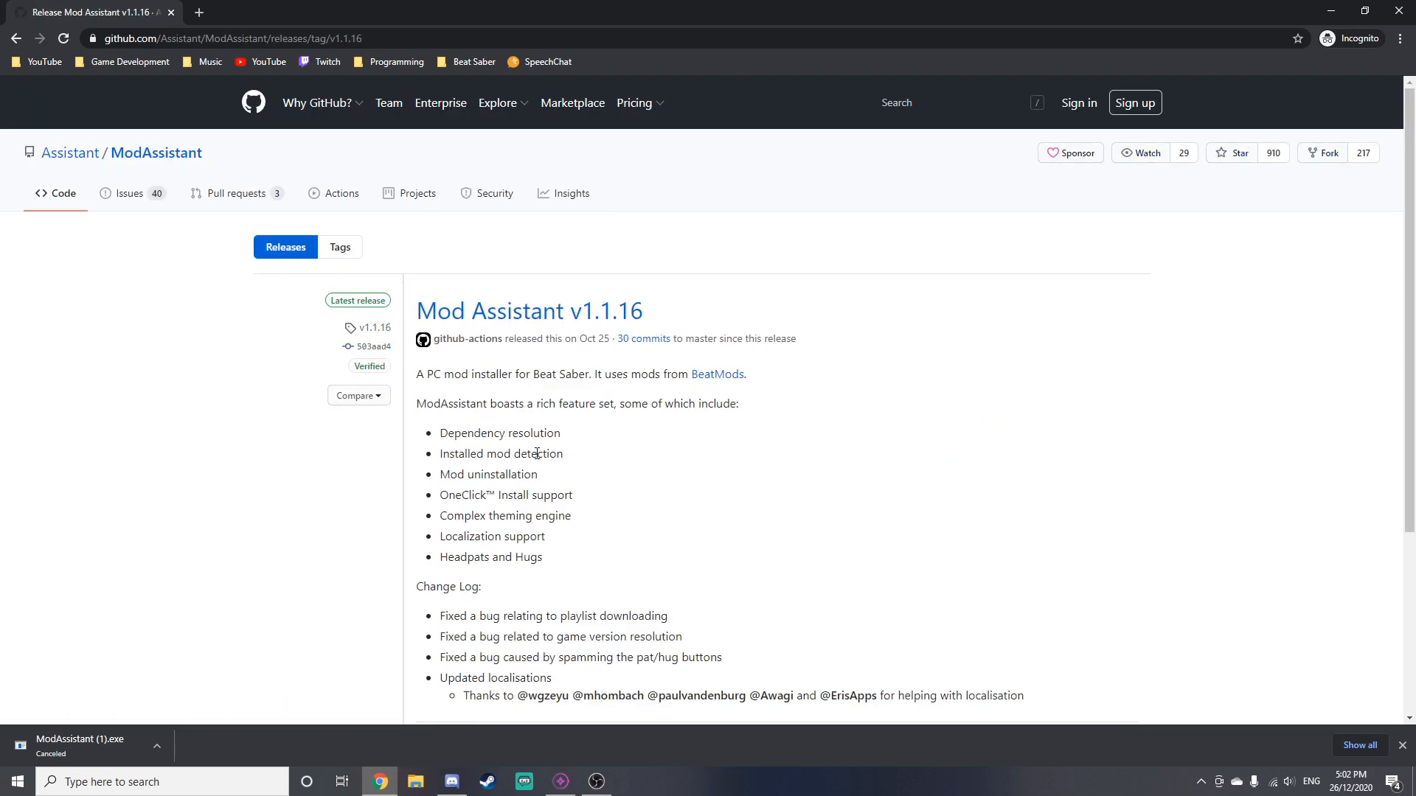
{"action": "scroll", "scroll_direction": "down", "scroll_amount": 3}
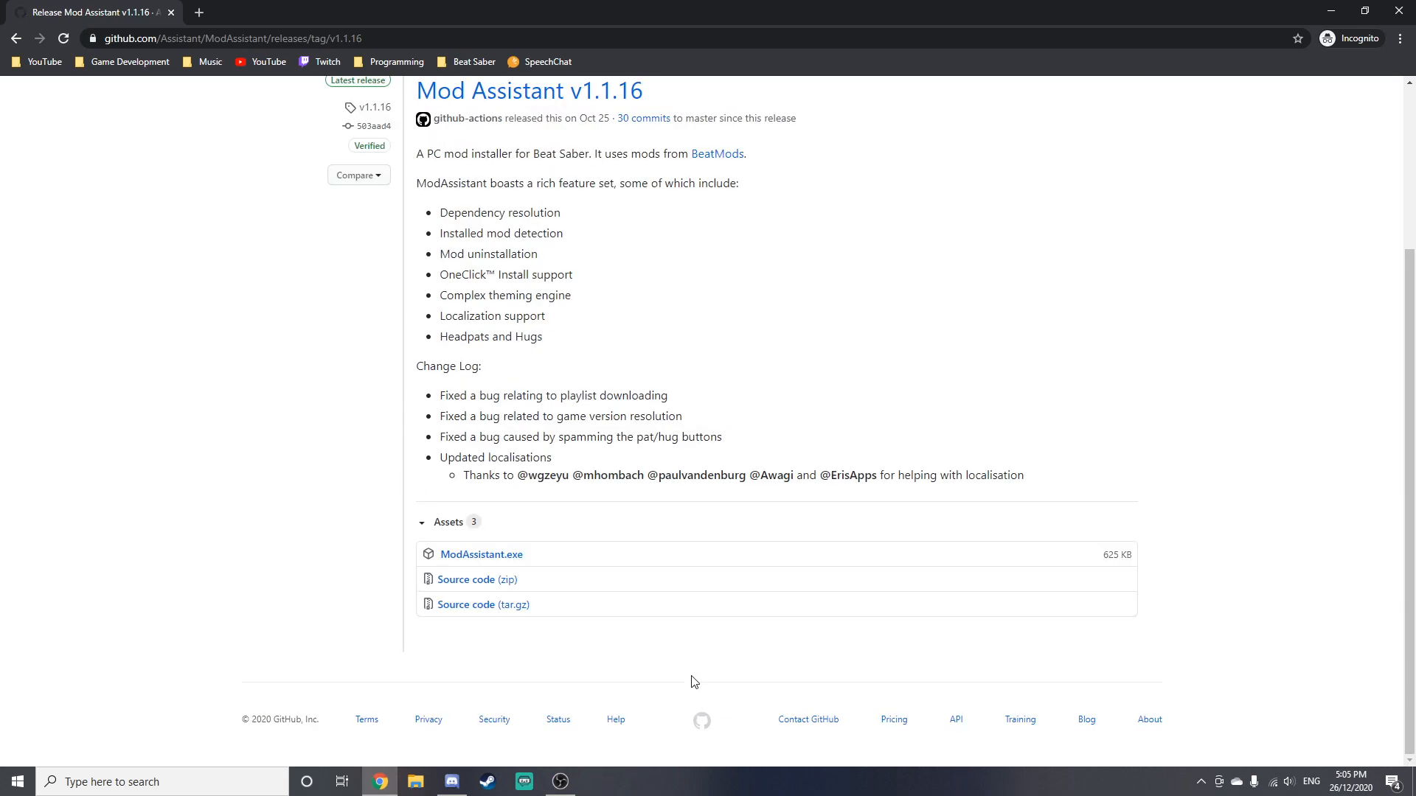
{"action": "mouse_move", "coordinate": [668, 688]}
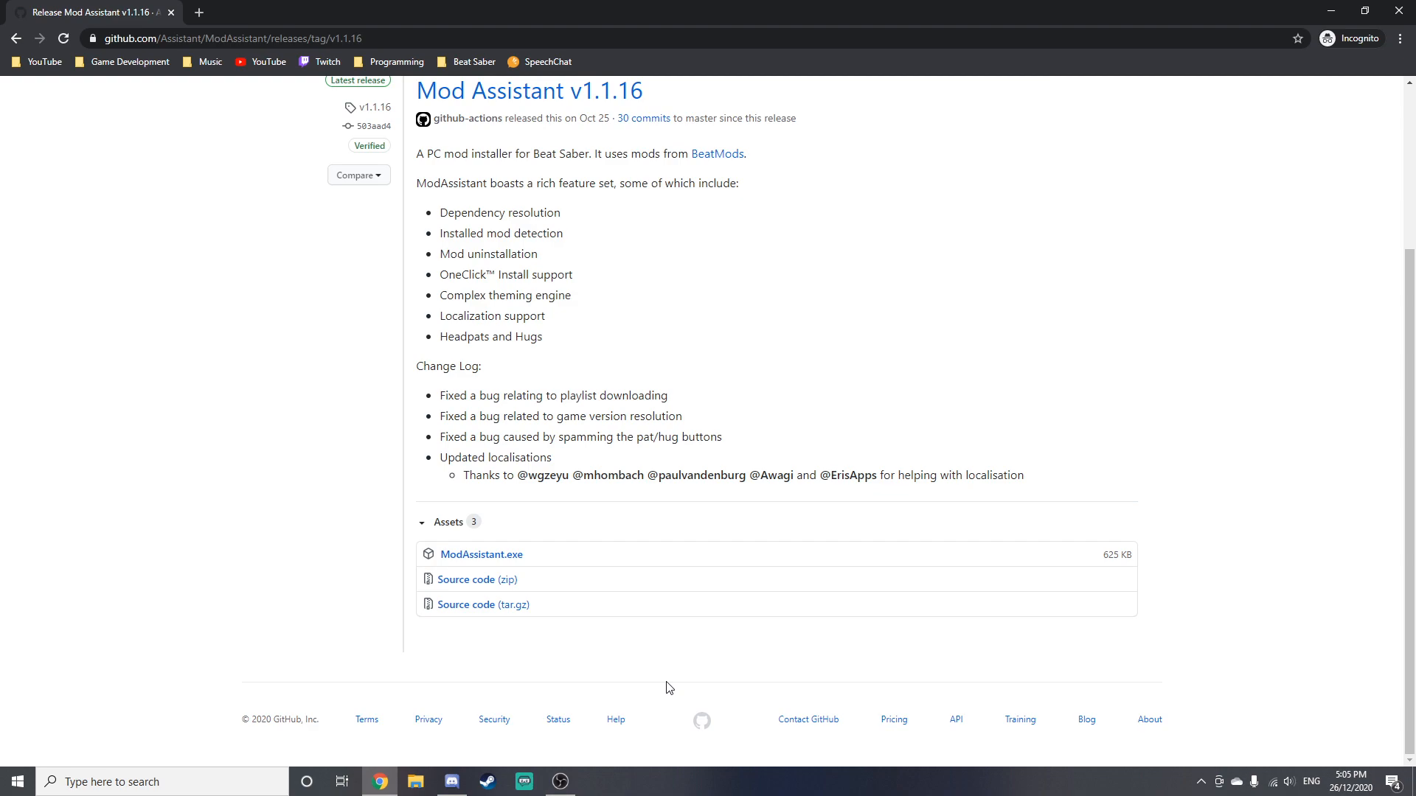
{"action": "mouse_move", "coordinate": [287, 524]}
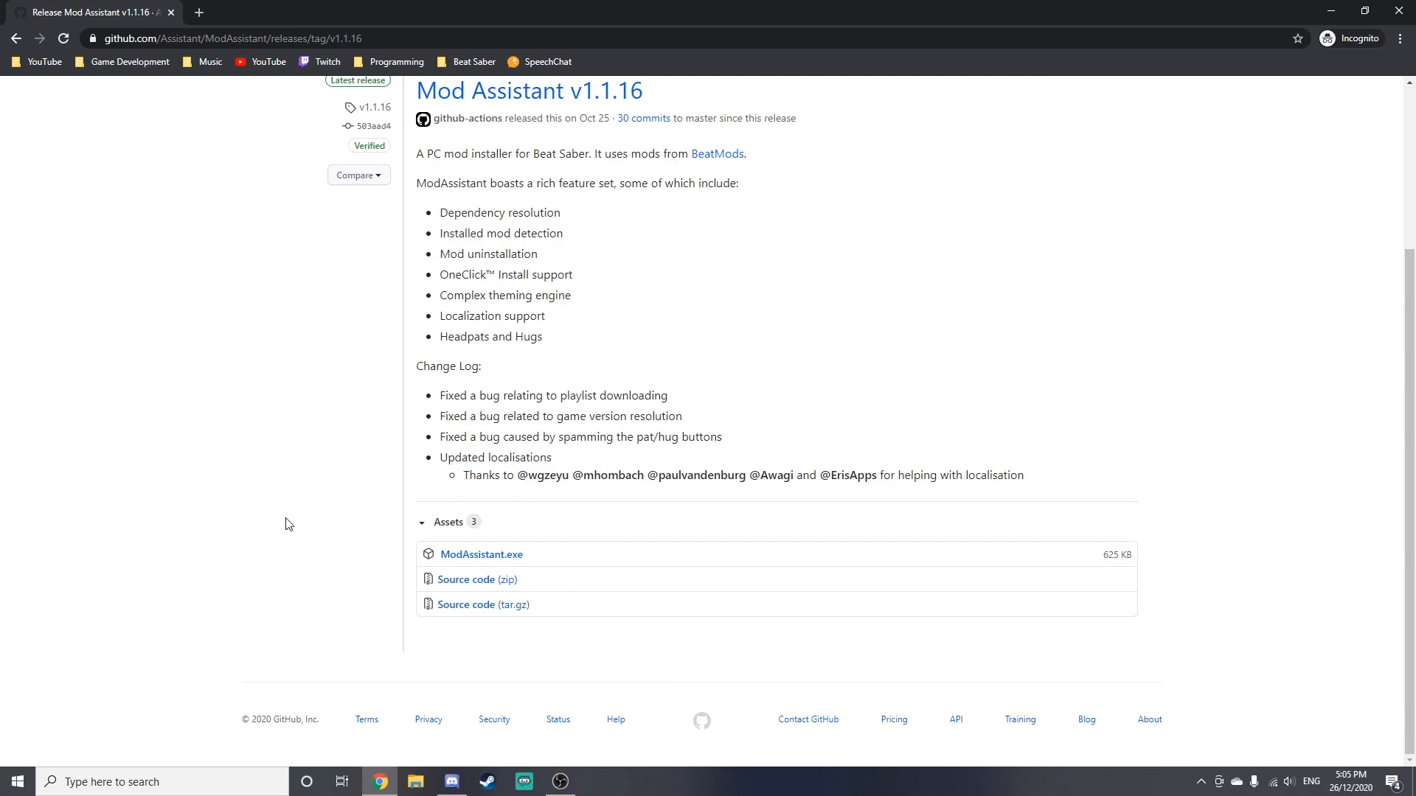
{"action": "mouse_move", "coordinate": [419, 419]}
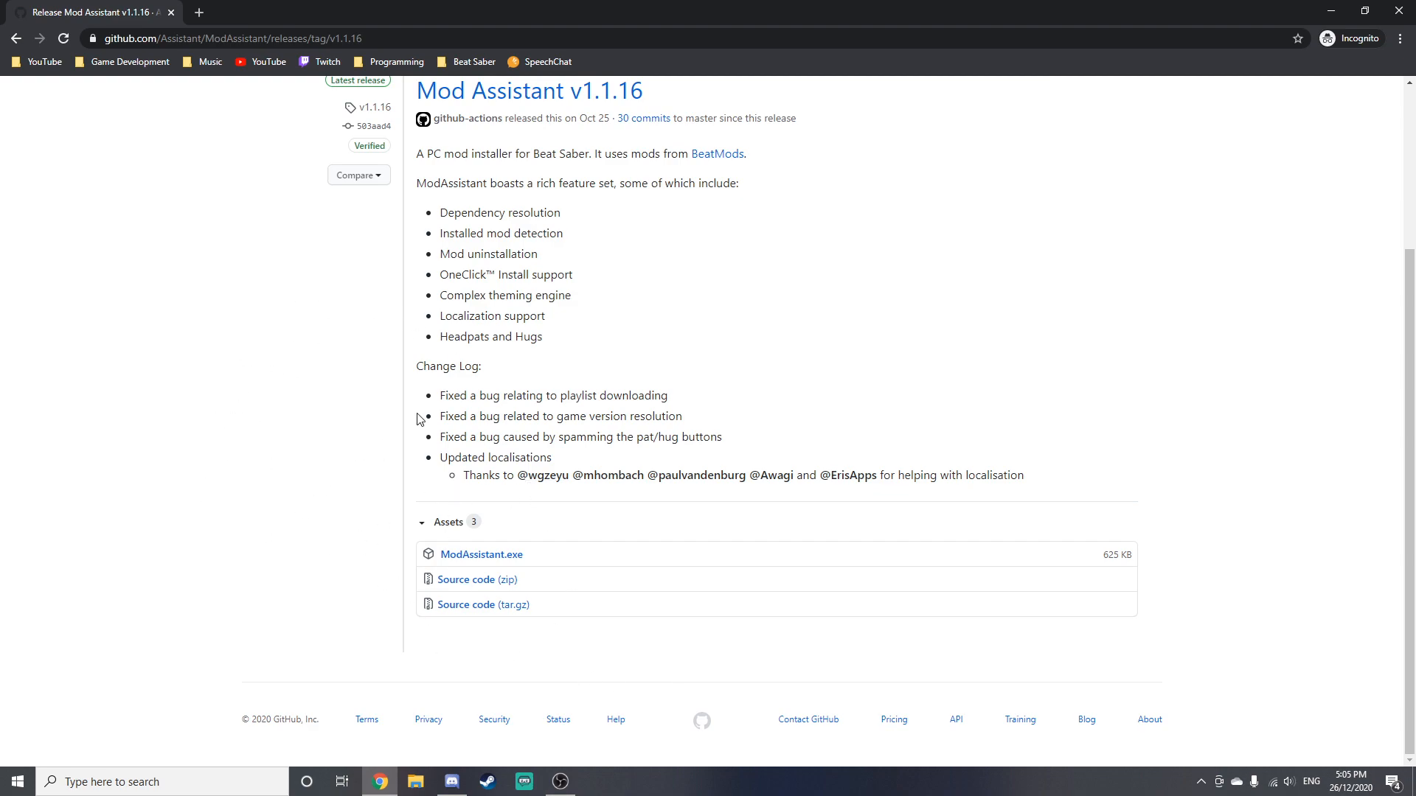
{"action": "mouse_move", "coordinate": [465, 576]}
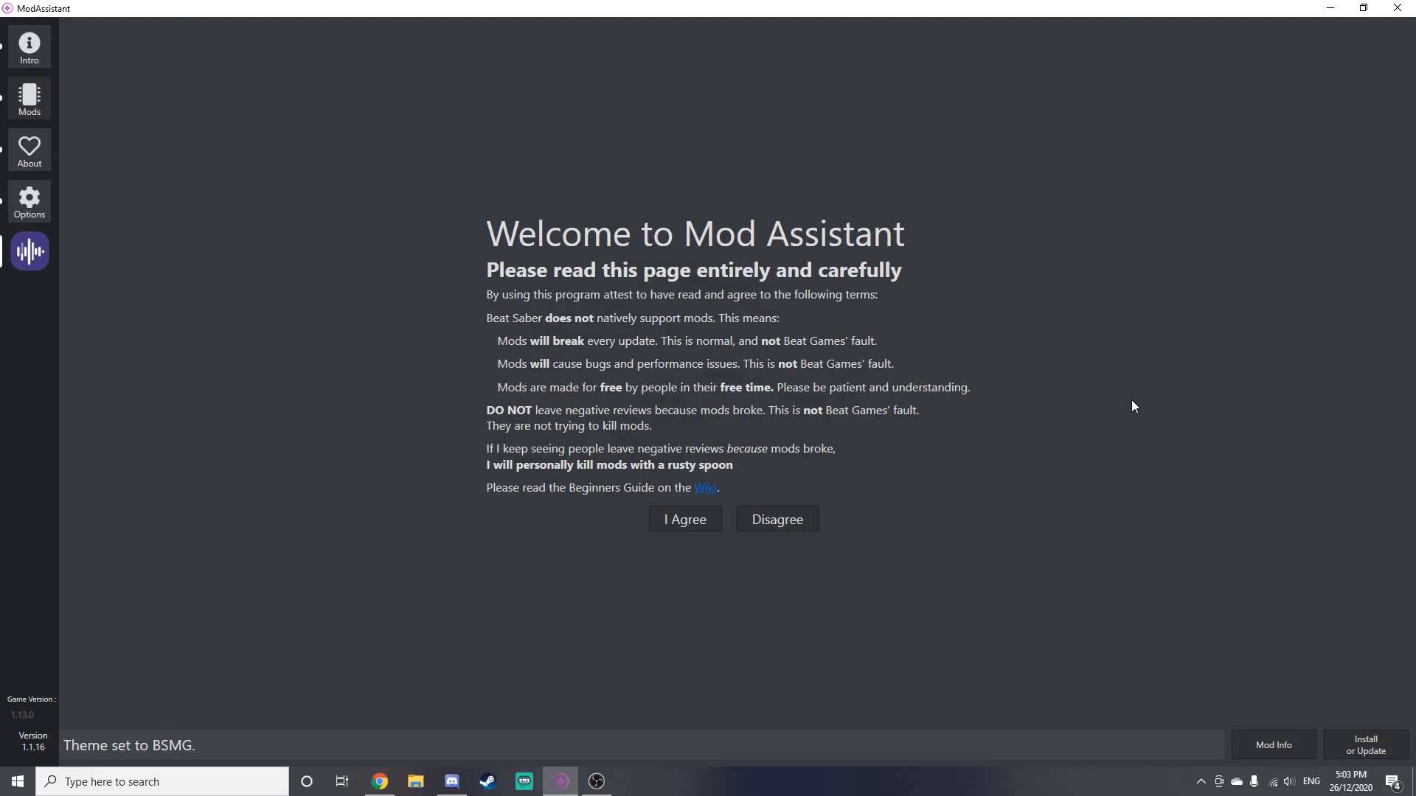
{"action": "mouse_move", "coordinate": [1236, 223]}
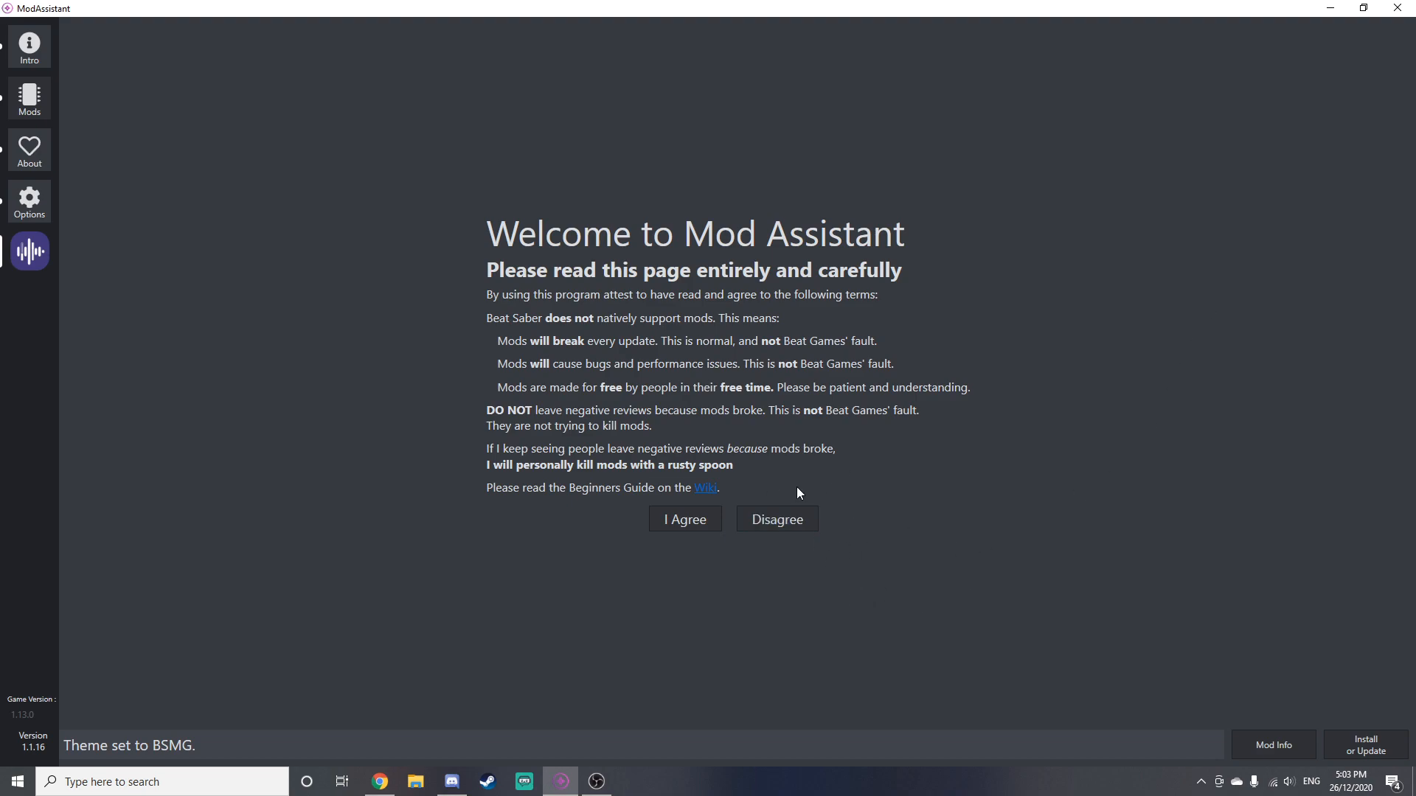
{"action": "mouse_move", "coordinate": [4, 135]}
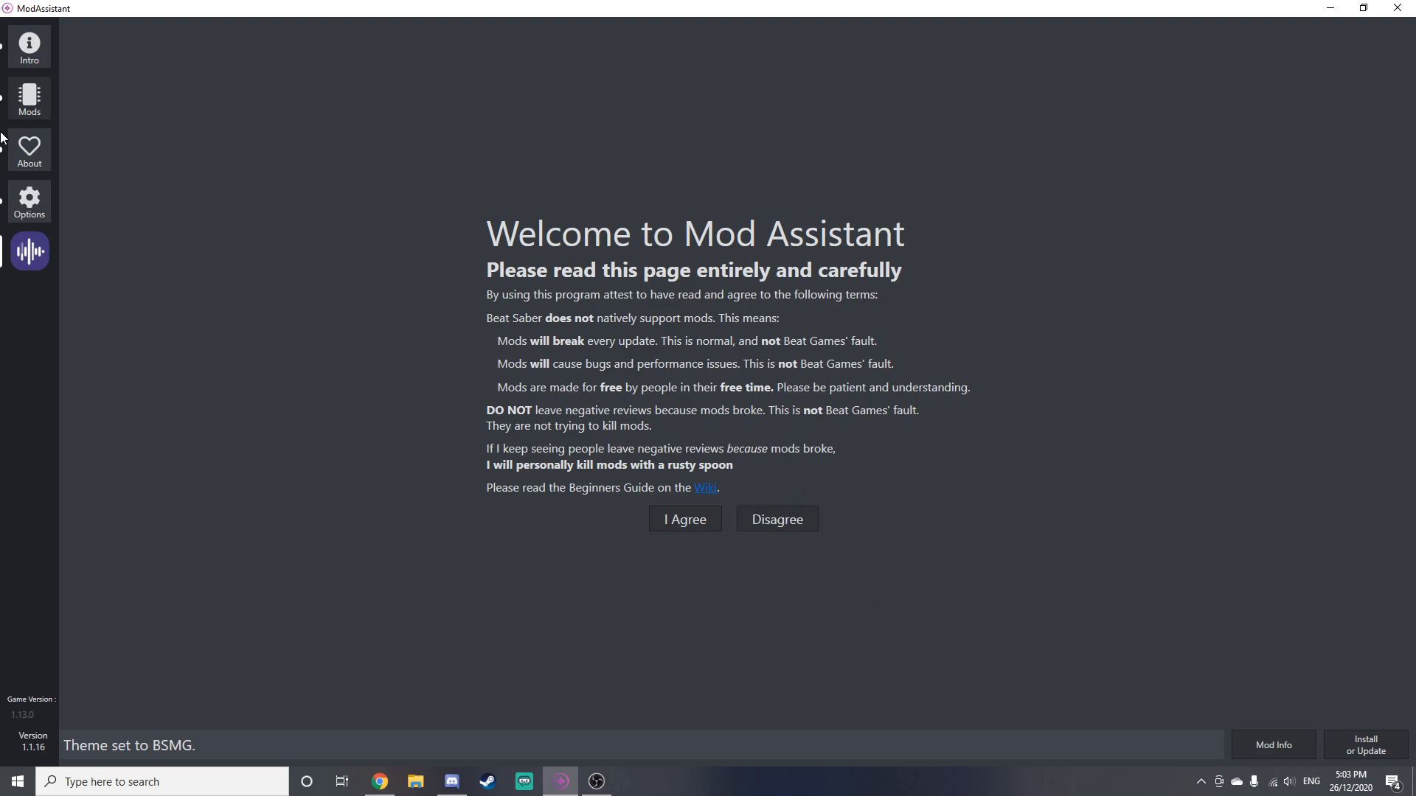
{"action": "mouse_move", "coordinate": [494, 234]}
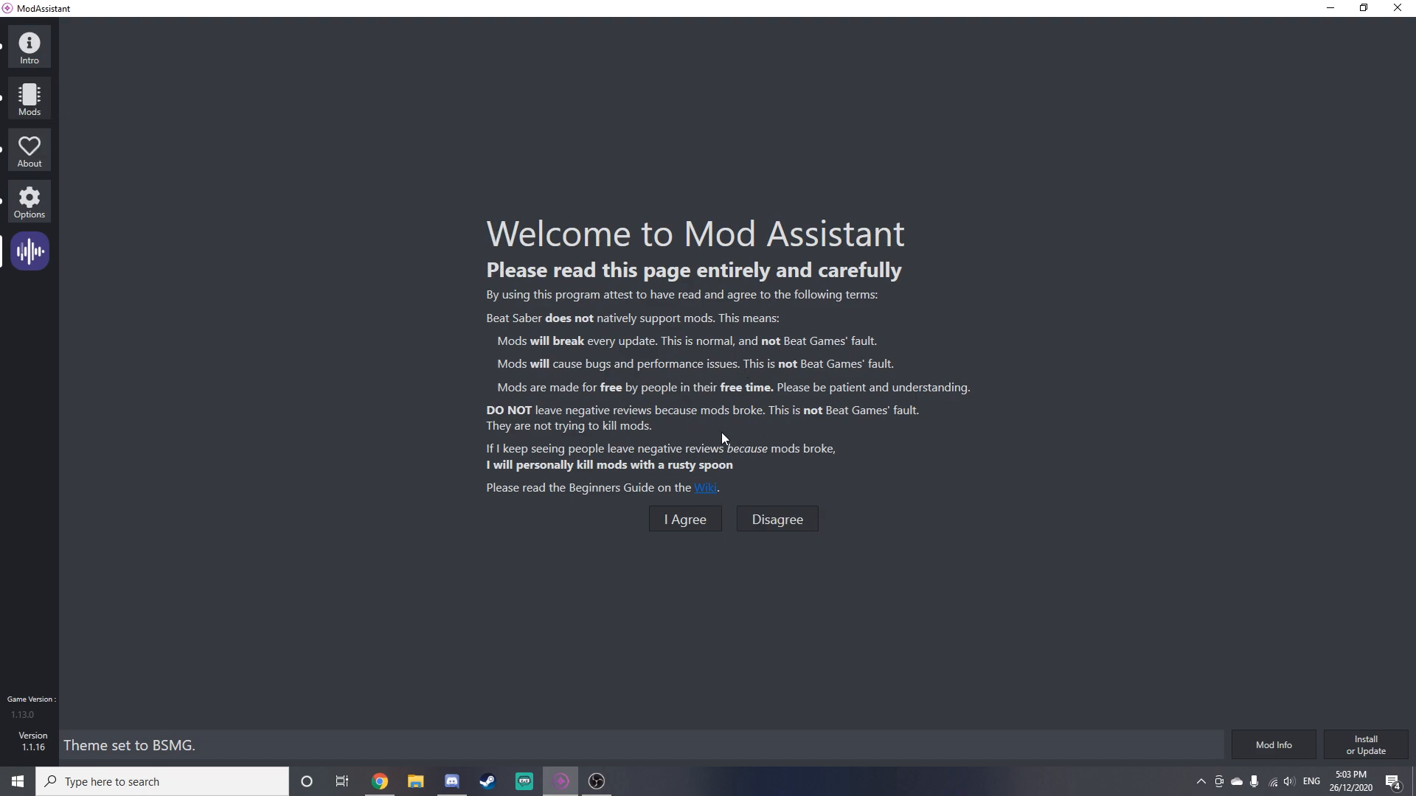
Agree to ModAssistant's welcome terms so the Mods tab can be used.
{"action": "left_click", "coordinate": [683, 519]}
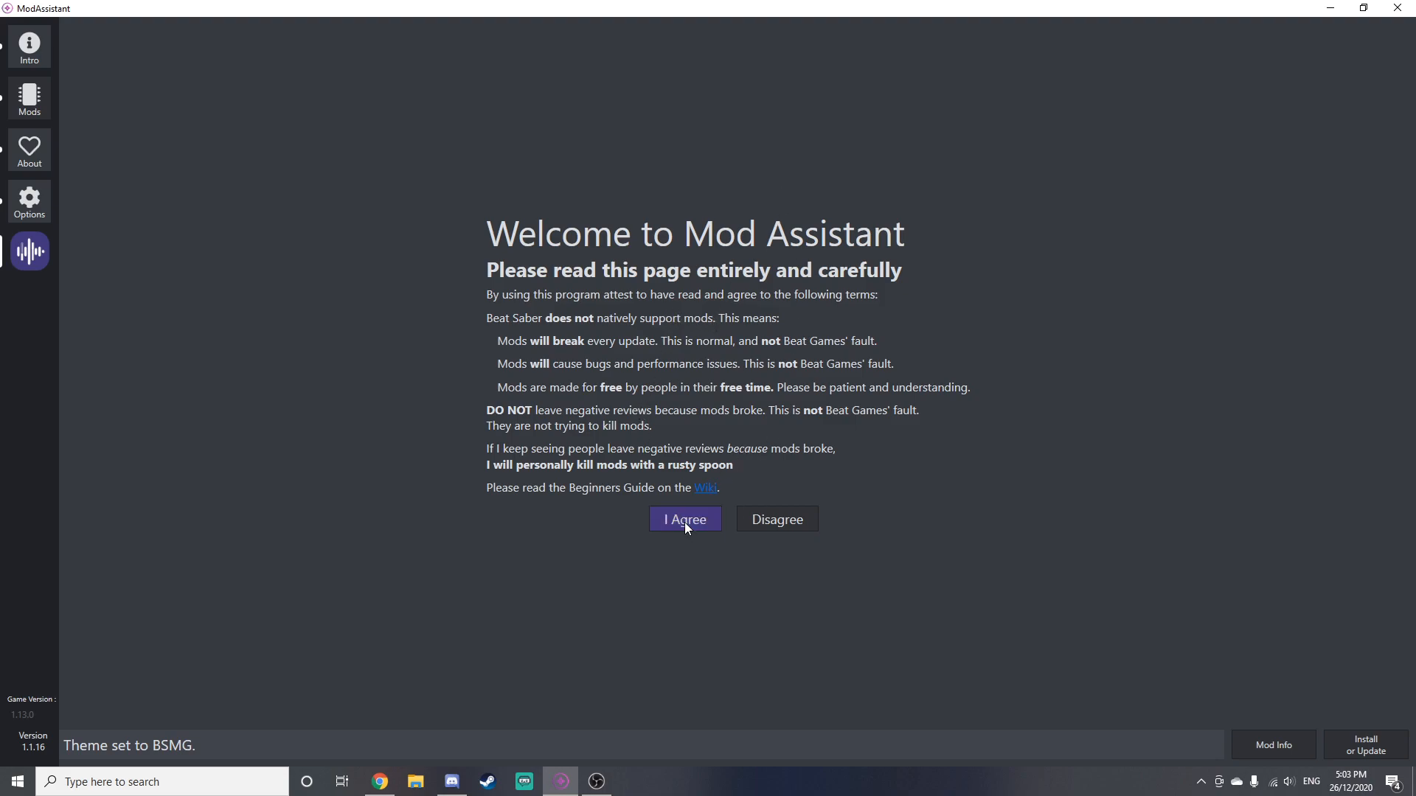
{"action": "left_click", "coordinate": [684, 519]}
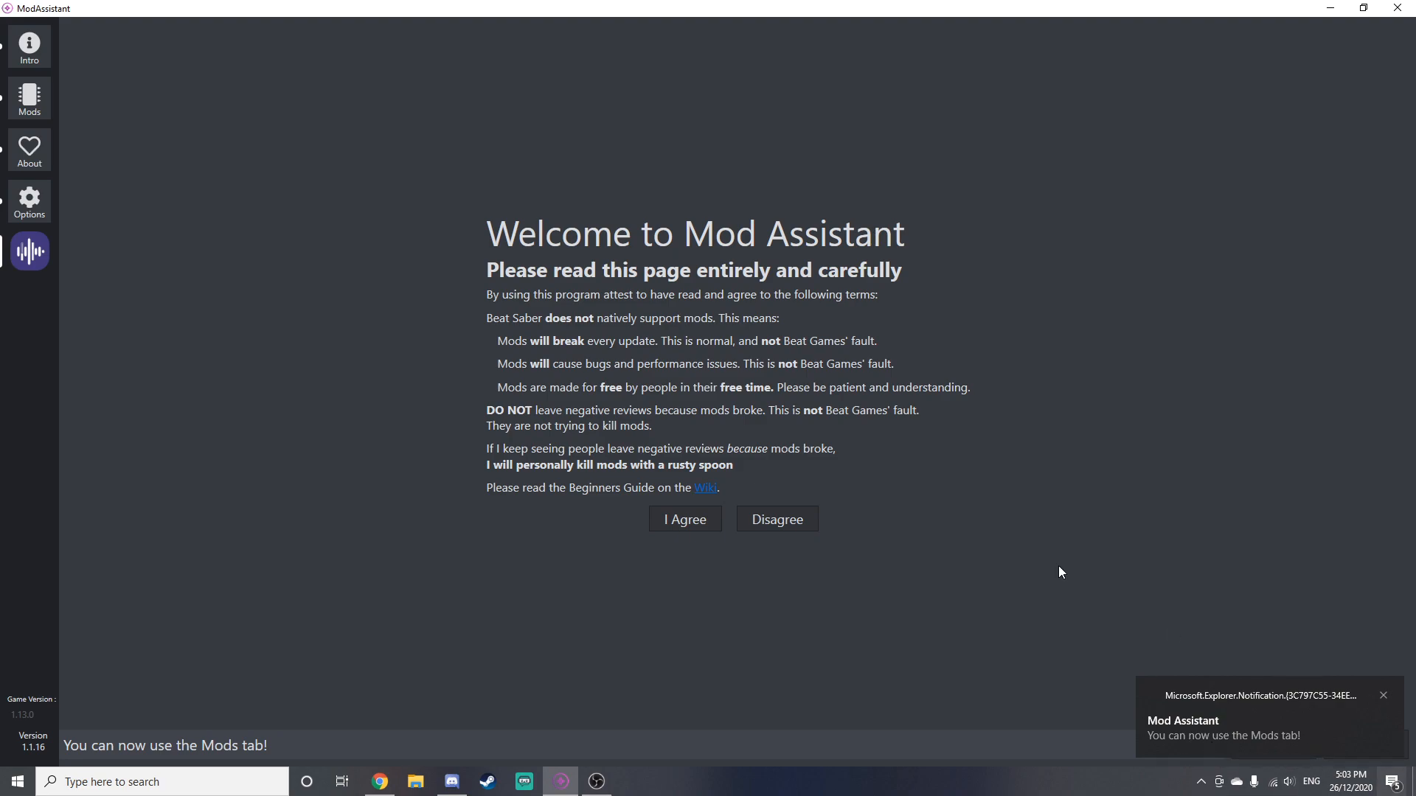
Load the mods list and tick CameraPlus along with other Core mods for installation.
{"action": "left_click", "coordinate": [683, 519]}
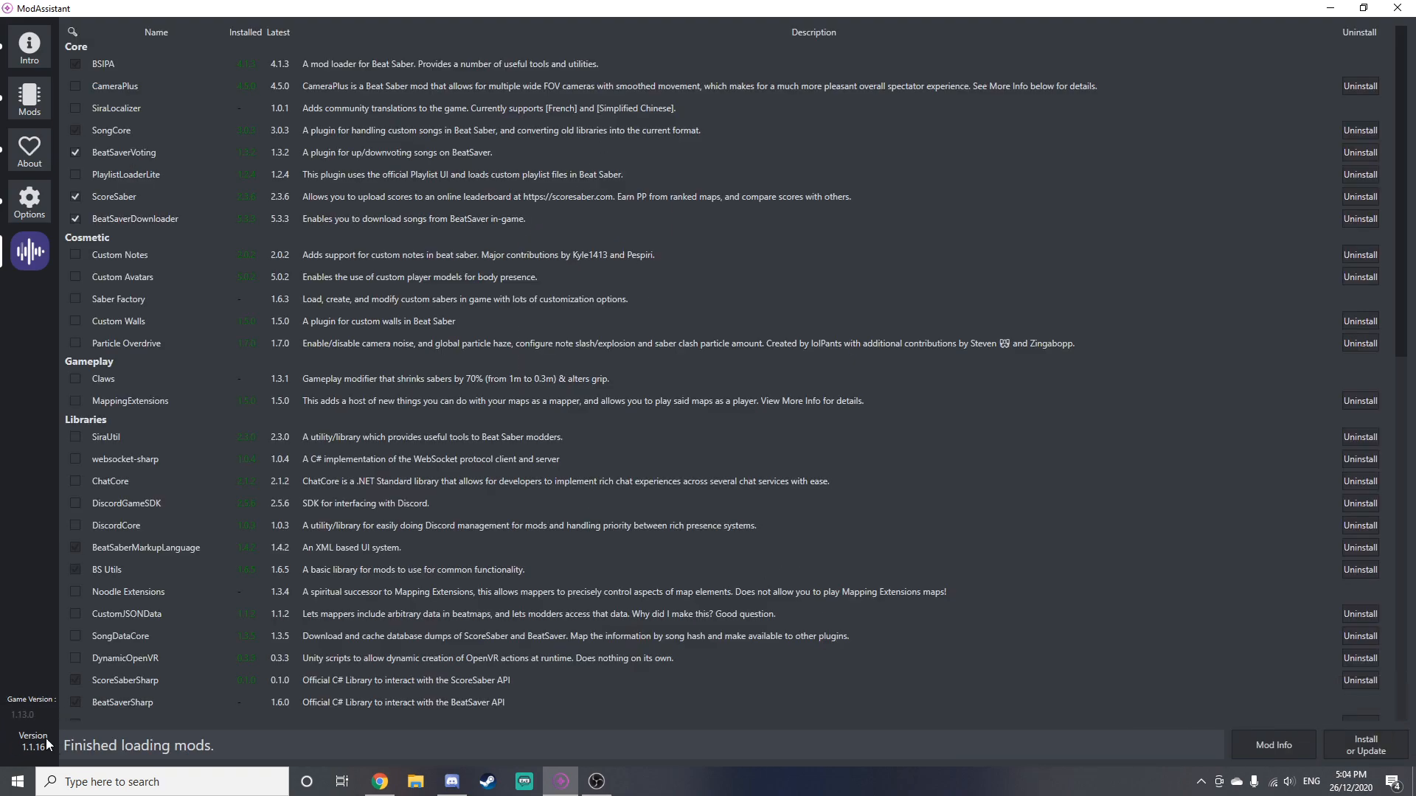
{"action": "mouse_move", "coordinate": [298, 629]}
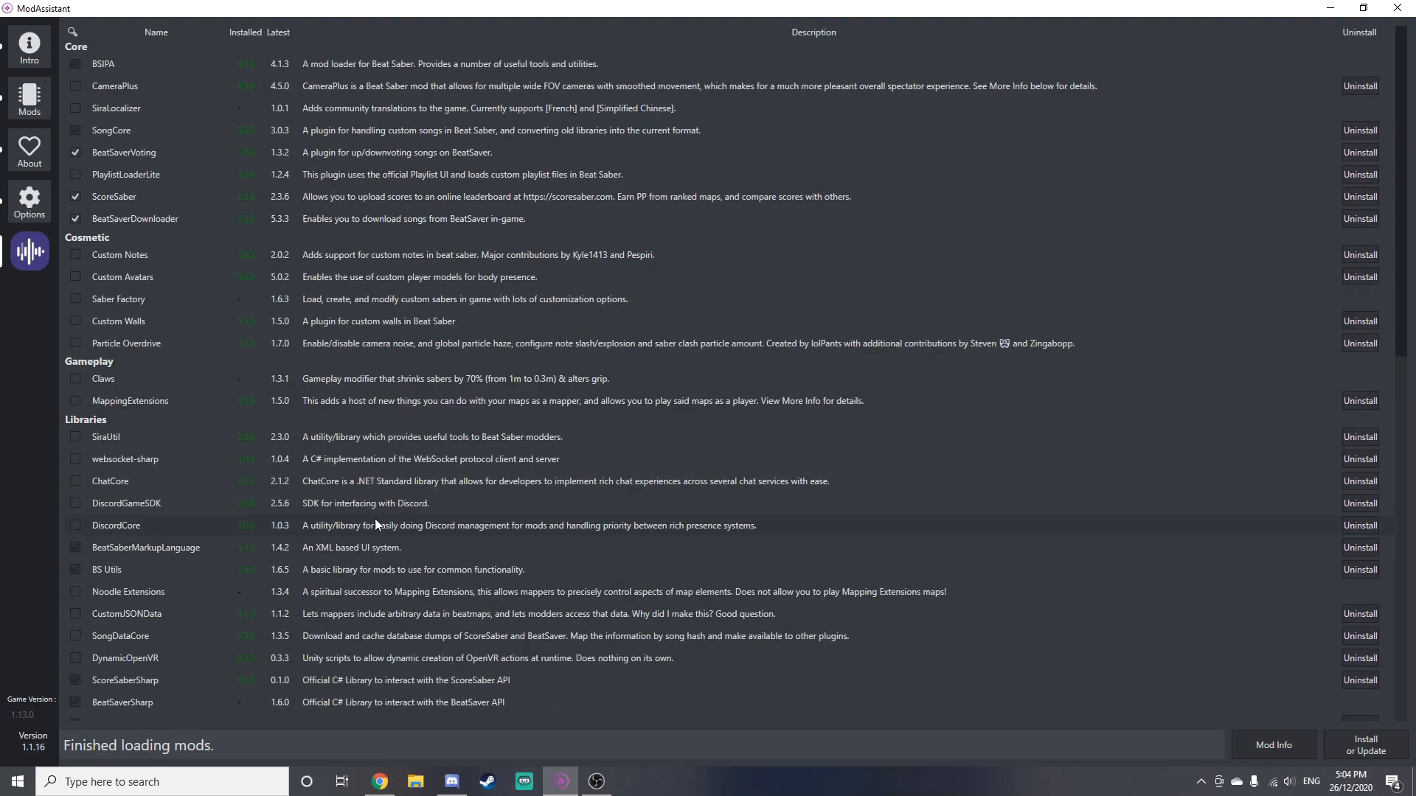
{"action": "left_click", "coordinate": [75, 87]}
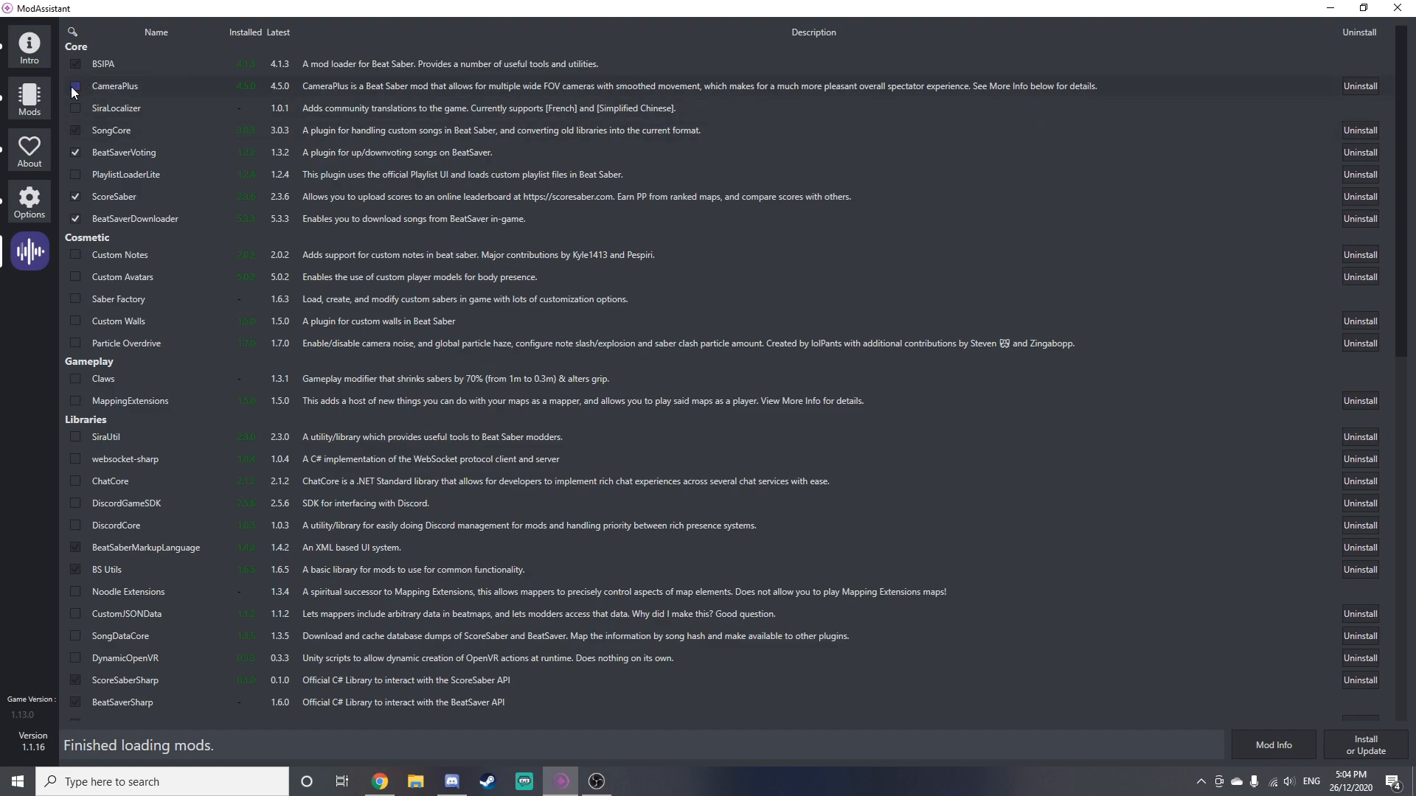
{"action": "left_click", "coordinate": [75, 85]}
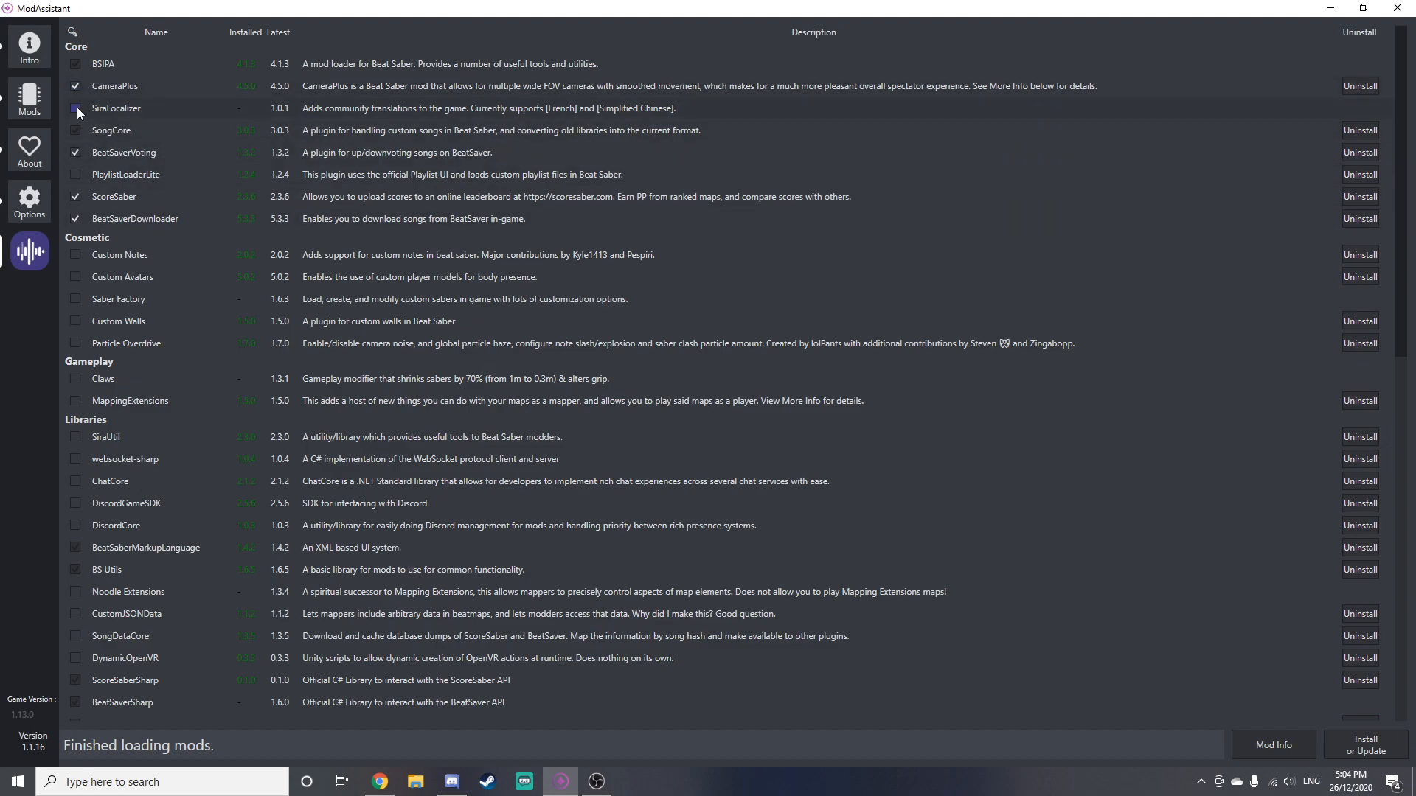
{"action": "left_click", "coordinate": [75, 108]}
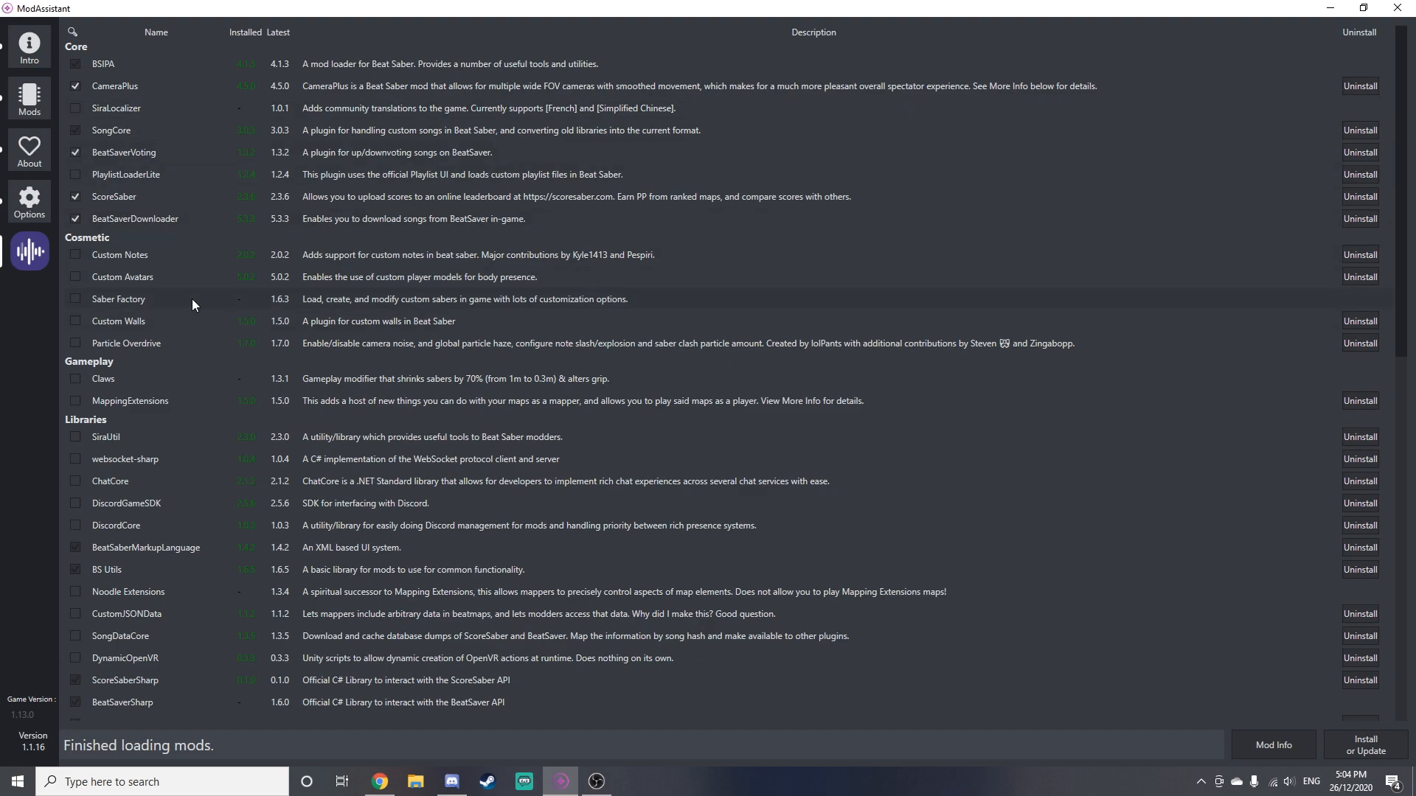
{"action": "left_click", "coordinate": [75, 299]}
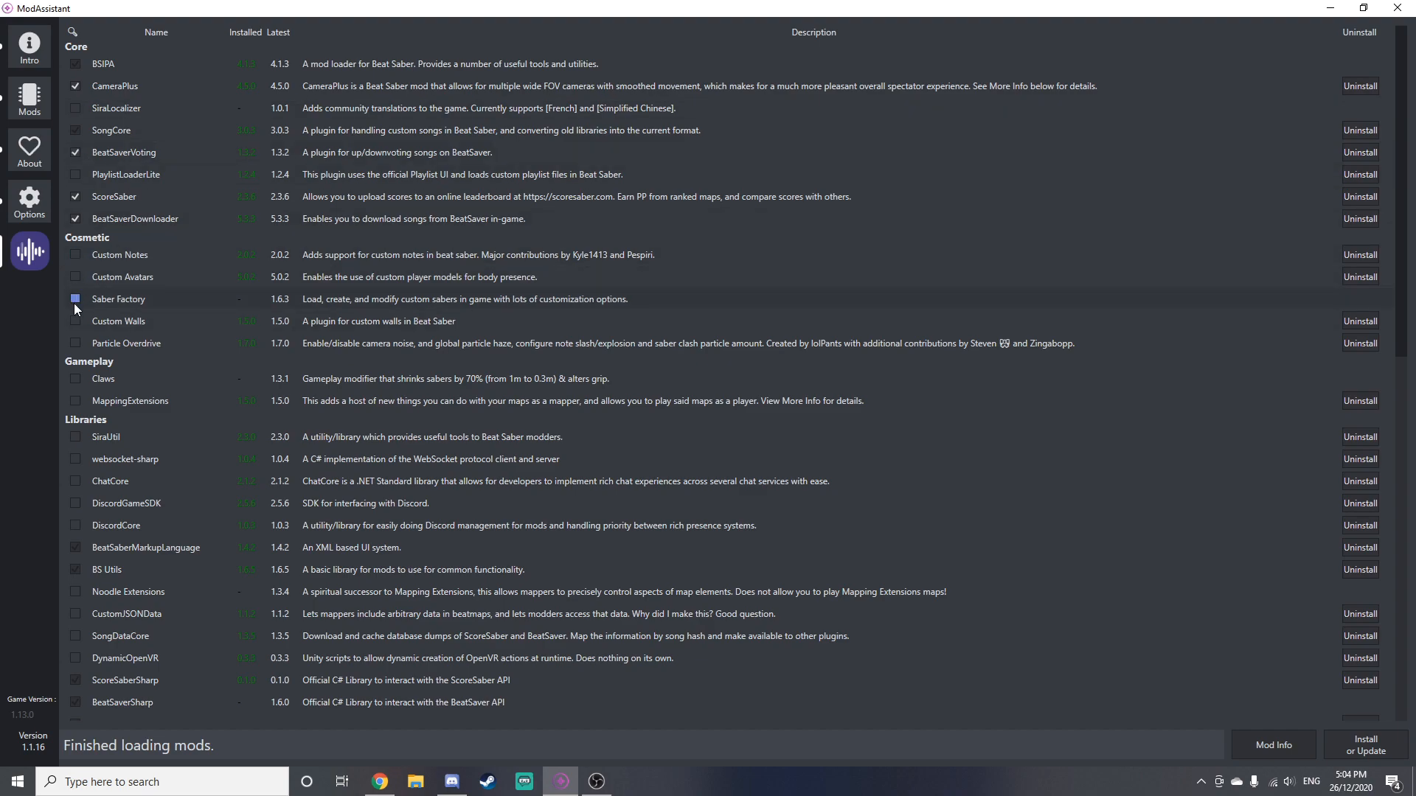
{"action": "left_click", "coordinate": [75, 300]}
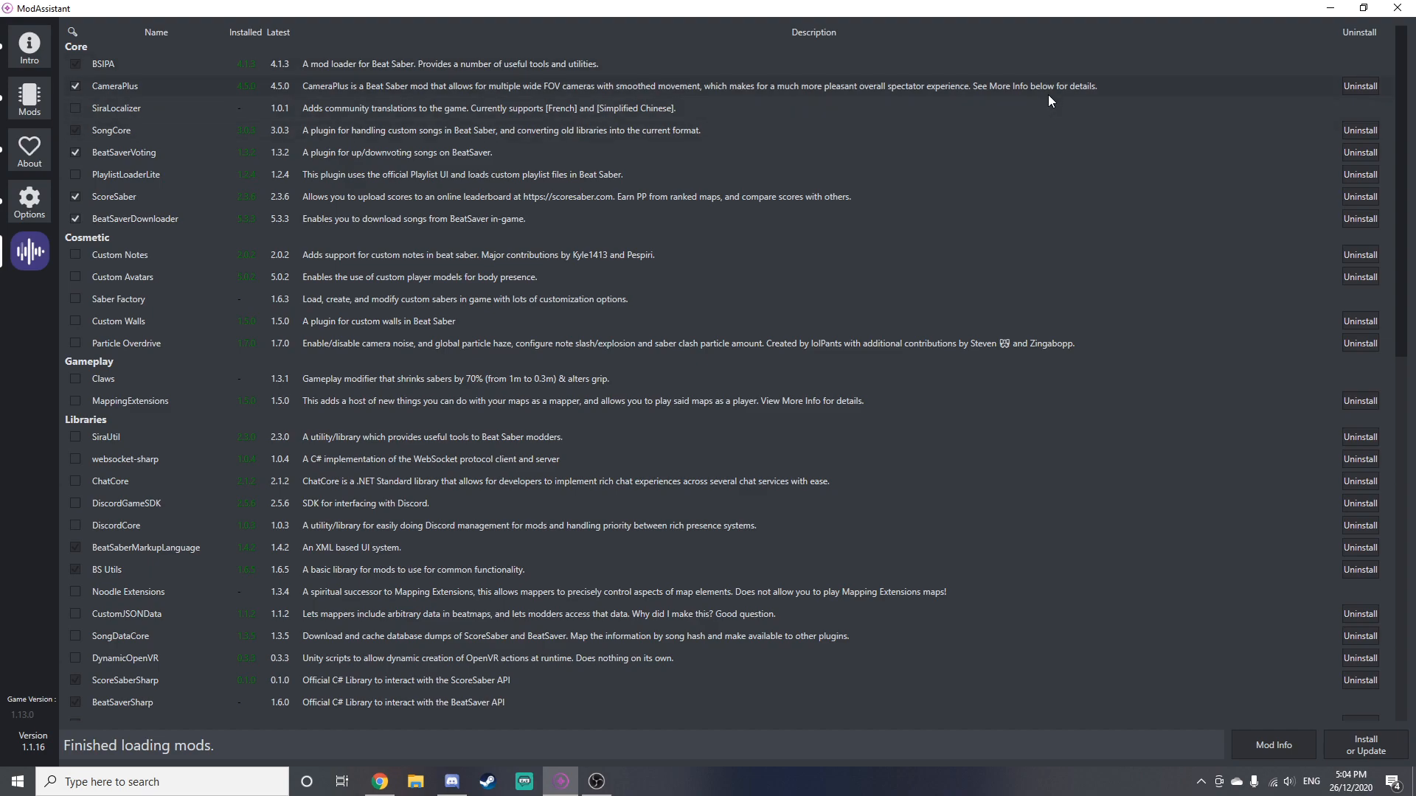
Install the selected mods, including CameraPlus, ScoreSaber and BeatSaverDownloader.
{"action": "left_click", "coordinate": [1358, 85]}
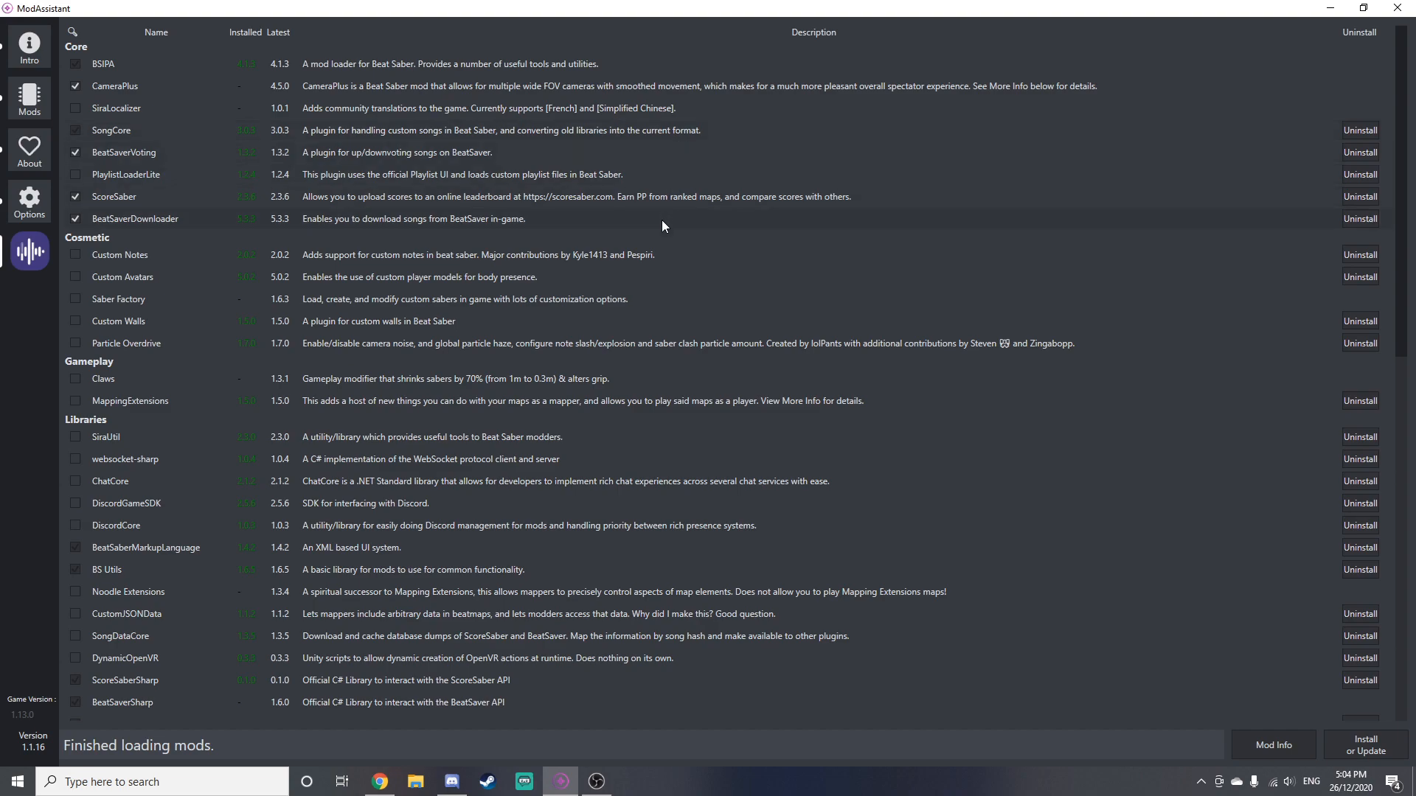
{"action": "mouse_move", "coordinate": [163, 214]}
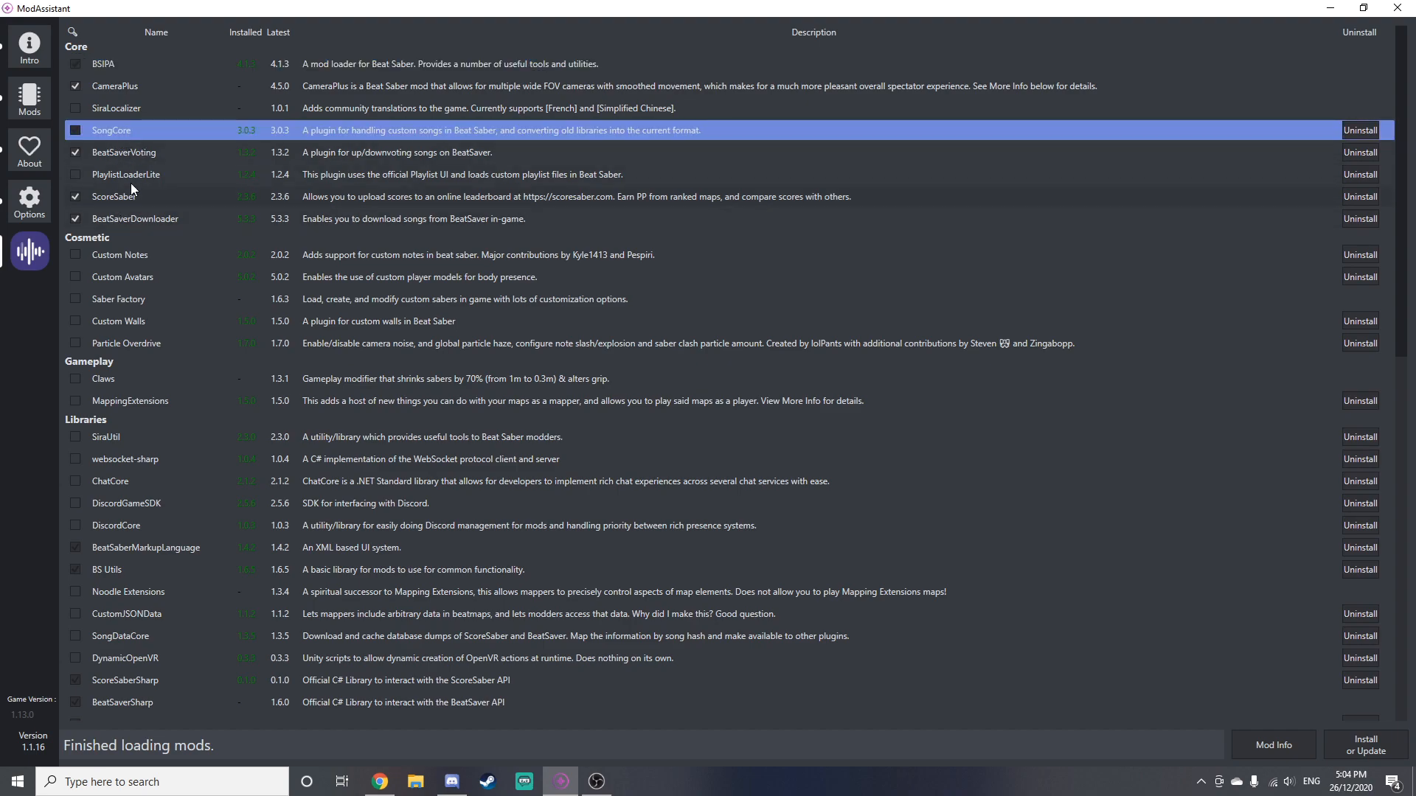
{"action": "mouse_move", "coordinate": [84, 397]}
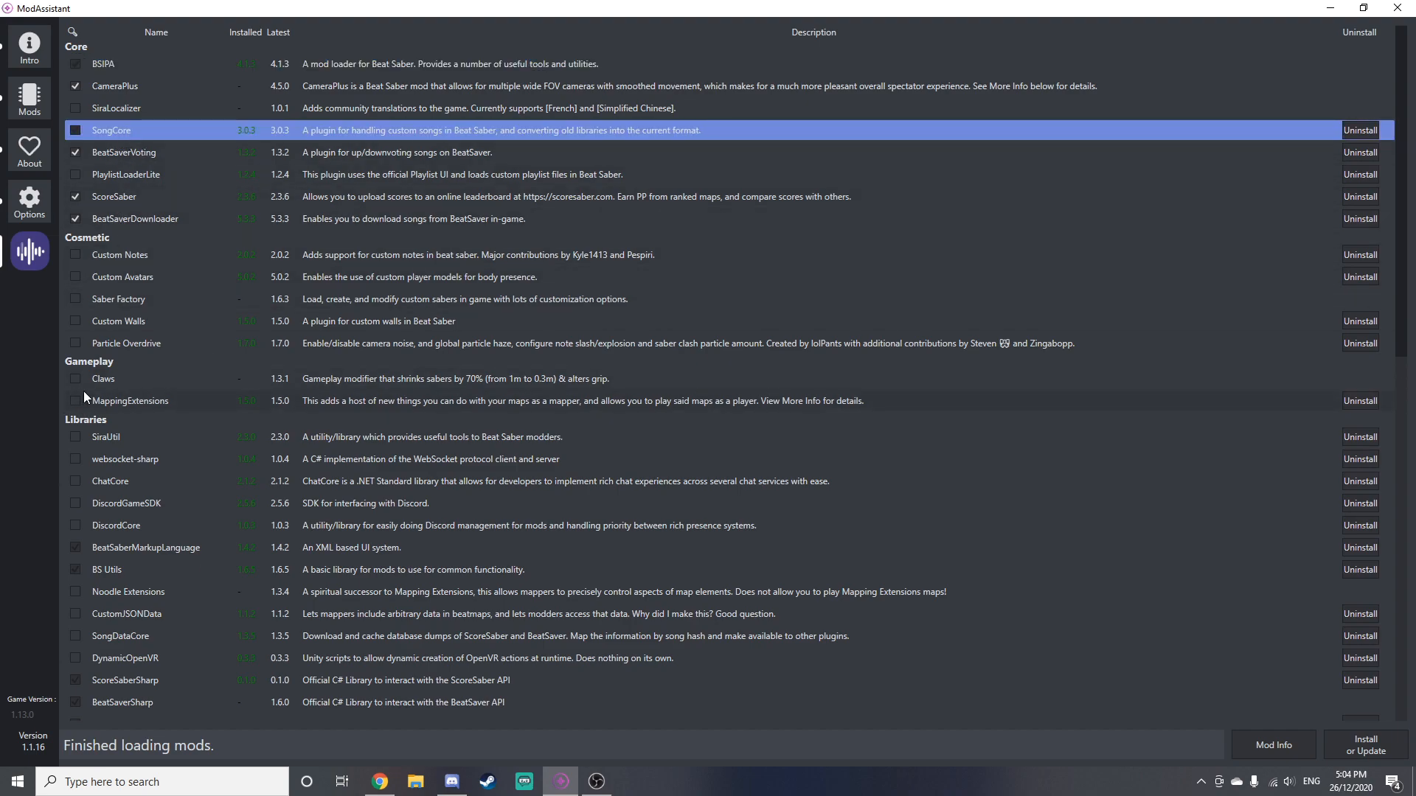
{"action": "left_click", "coordinate": [145, 548]}
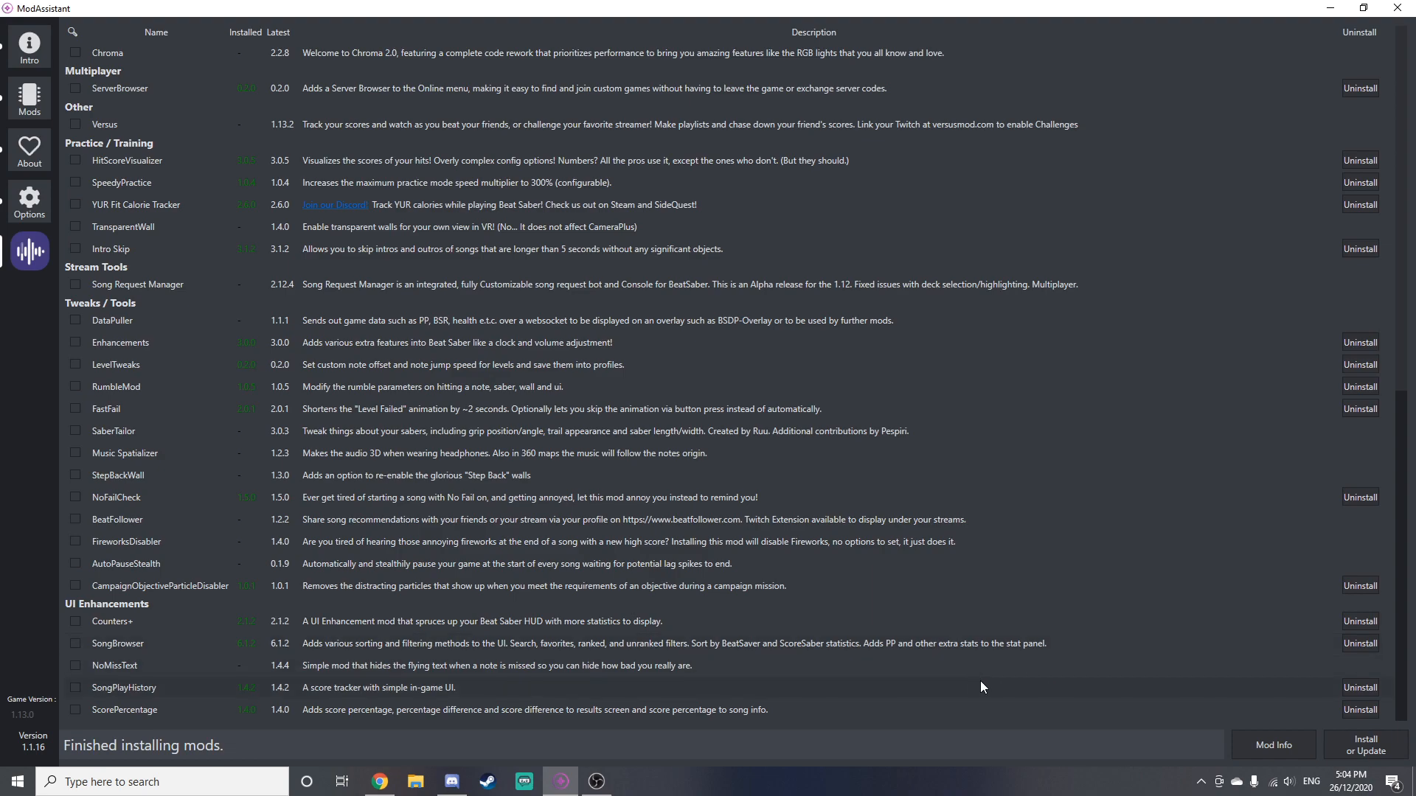
{"action": "mouse_move", "coordinate": [442, 606]}
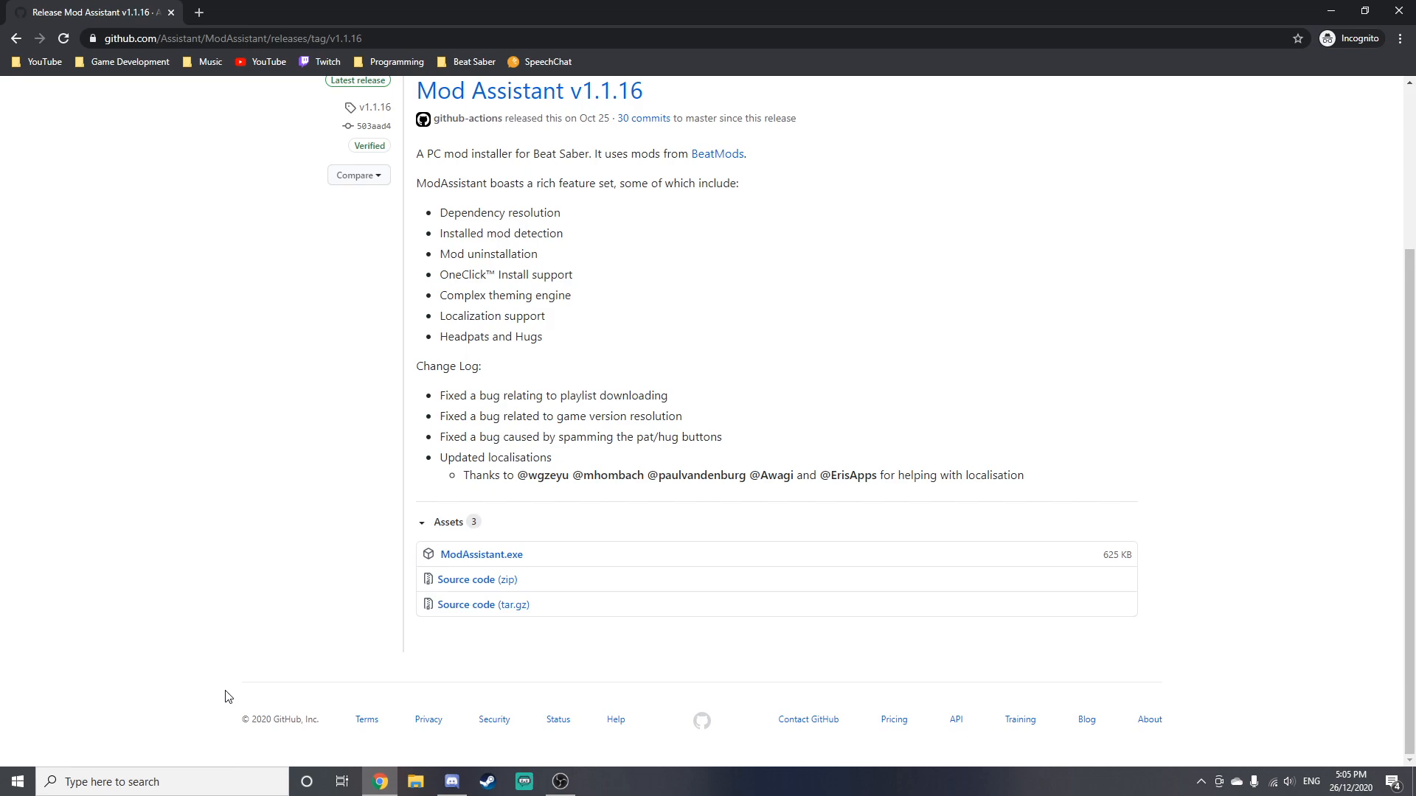
{"action": "mouse_move", "coordinate": [388, 441]}
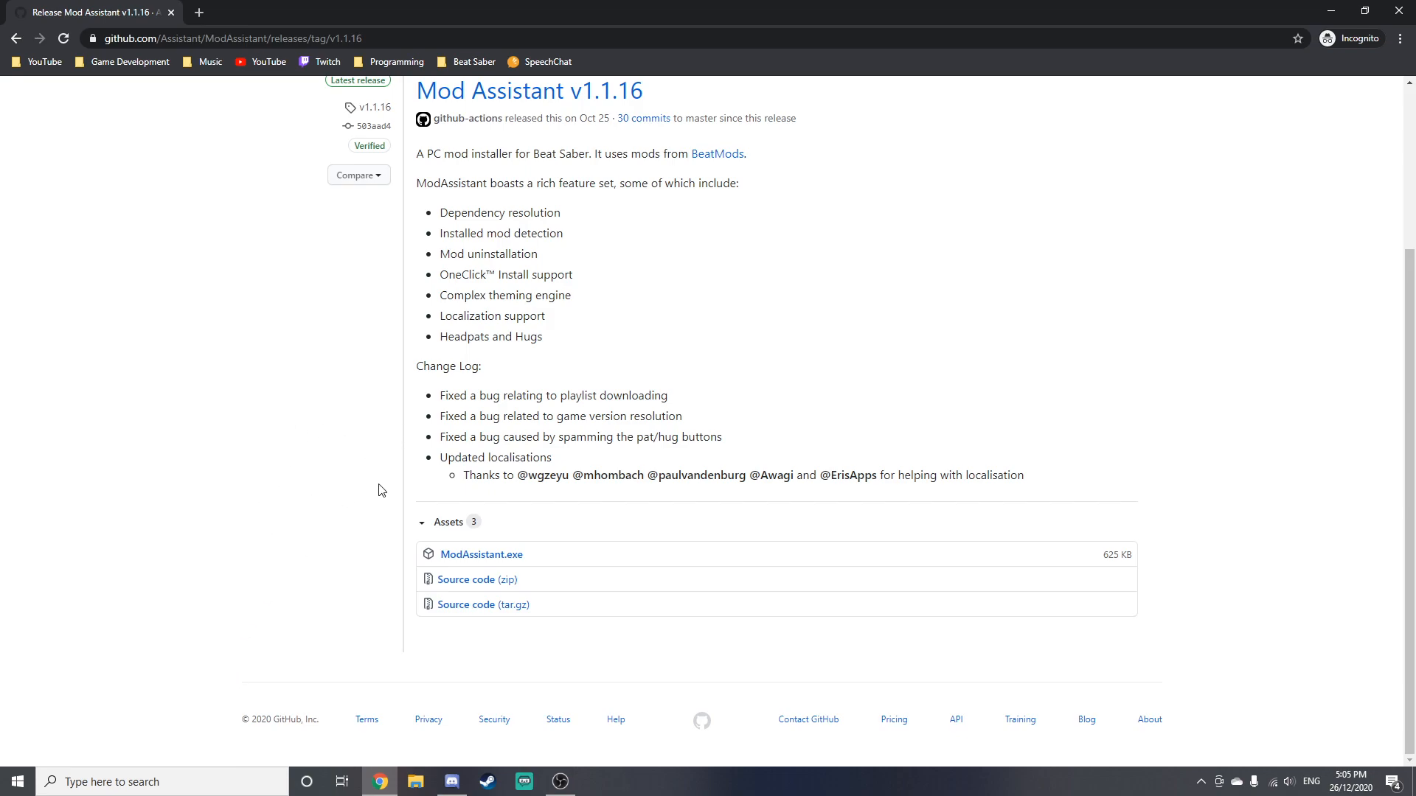
{"action": "mouse_move", "coordinate": [383, 497]}
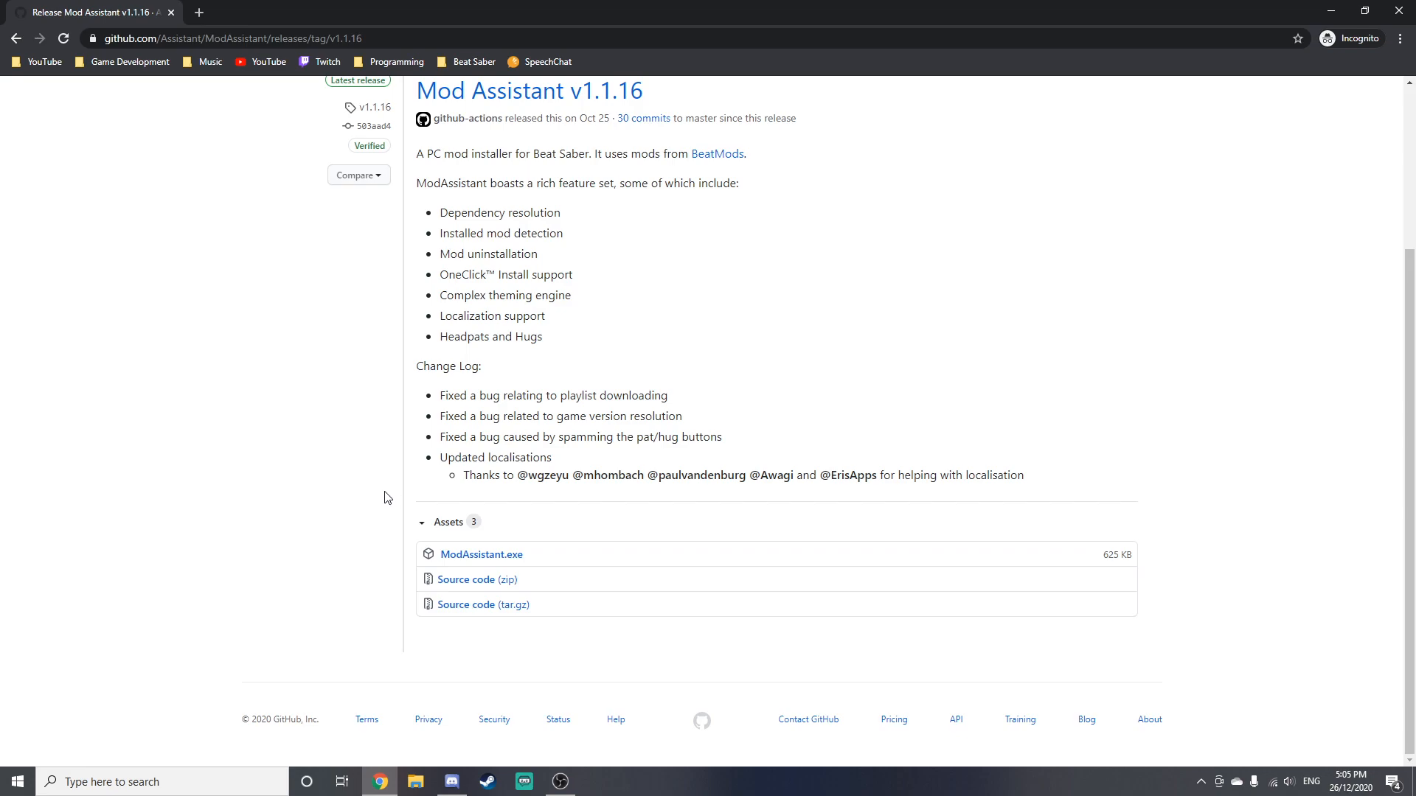
{"action": "mouse_move", "coordinate": [381, 496]}
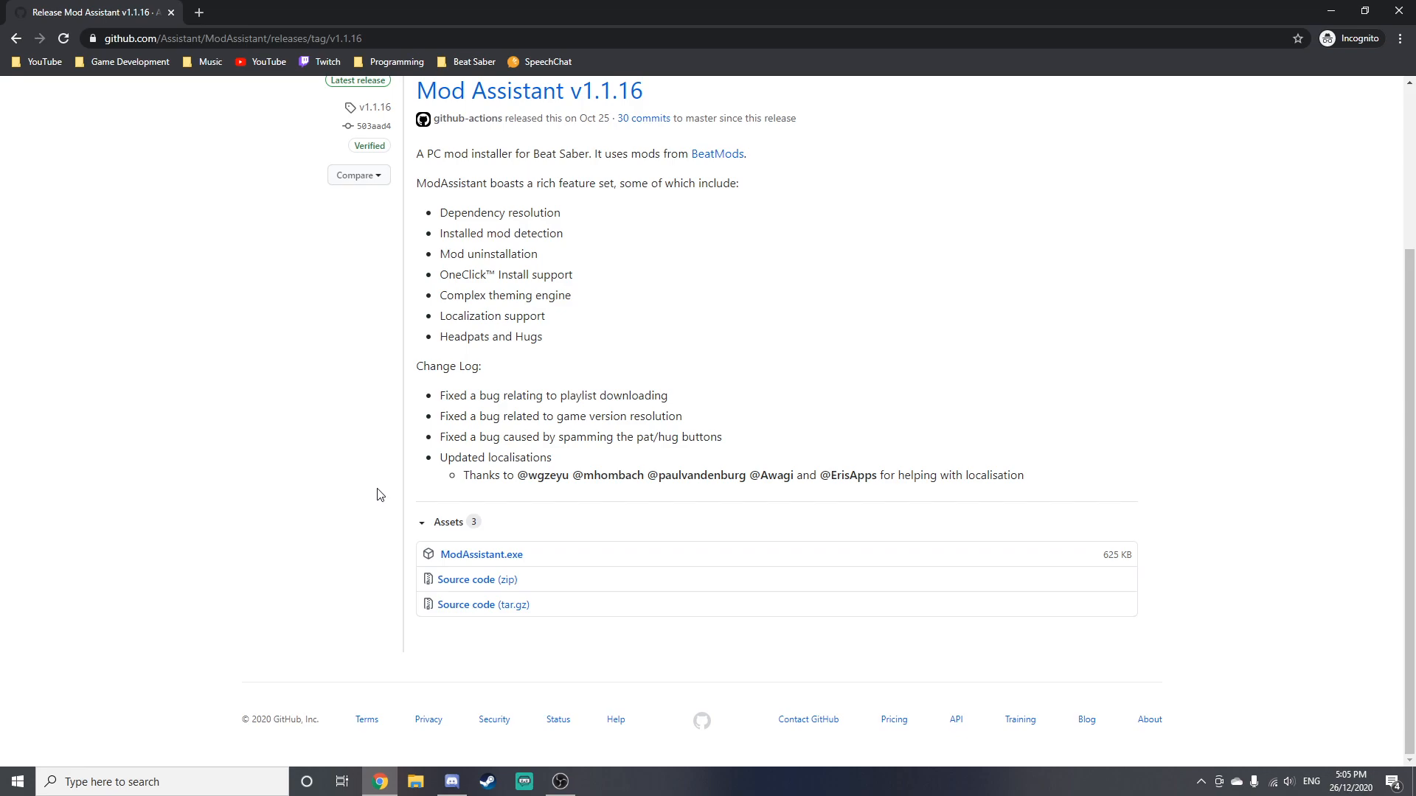
{"action": "mouse_move", "coordinate": [379, 489]}
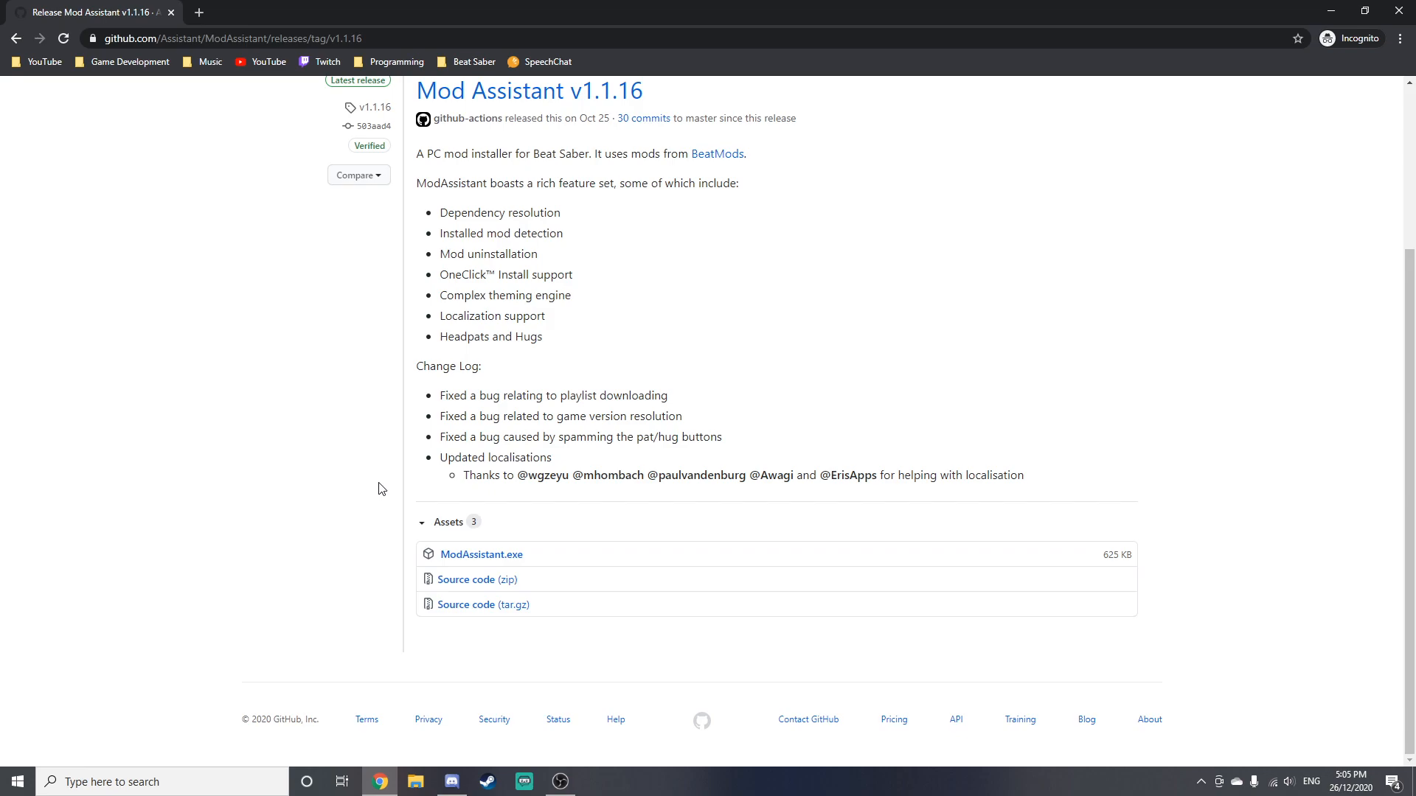
{"action": "mouse_move", "coordinate": [213, 81]}
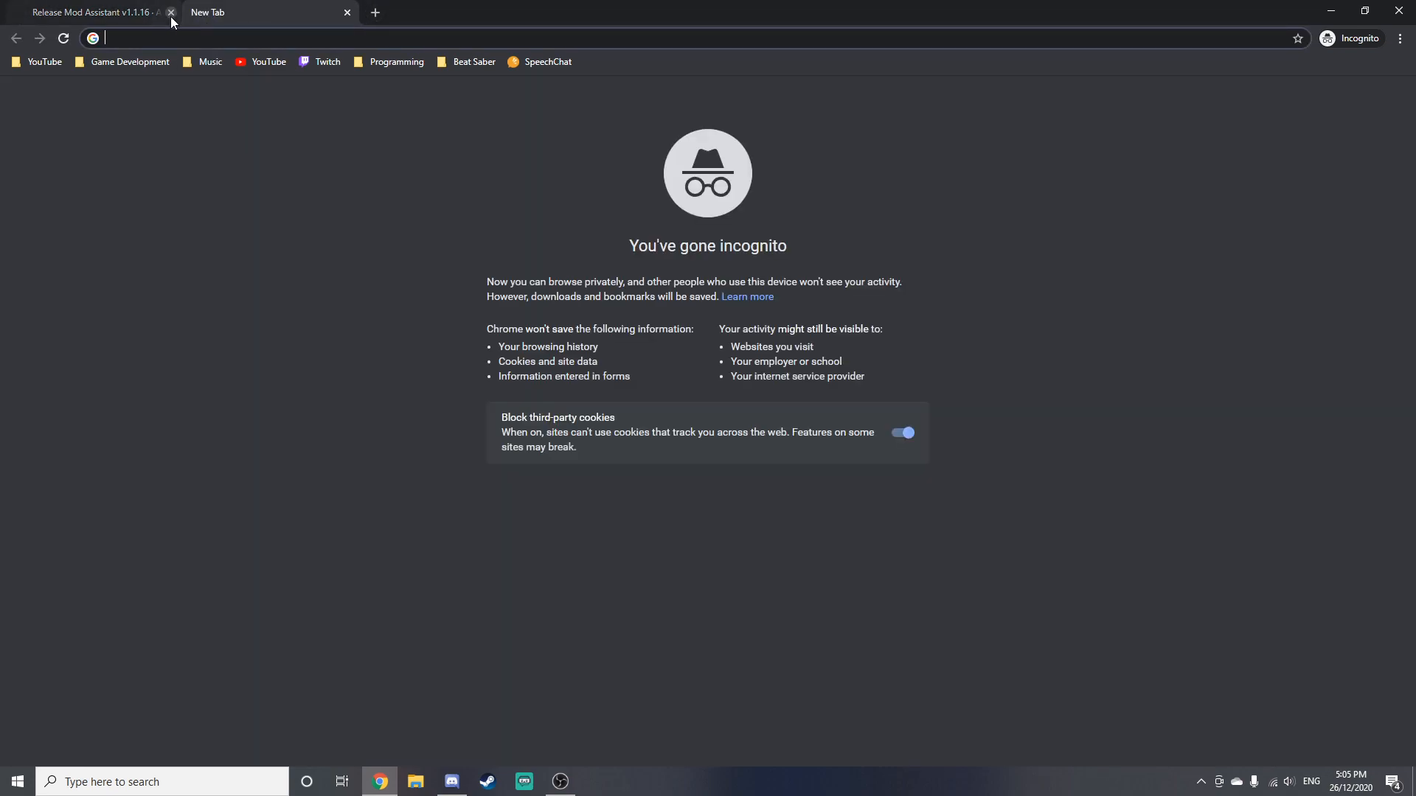
Close the GitHub release tab and go to BeatSaver from the Beat Saber bookmarks folder.
{"action": "left_click", "coordinate": [171, 12]}
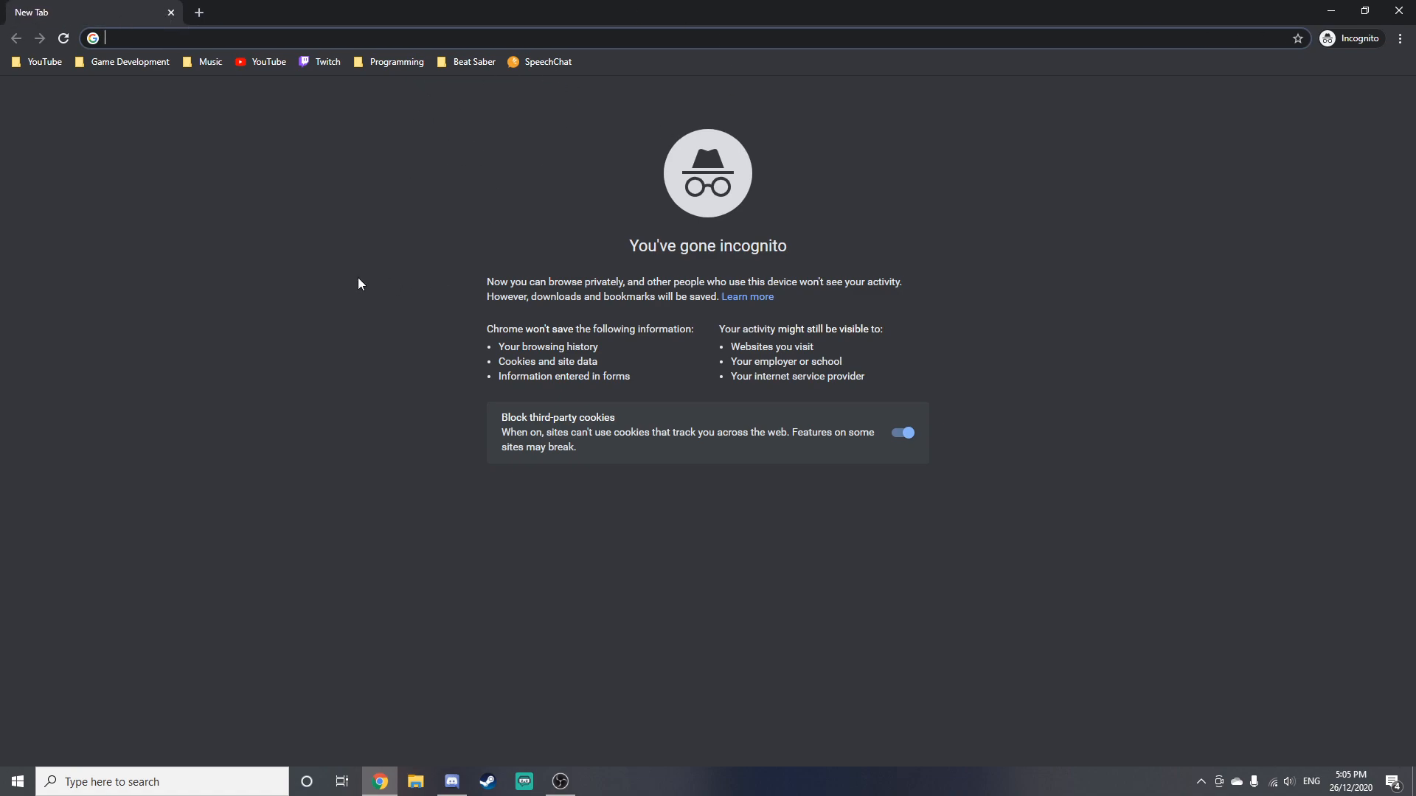
{"action": "mouse_move", "coordinate": [514, 124]}
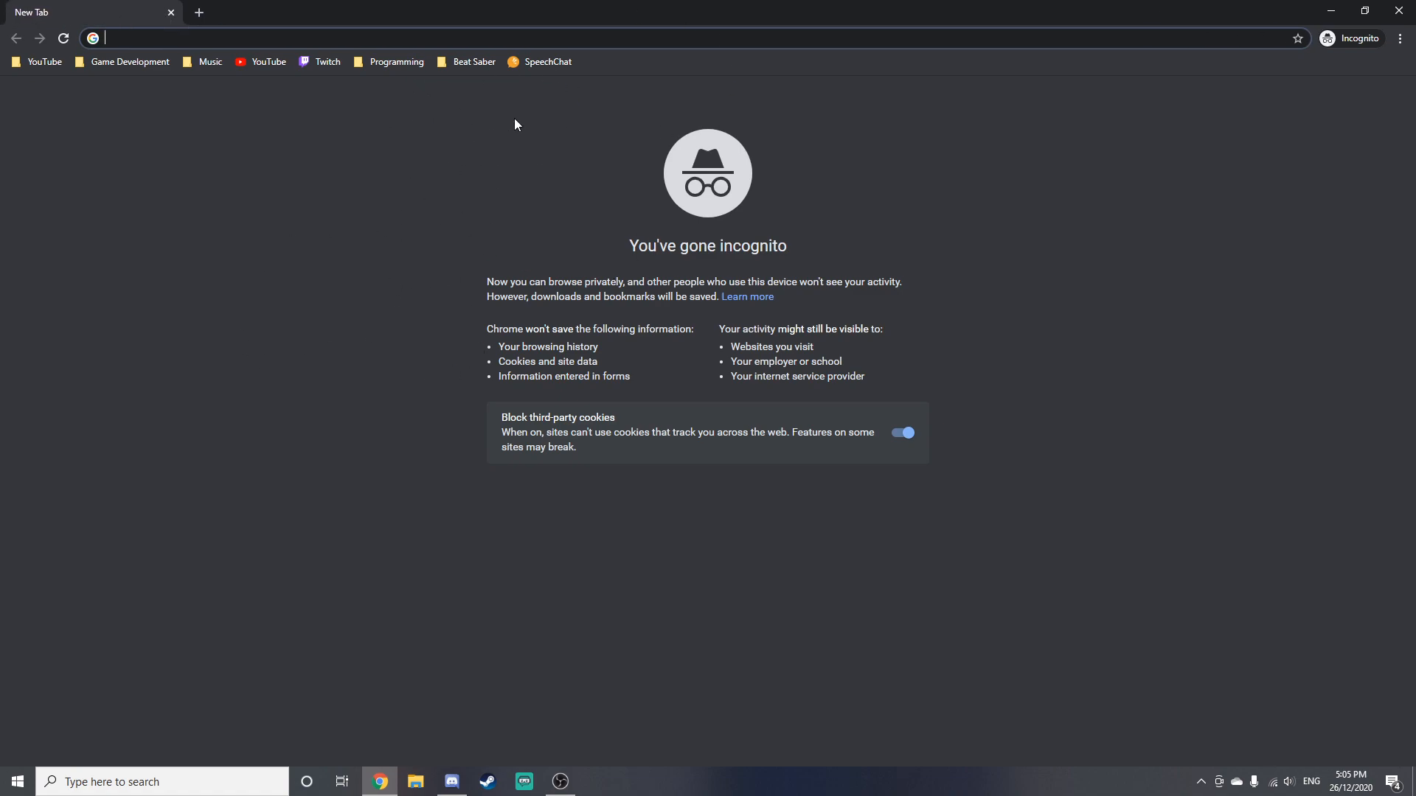
{"action": "mouse_move", "coordinate": [452, 96]}
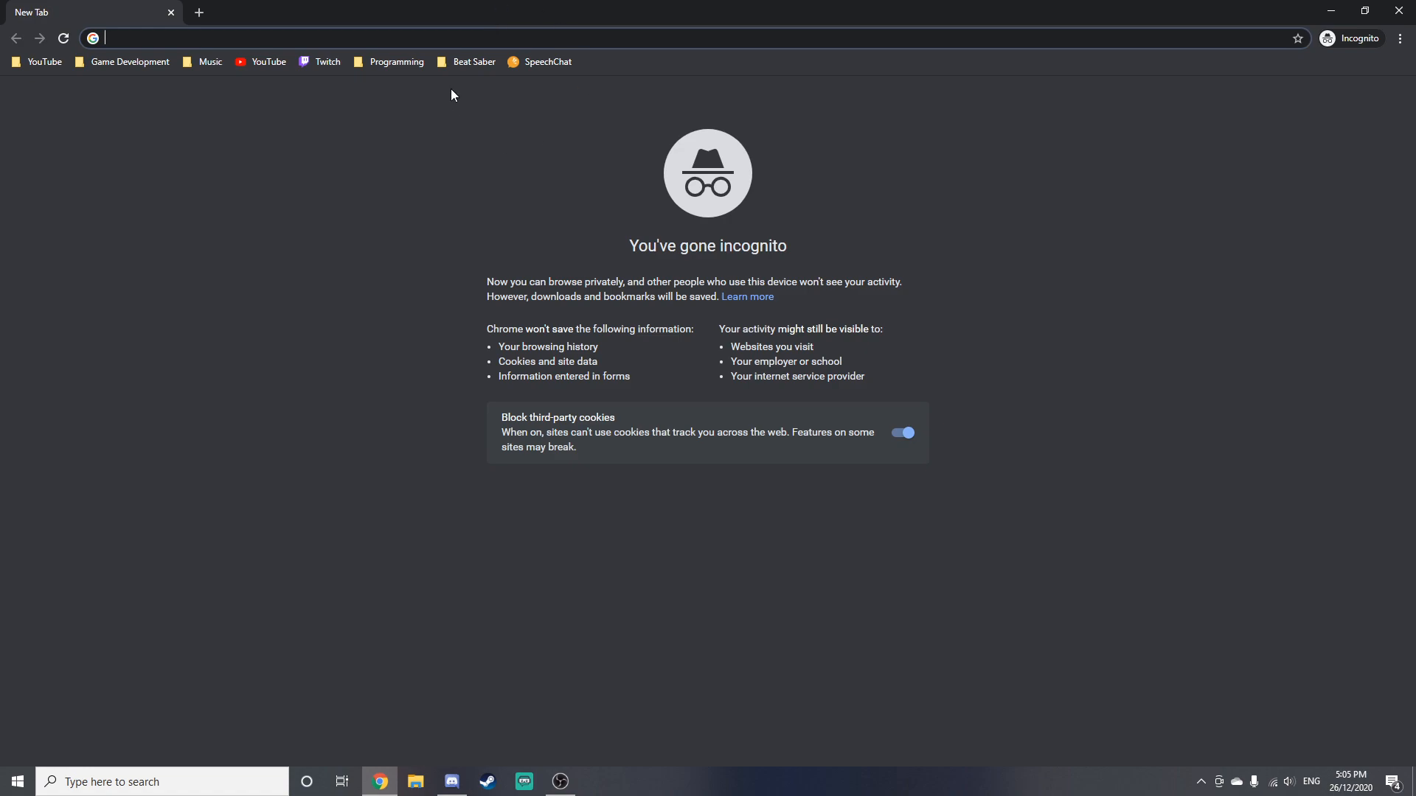
{"action": "left_click", "coordinate": [467, 62]}
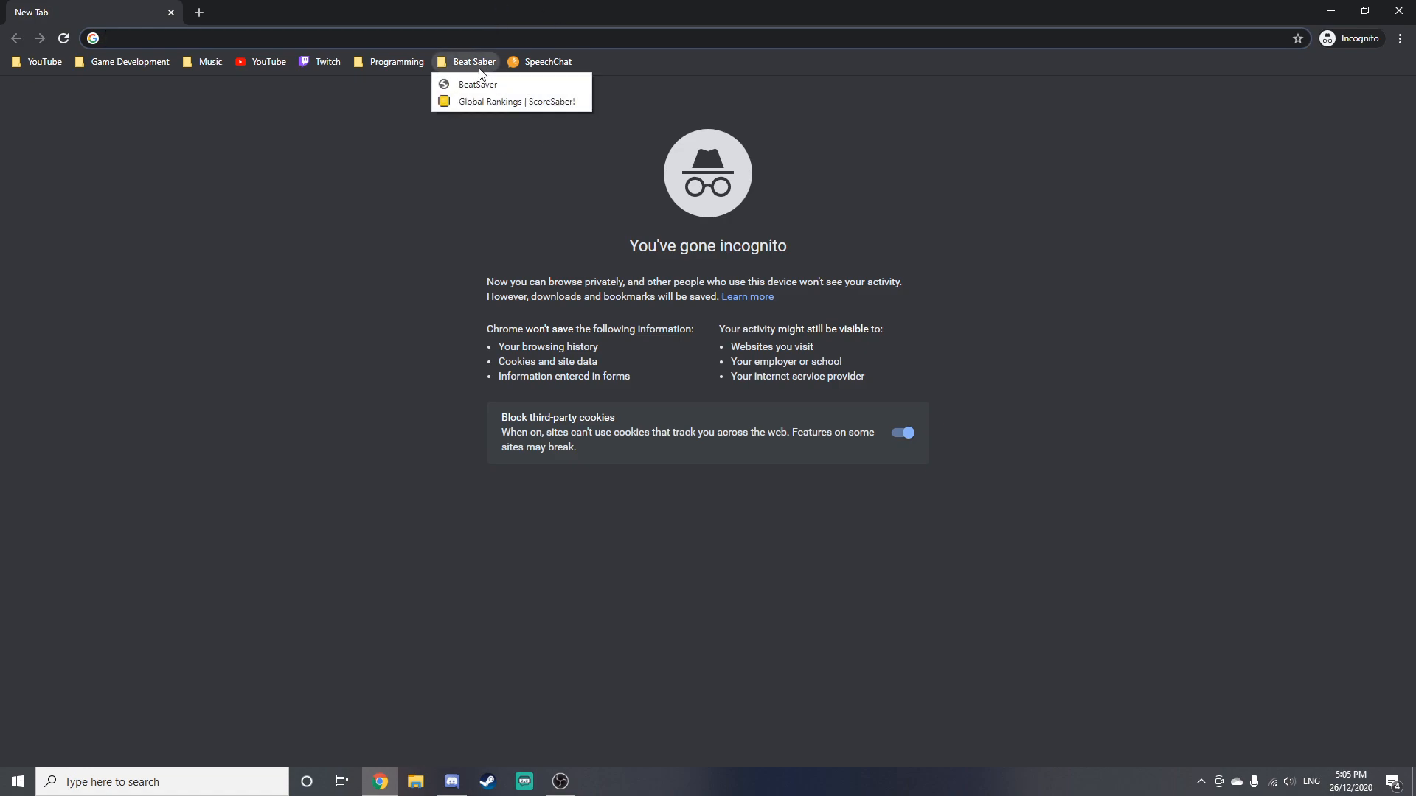
{"action": "left_click", "coordinate": [476, 85]}
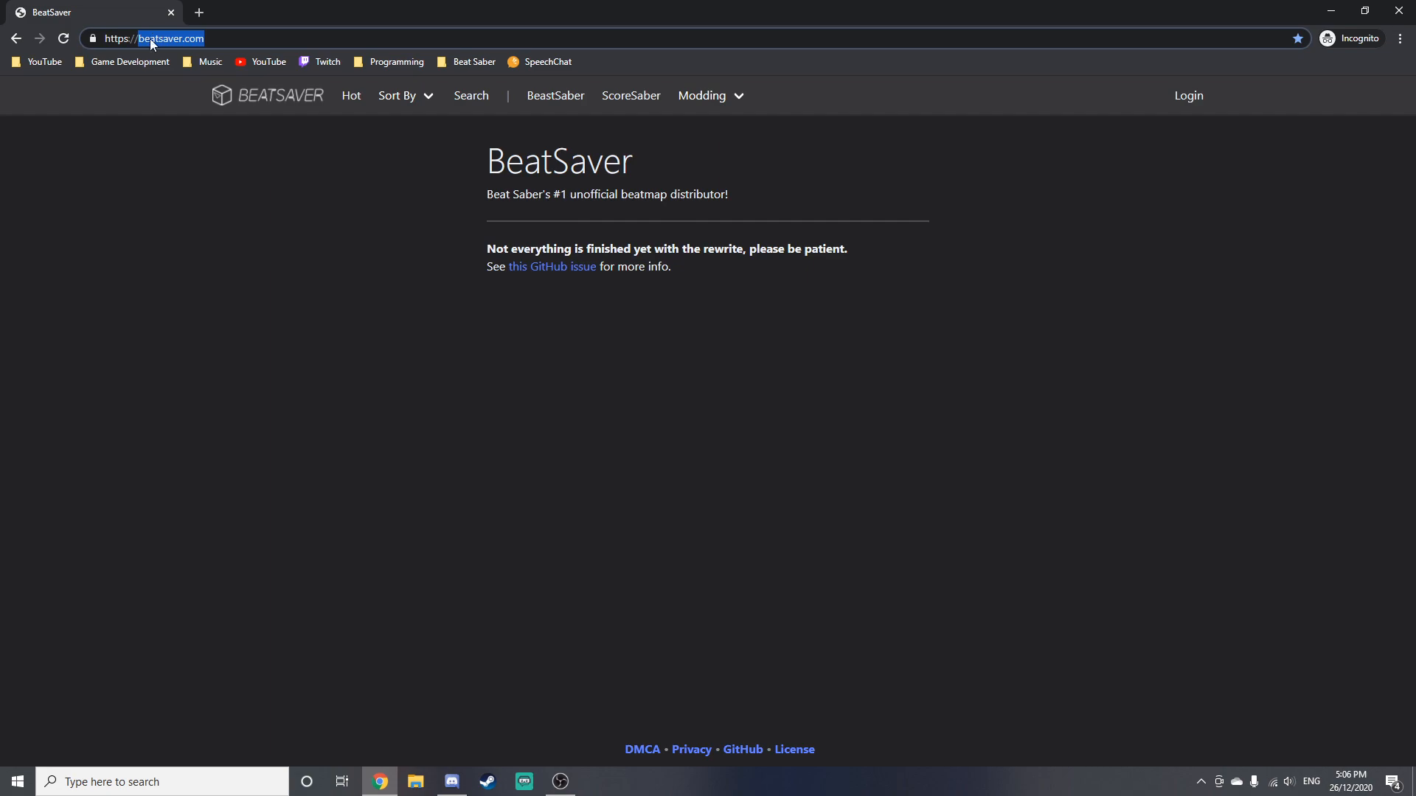
{"action": "mouse_move", "coordinate": [341, 194]}
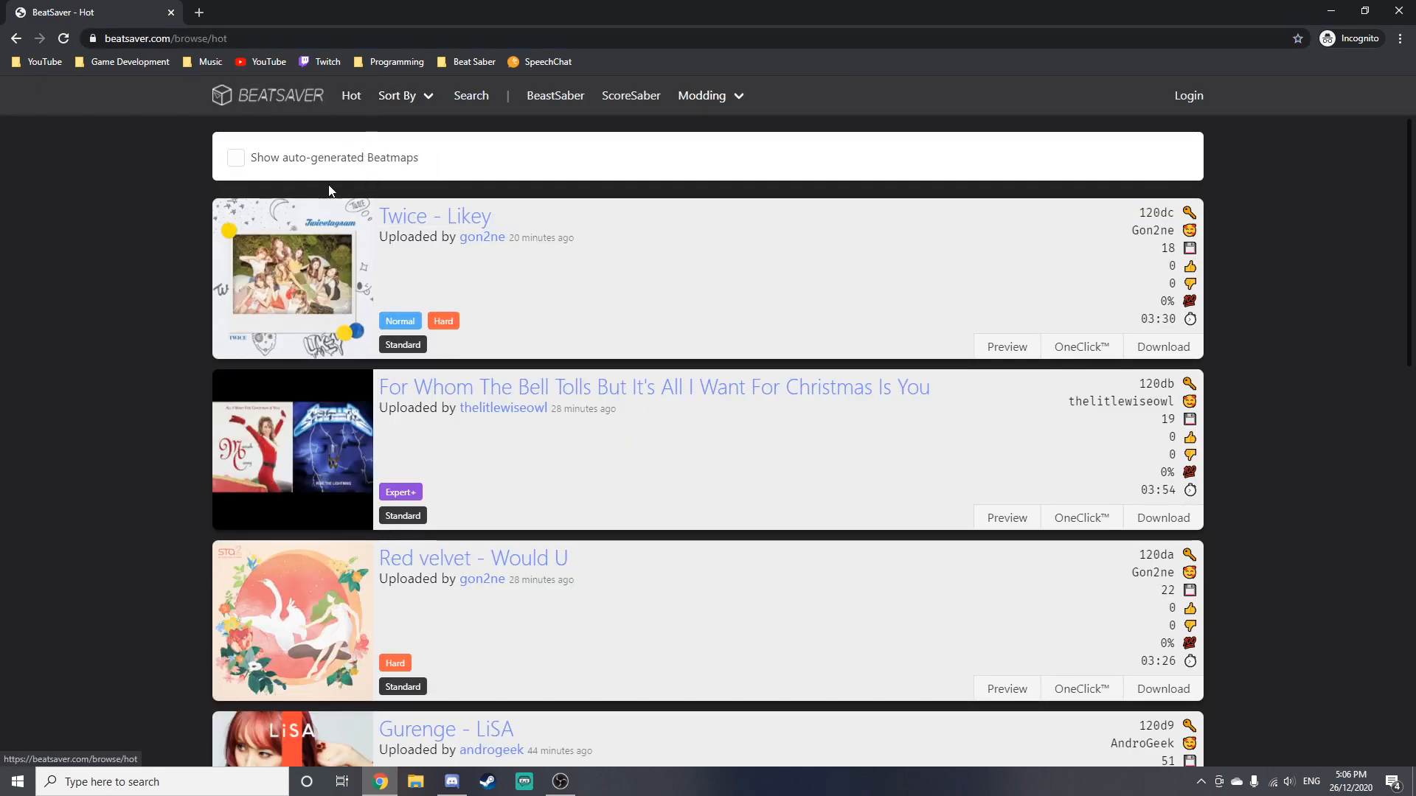
{"action": "mouse_move", "coordinate": [282, 279]}
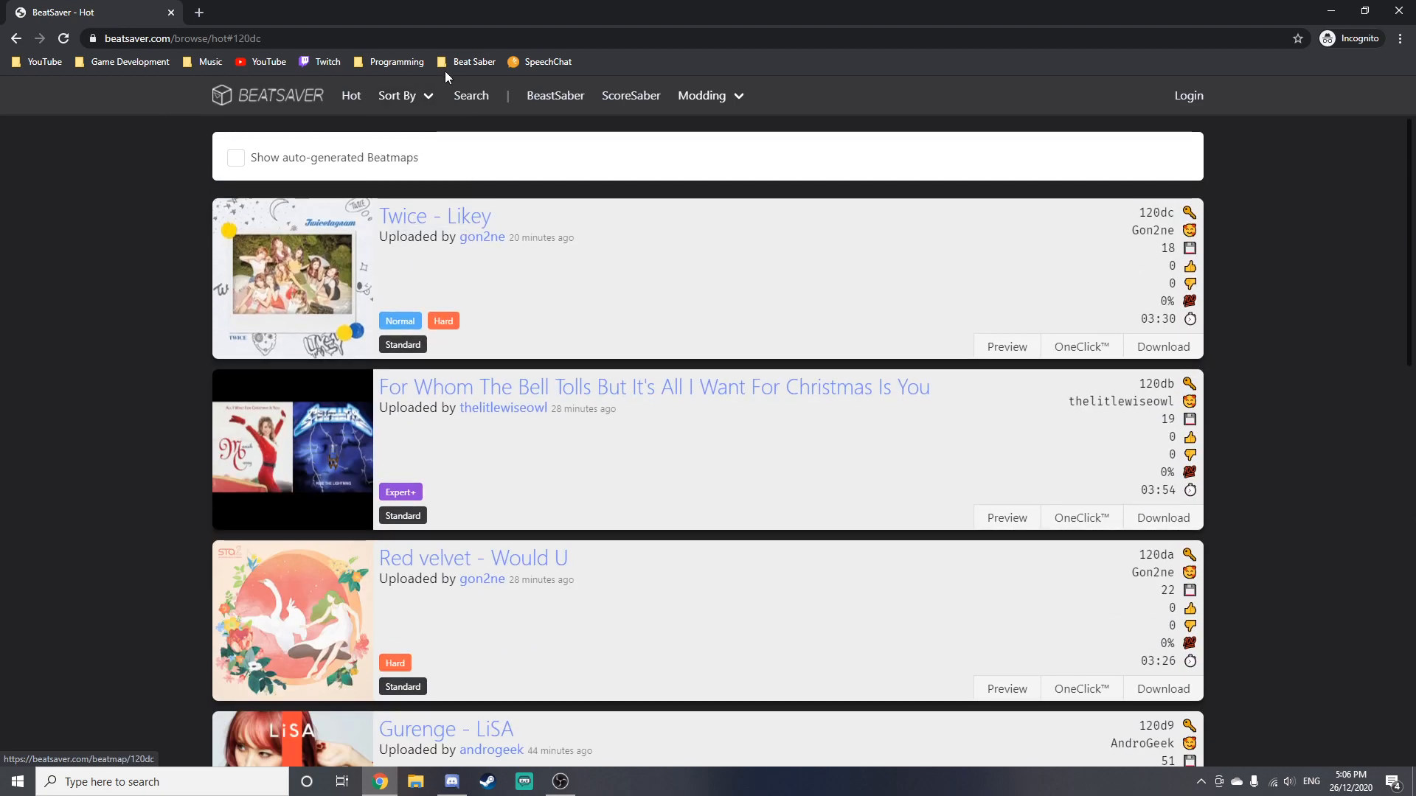
Go to BeatSaver's beatmap Search page after glancing at the Hot list.
{"action": "left_click", "coordinate": [397, 94]}
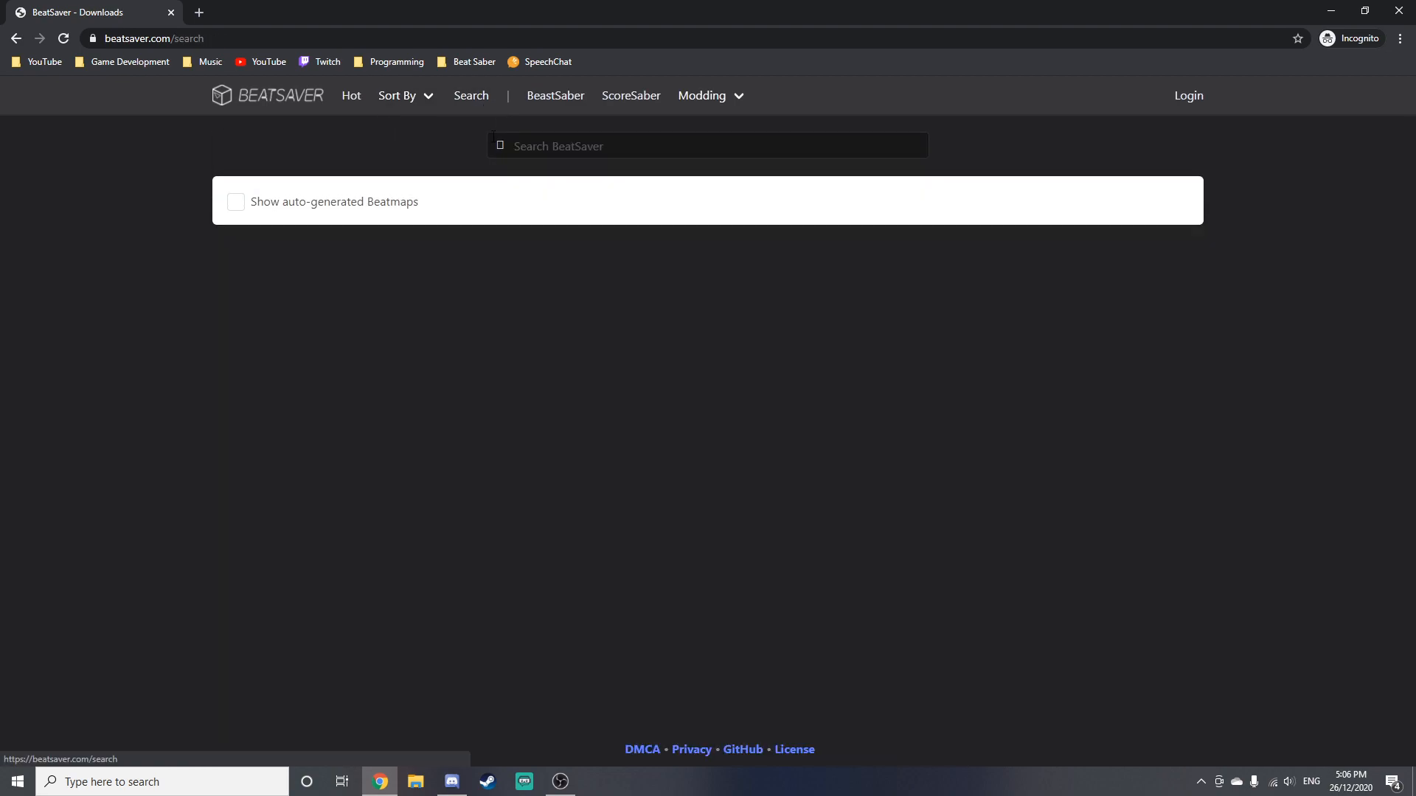
Search BeatSaver for 'gangnam style' and scroll to the GANGNAM STYLE map by greatyazer.
{"action": "left_click", "coordinate": [706, 146]}
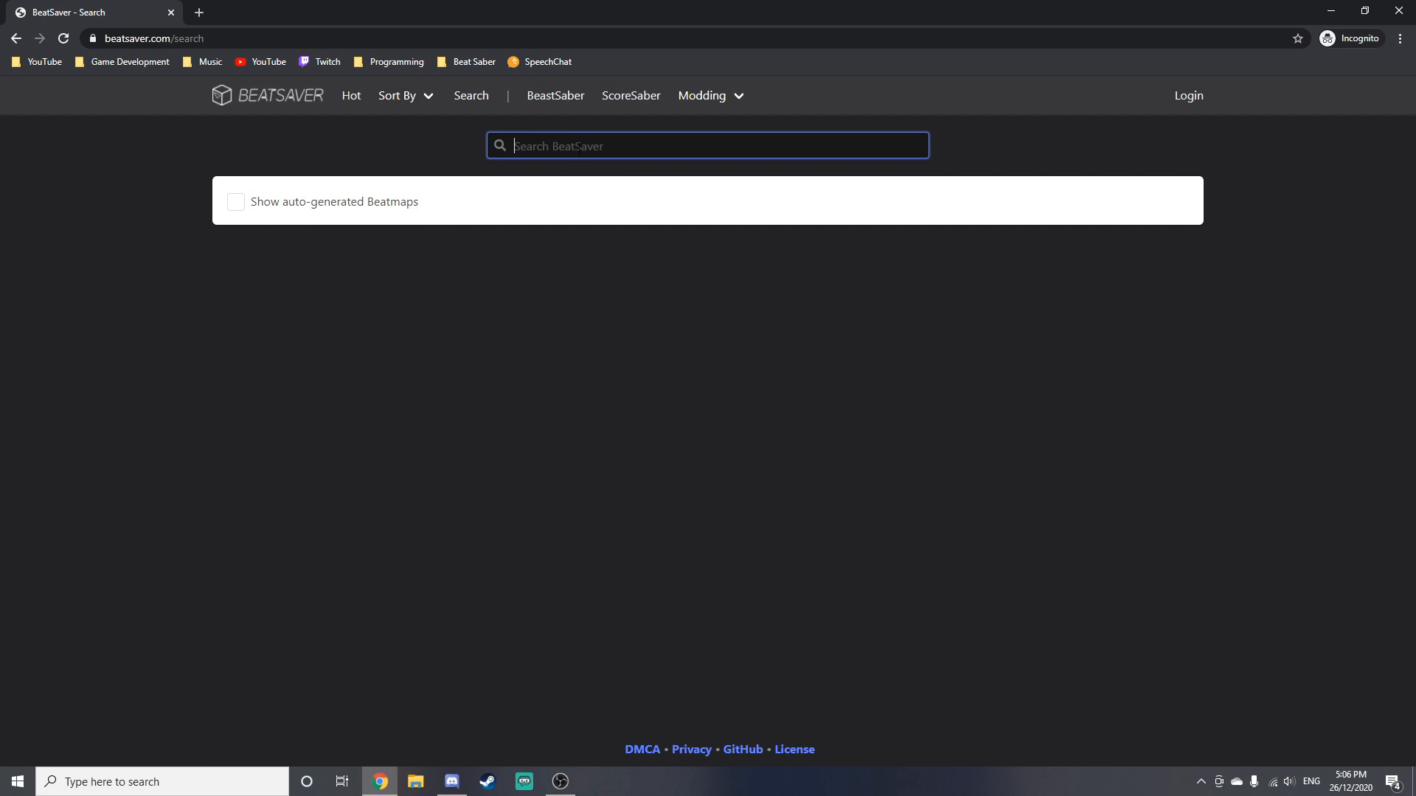
{"action": "mouse_move", "coordinate": [634, 130]}
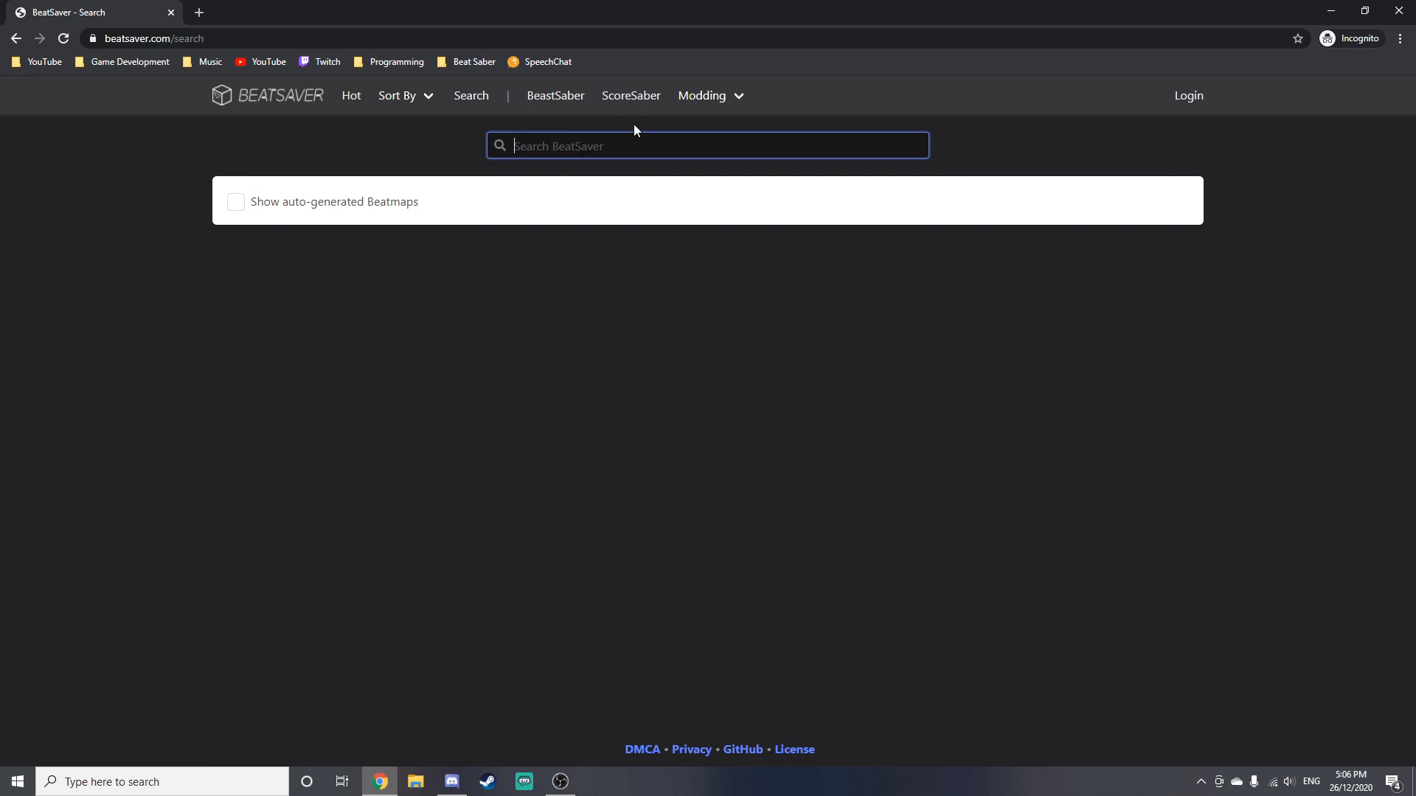
{"action": "type", "text": "gangnam"}
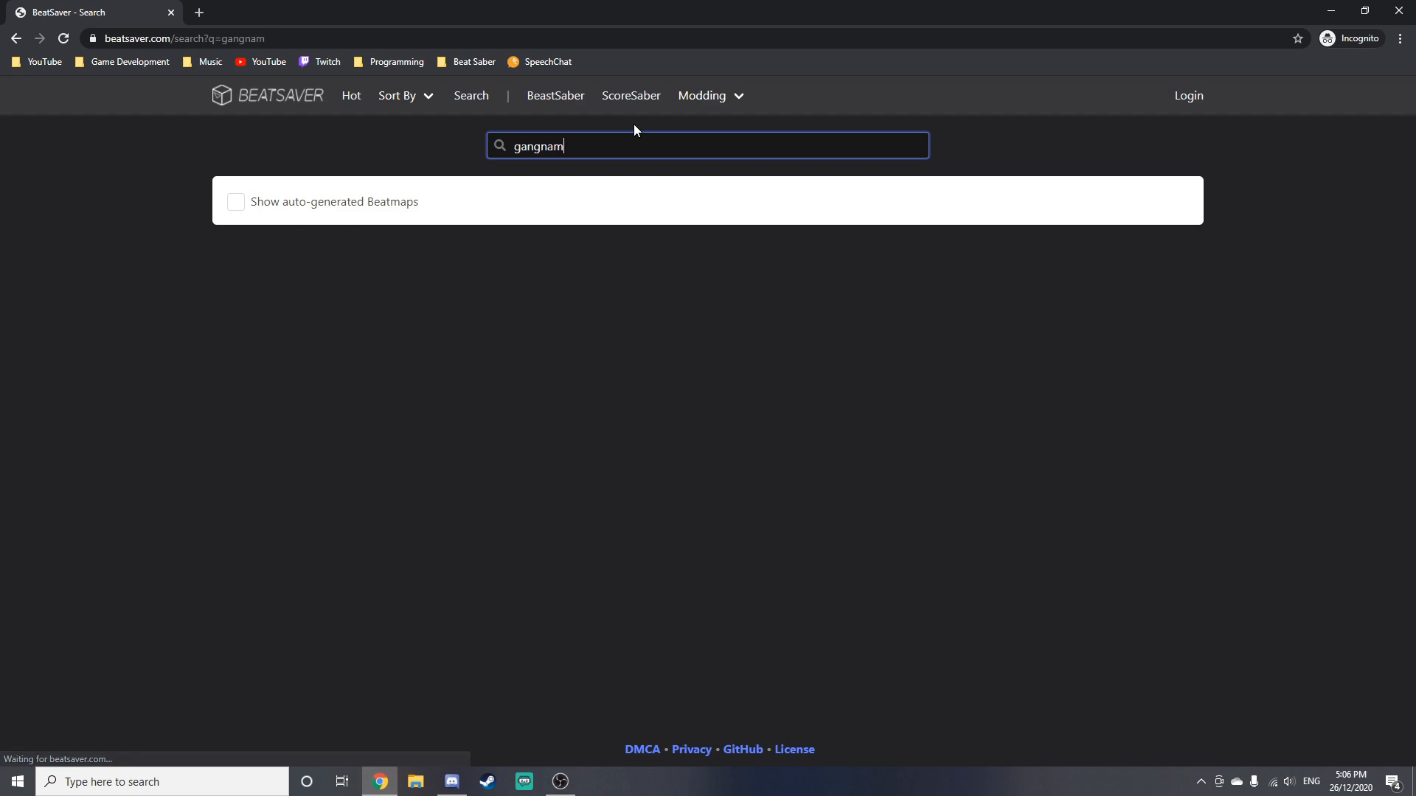
{"action": "type", "text": "style"}
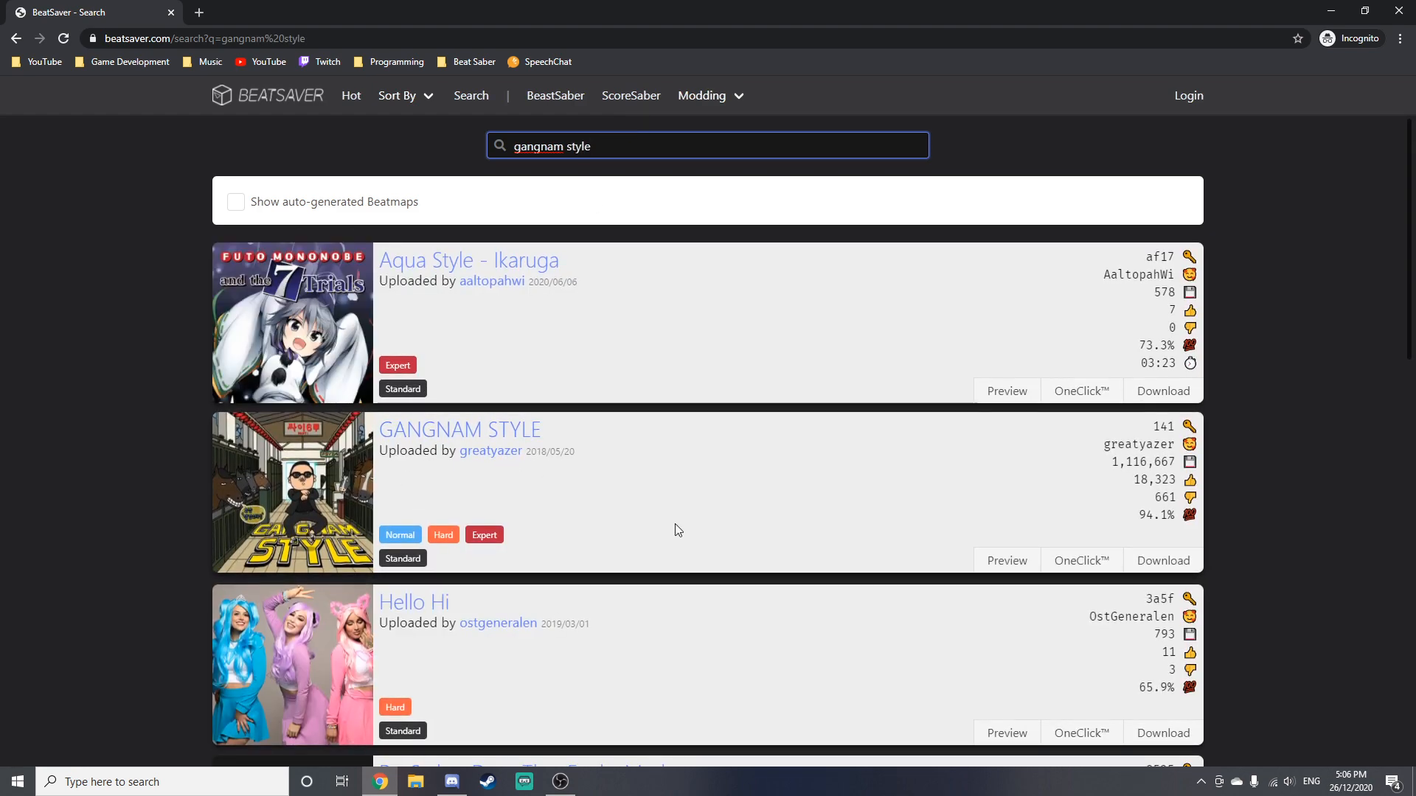
{"action": "scroll", "scroll_direction": "down", "scroll_amount": 3}
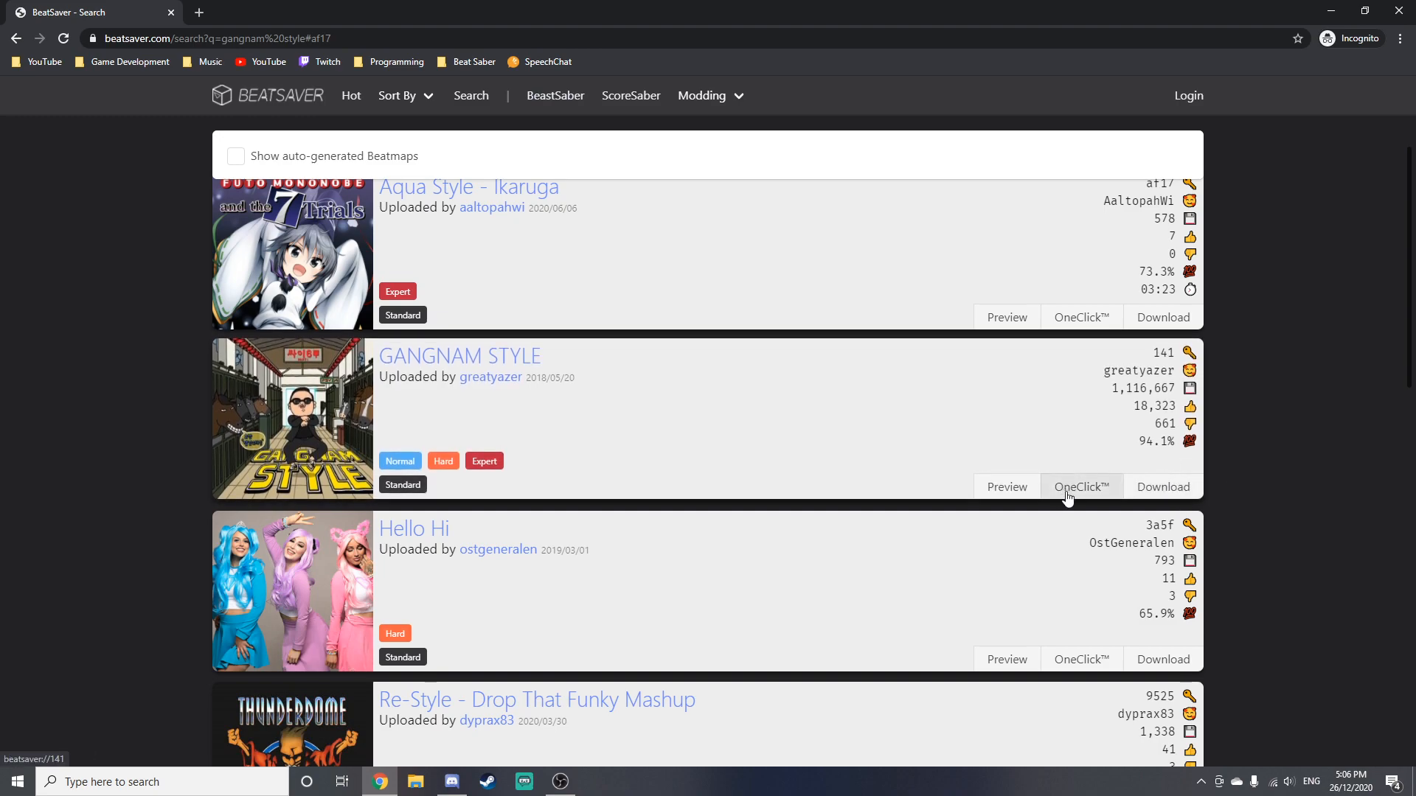
{"action": "mouse_move", "coordinate": [1163, 486]}
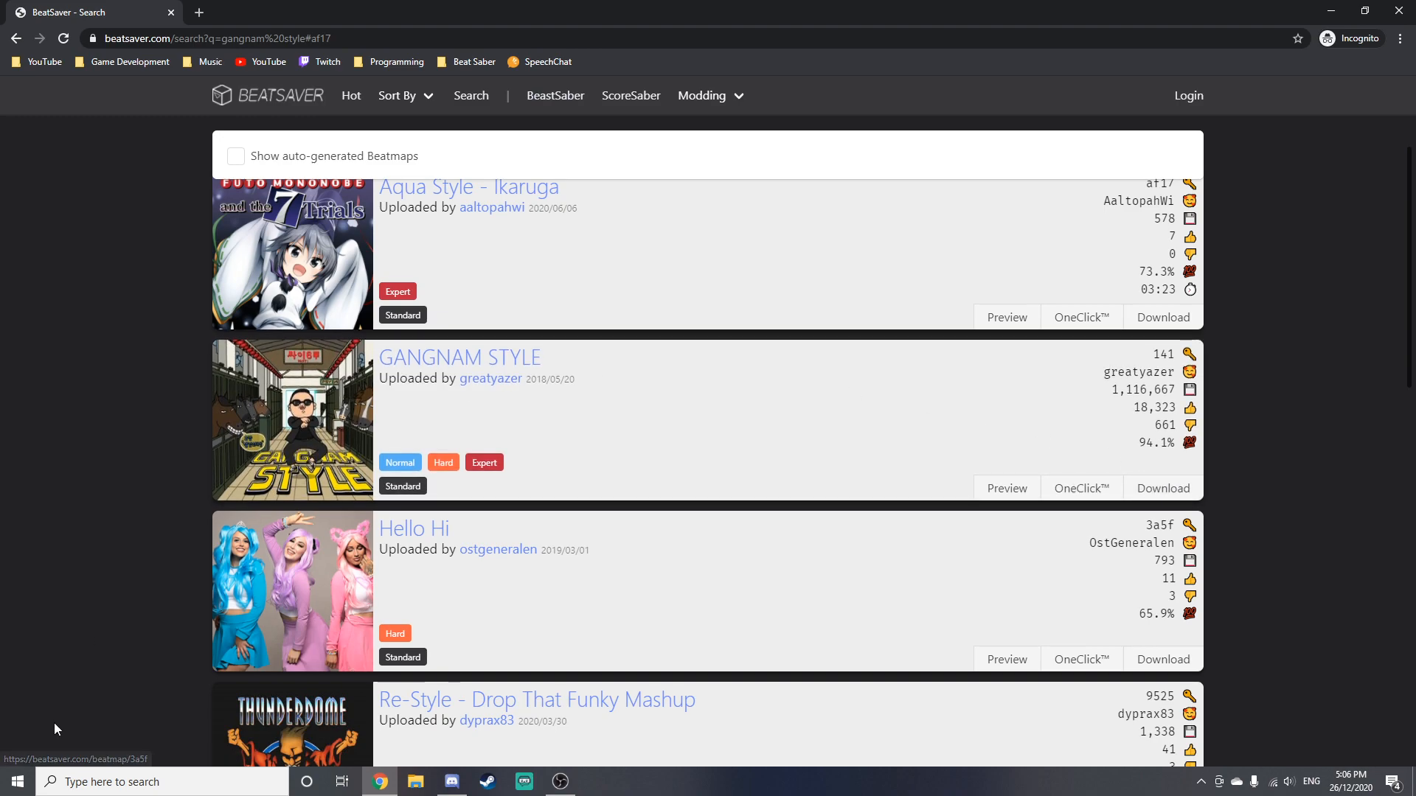
{"action": "mouse_move", "coordinate": [174, 758]}
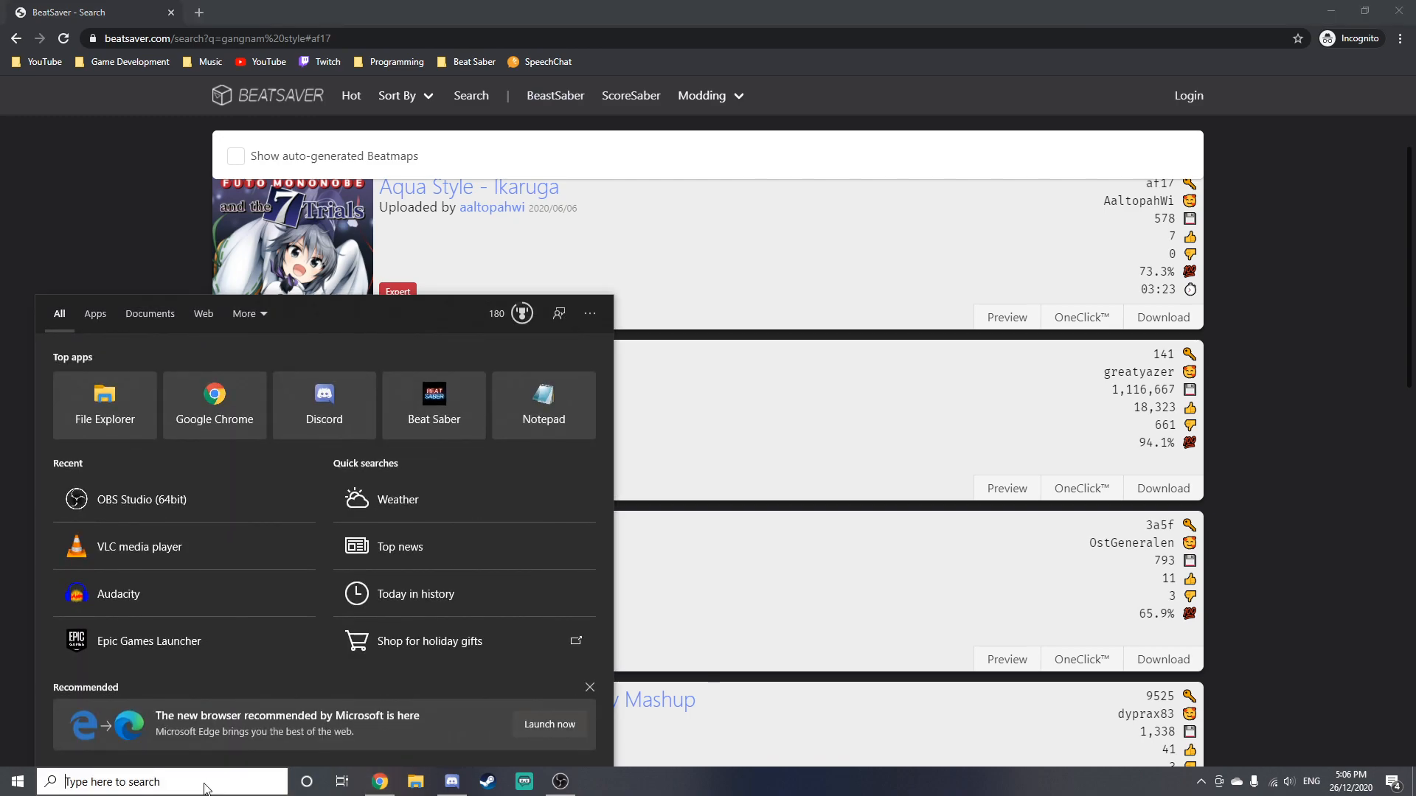
Relaunch ModAssistant, enable OneClick Installs in Options, and move its window aside.
{"action": "type", "text": "modassis"}
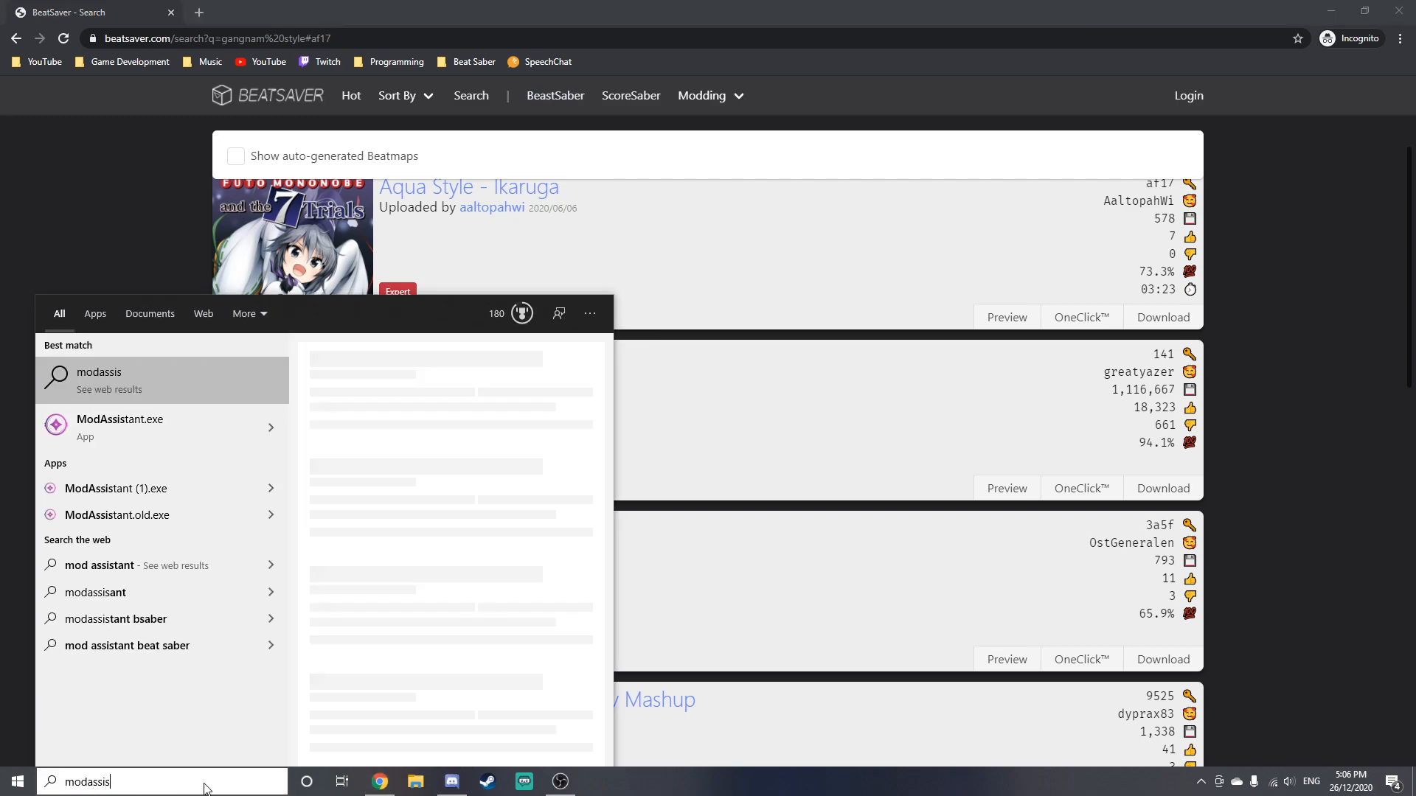
{"action": "left_click", "coordinate": [119, 428]}
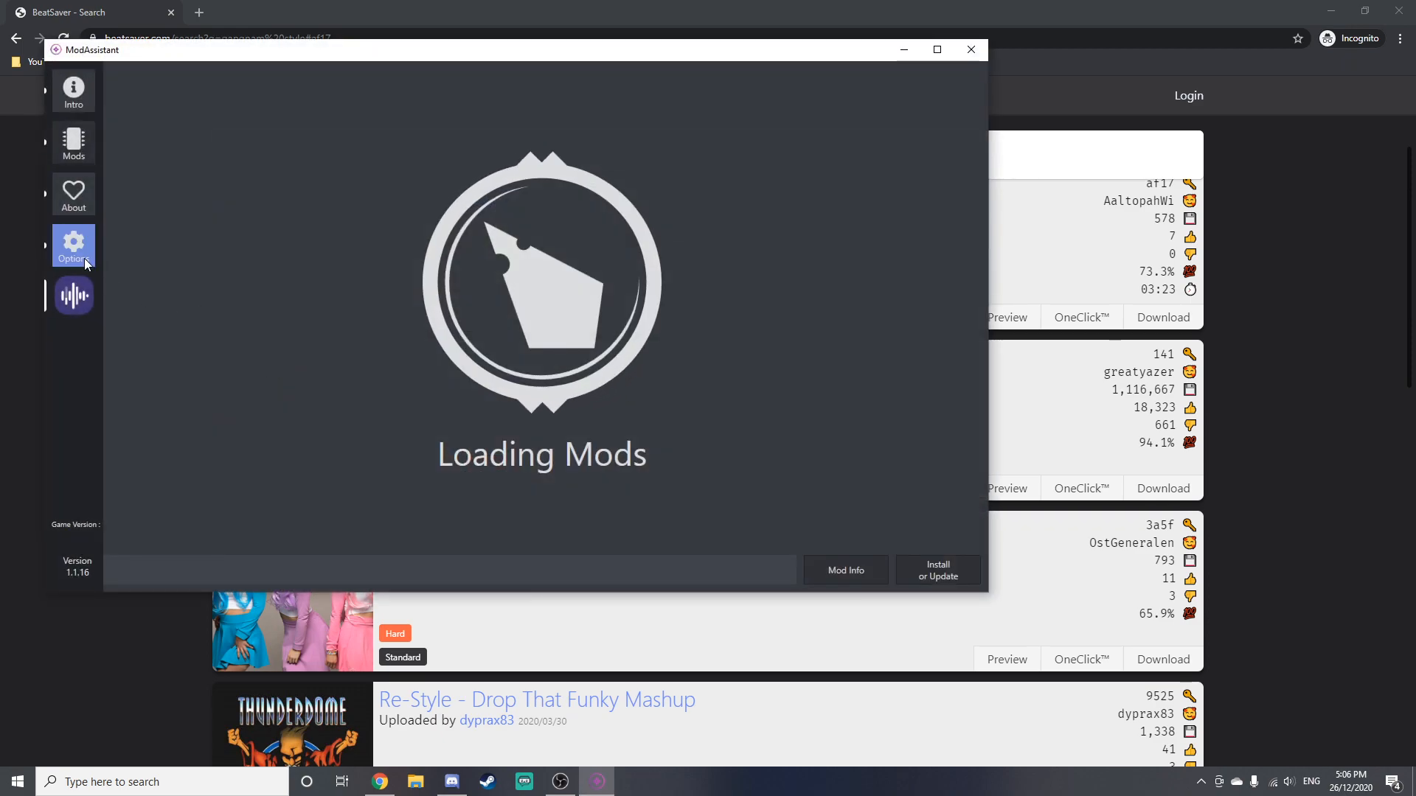
{"action": "left_click", "coordinate": [74, 246]}
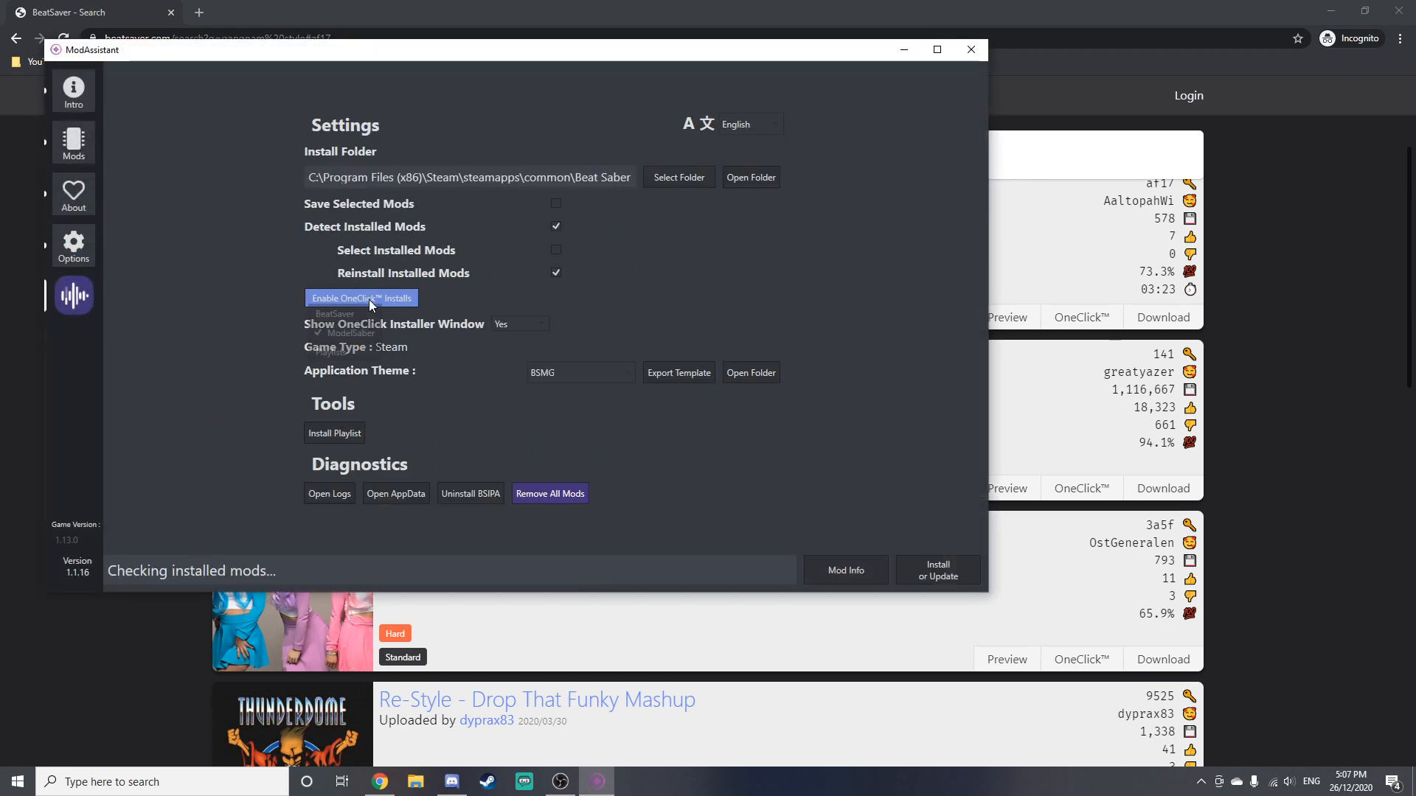
{"action": "left_click", "coordinate": [335, 313]}
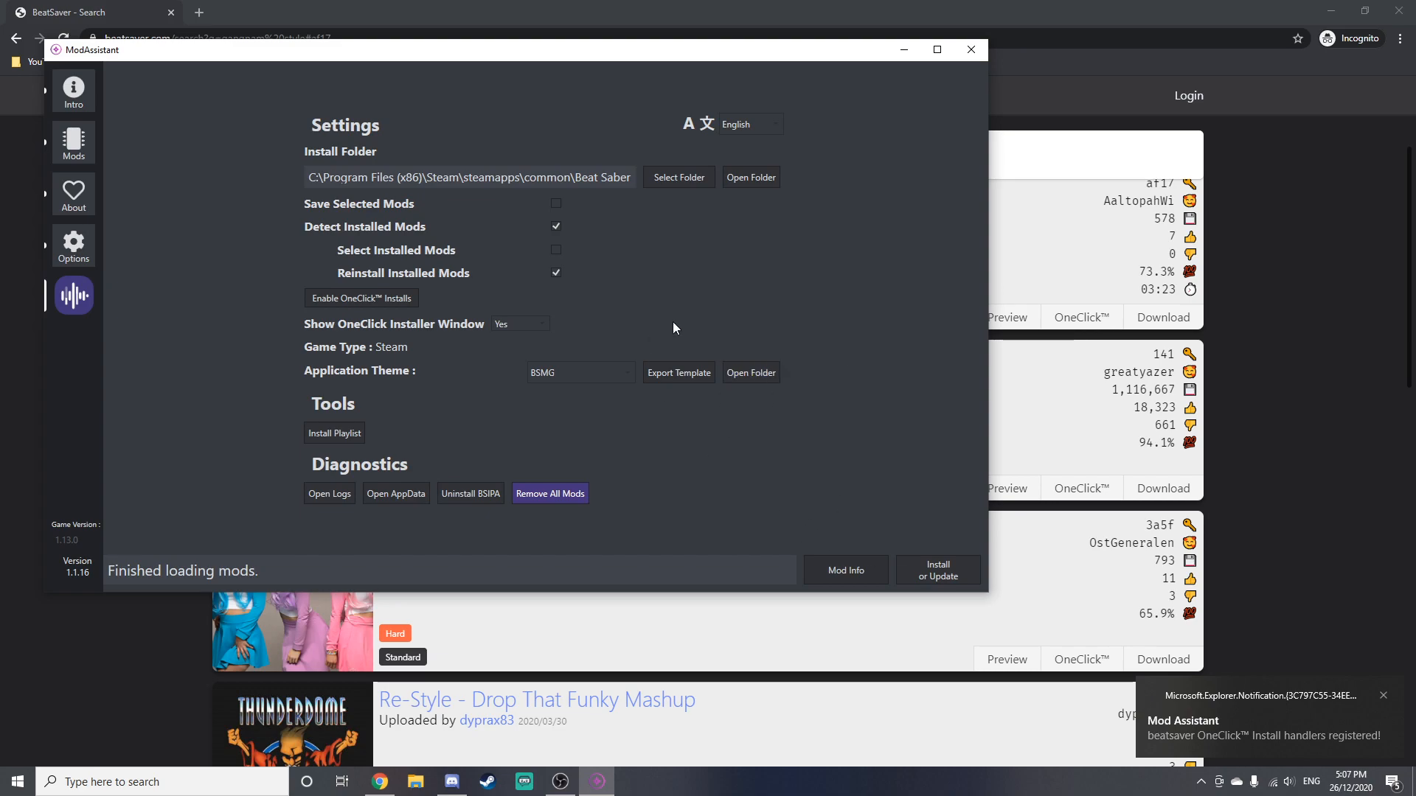
{"action": "left_click_drag", "start_coordinate": [542, 51], "coordinate": [578, 517]}
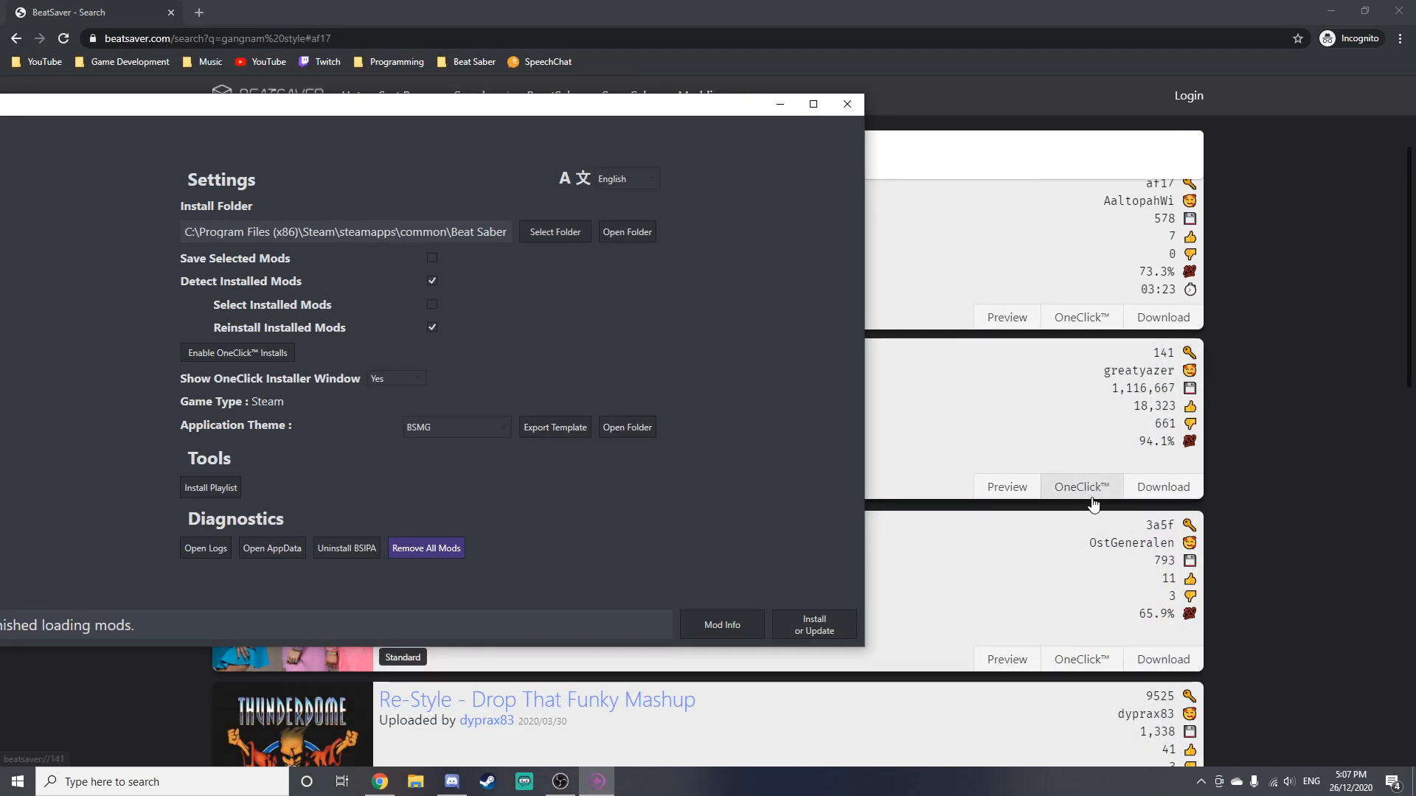
OneClick-install GANGNAM STYLE via the Open ModAssistant prompt, check ModAssistant, then hide it.
{"action": "left_click", "coordinate": [1079, 486]}
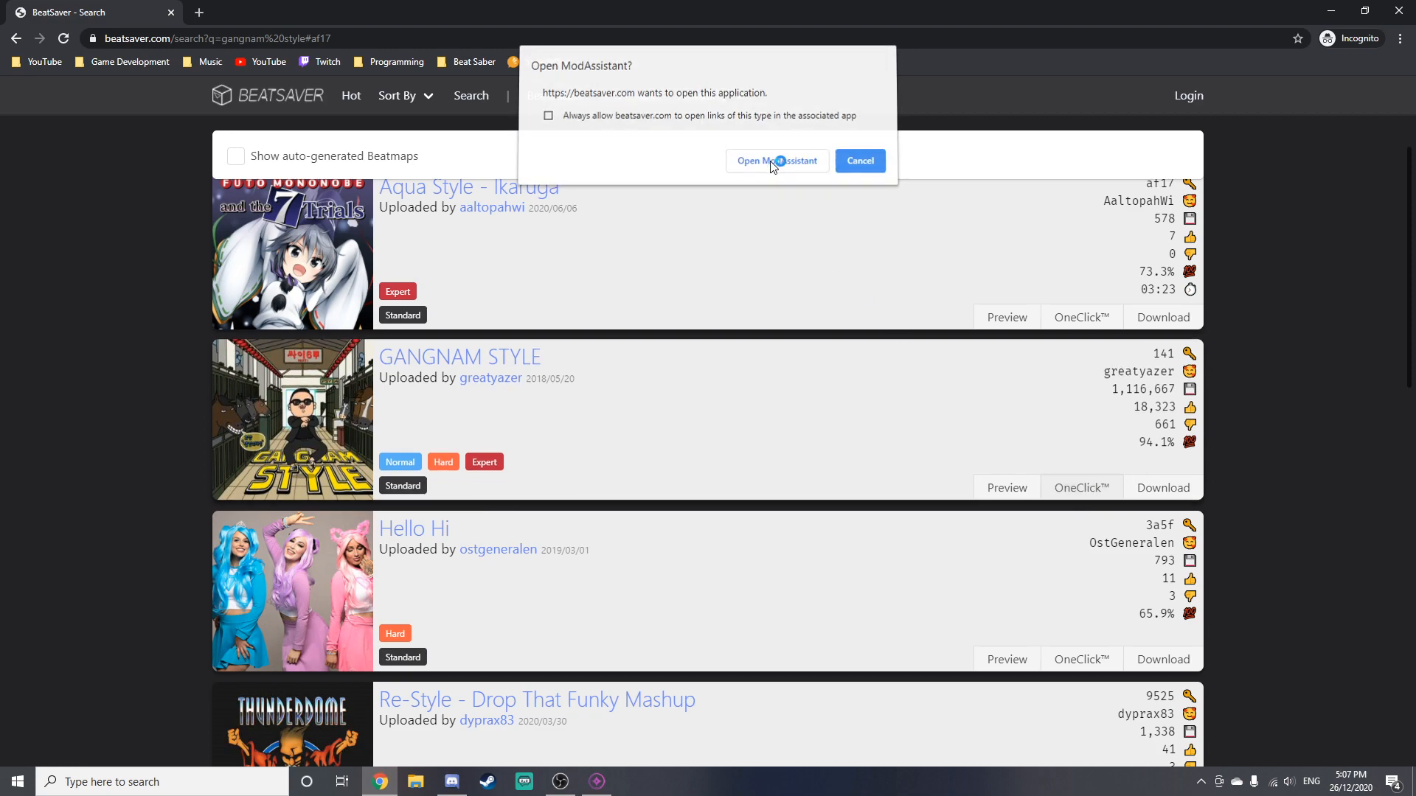
{"action": "left_click", "coordinate": [774, 160]}
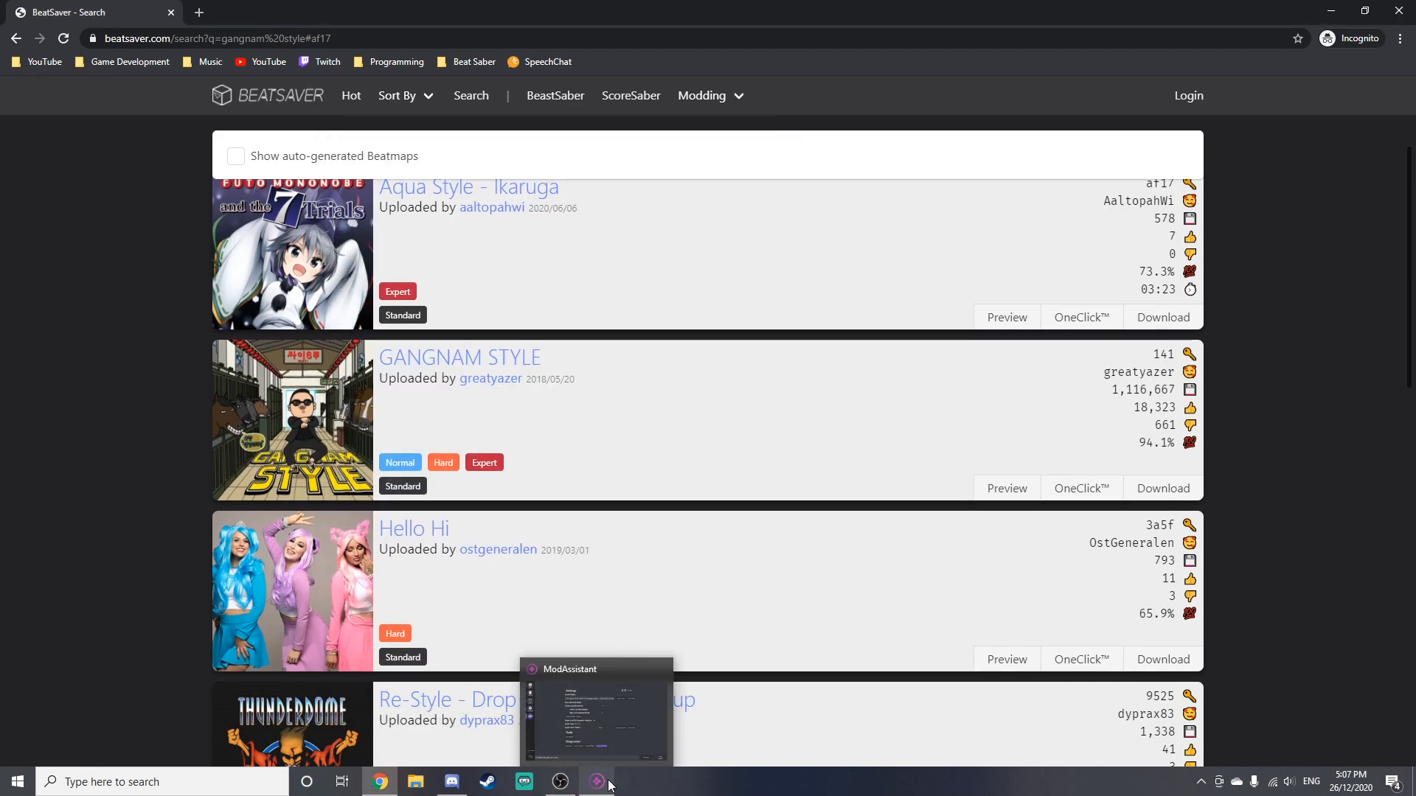
{"action": "left_click", "coordinate": [594, 782]}
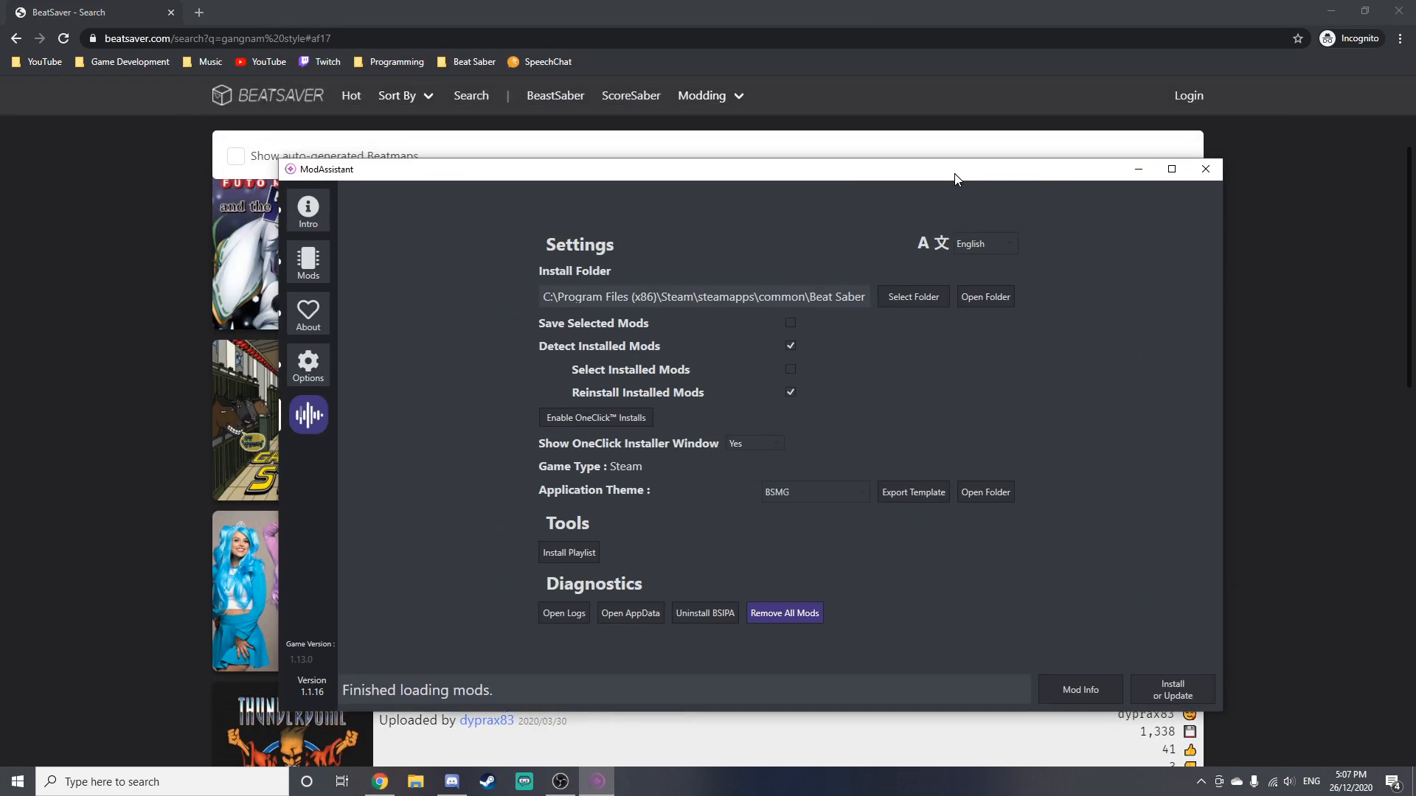
{"action": "left_click_drag", "start_coordinate": [955, 168], "coordinate": [940, 209]}
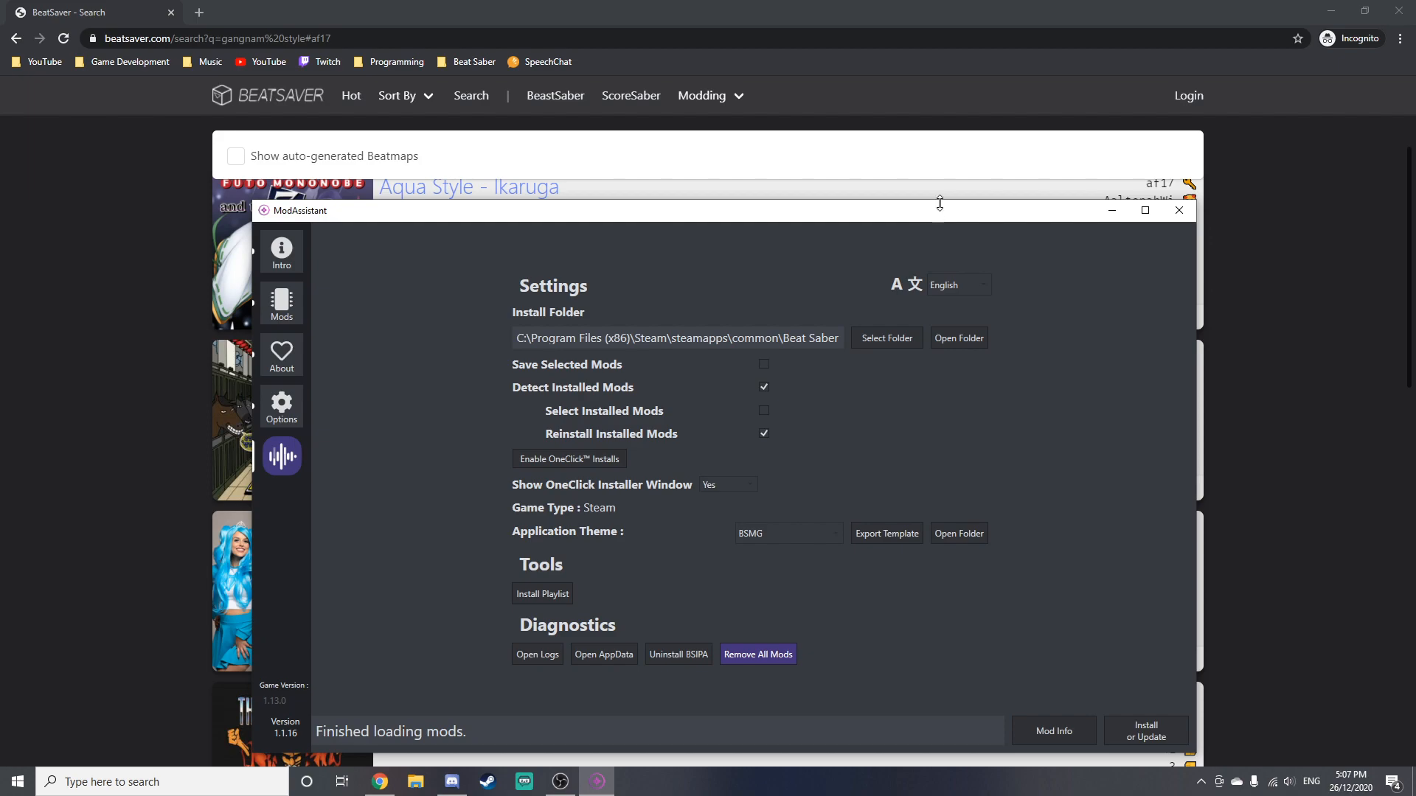
{"action": "mouse_move", "coordinate": [1068, 212]}
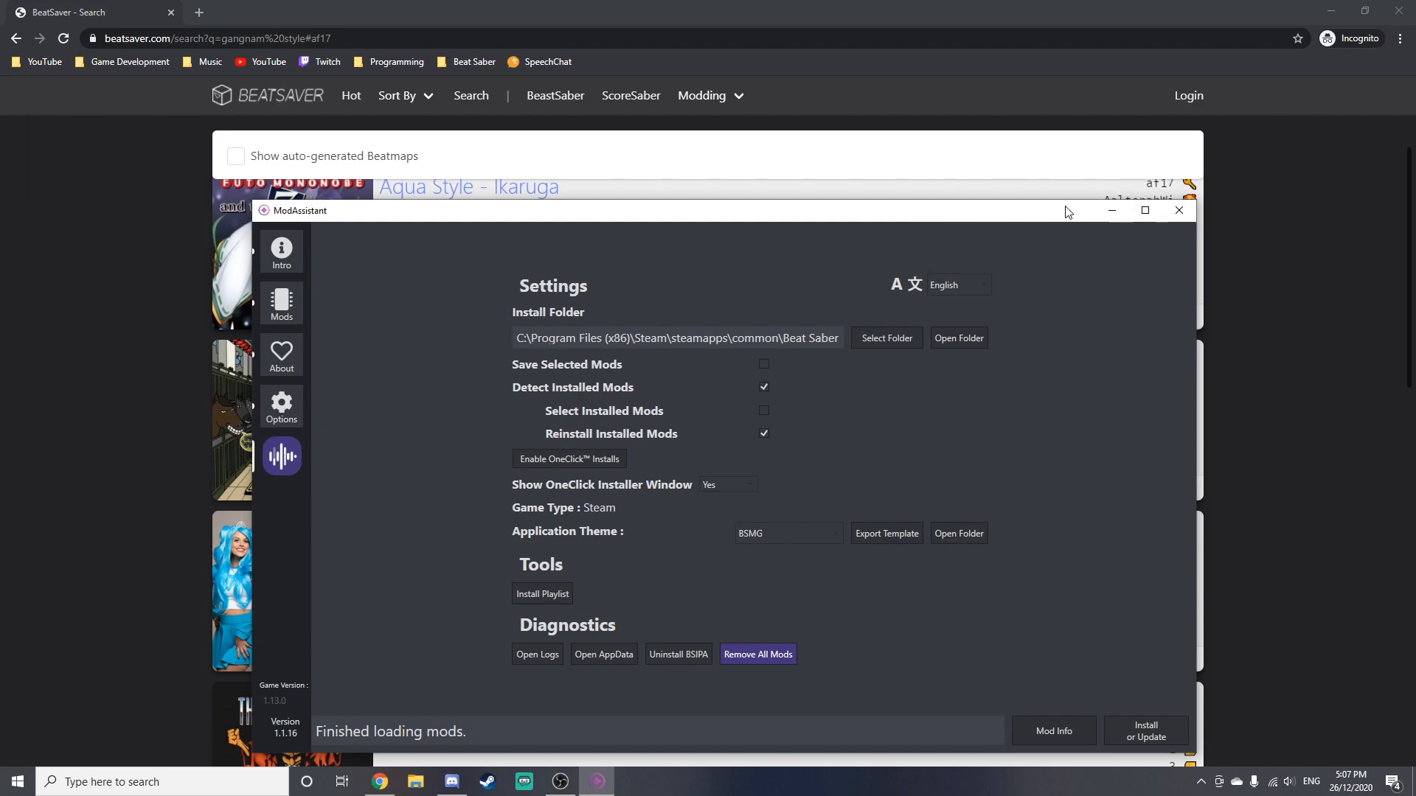
{"action": "left_click", "coordinate": [1179, 211]}
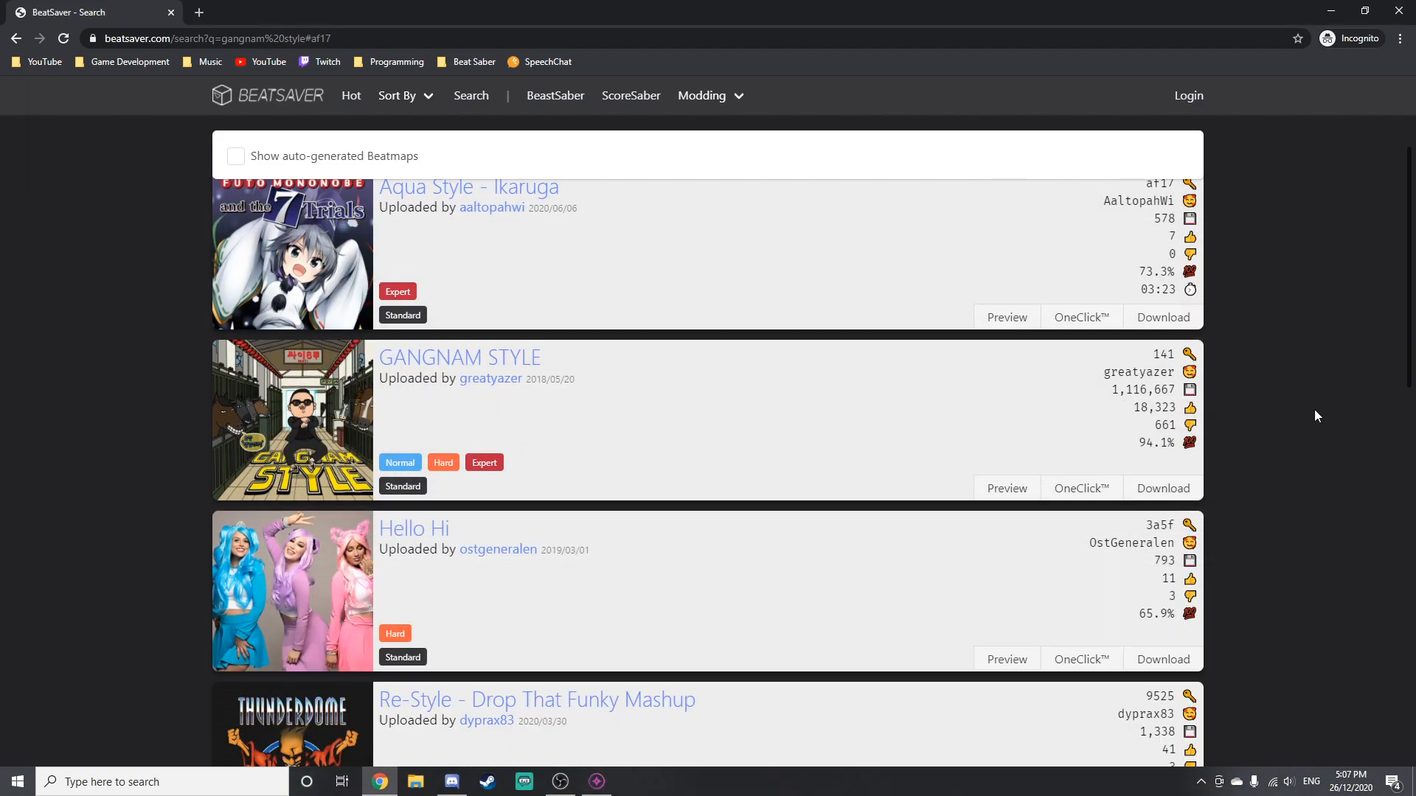
{"action": "mouse_move", "coordinate": [1152, 386]}
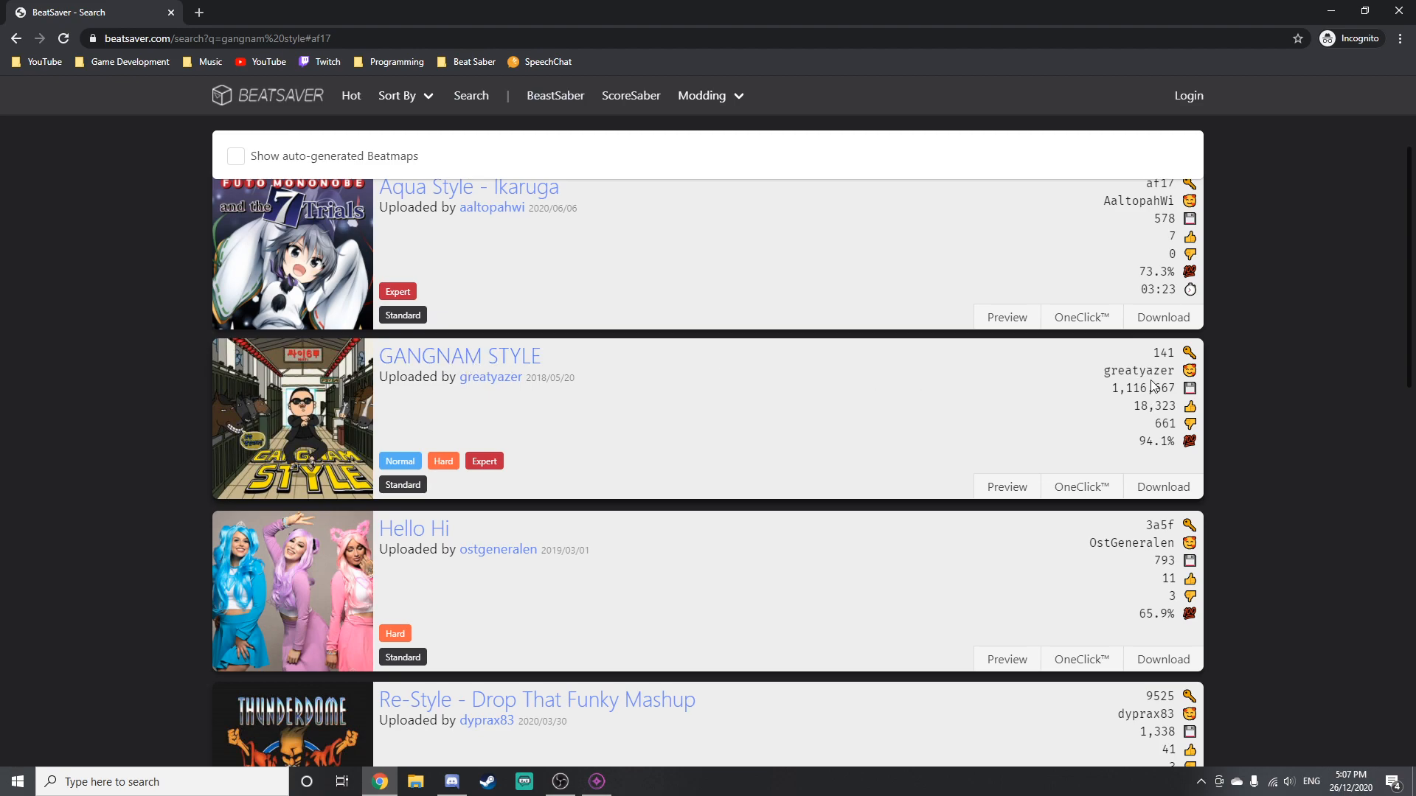
Copy the beatmap key and enter the request '!bsr af17' in a new tab's address bar.
{"action": "double_click", "coordinate": [1161, 353]}
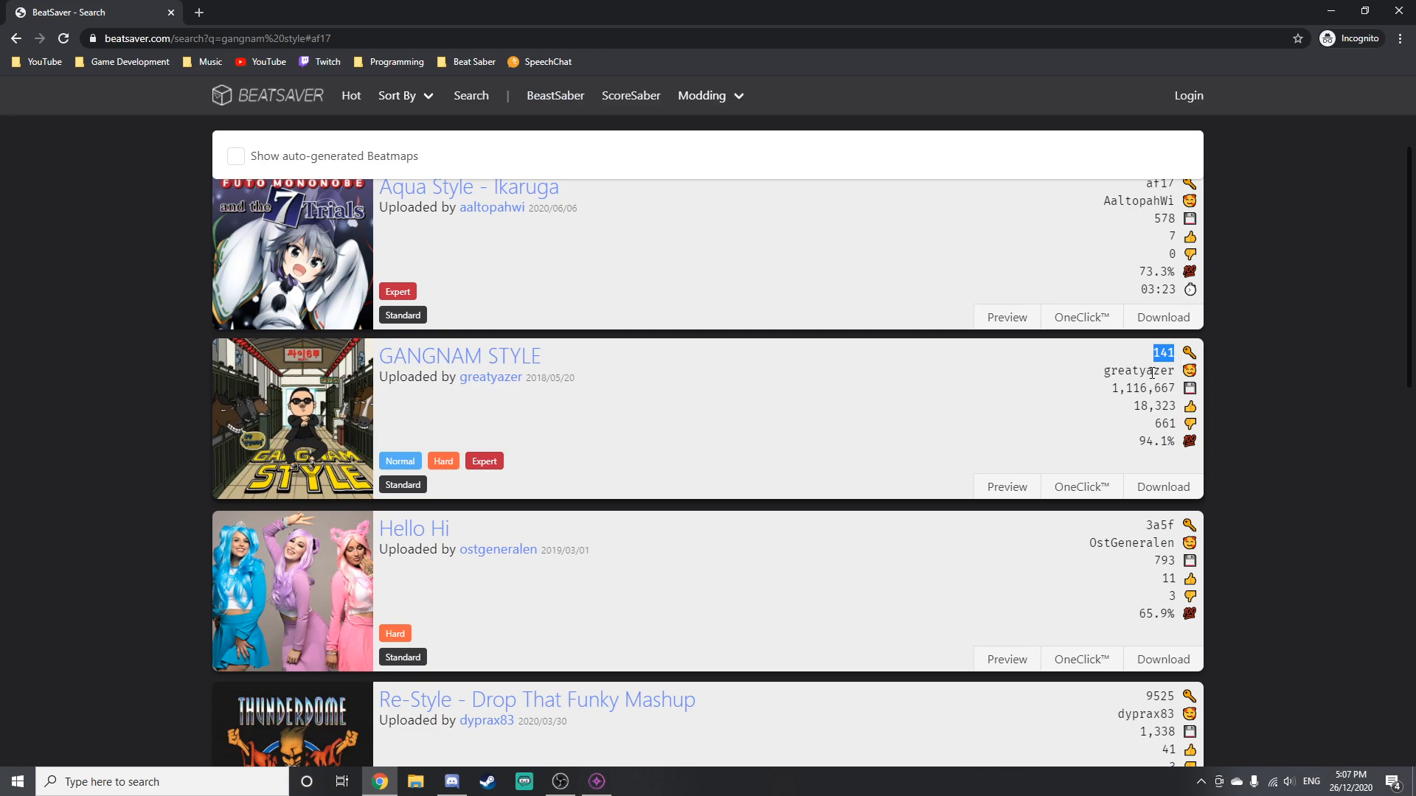
{"action": "mouse_move", "coordinate": [1190, 370]}
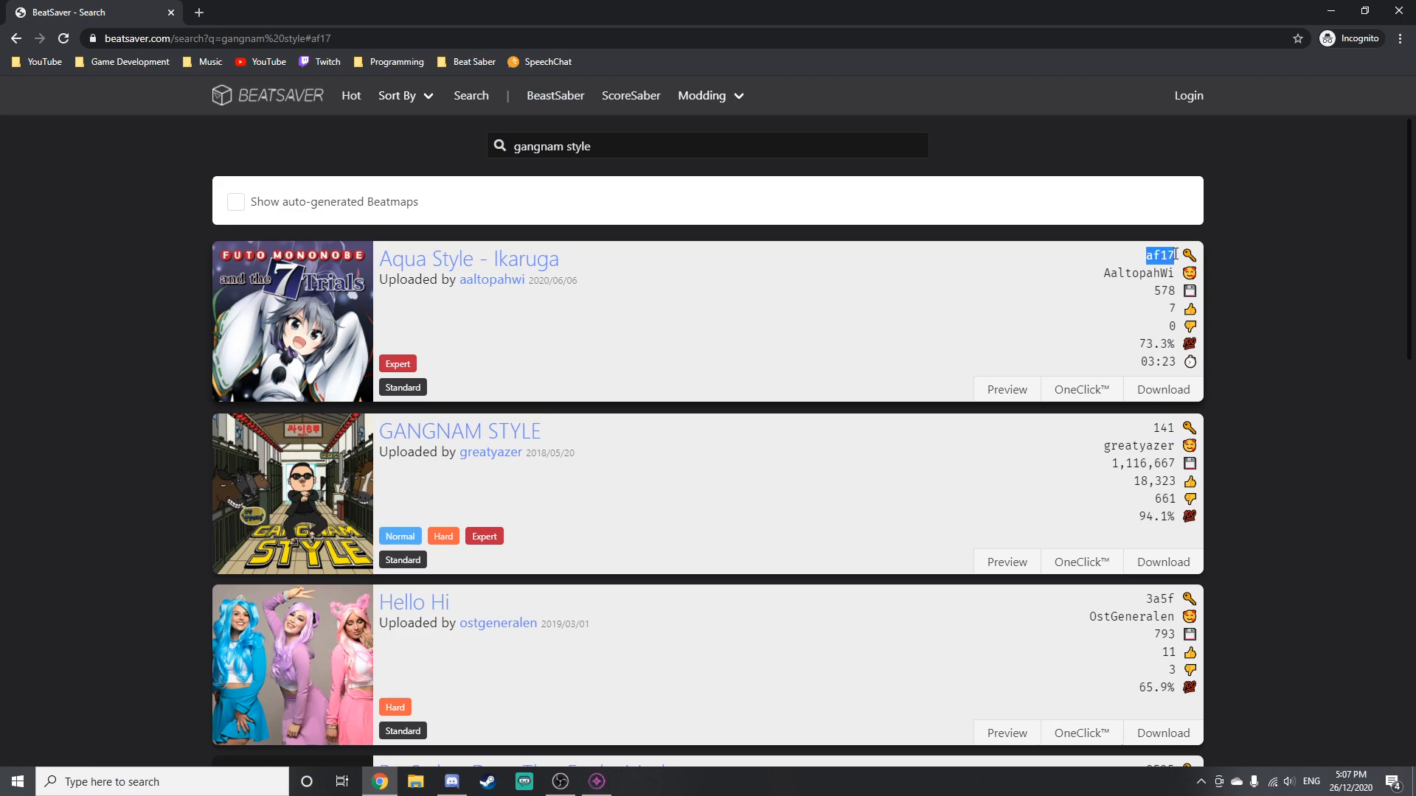
{"action": "mouse_move", "coordinate": [1085, 298]}
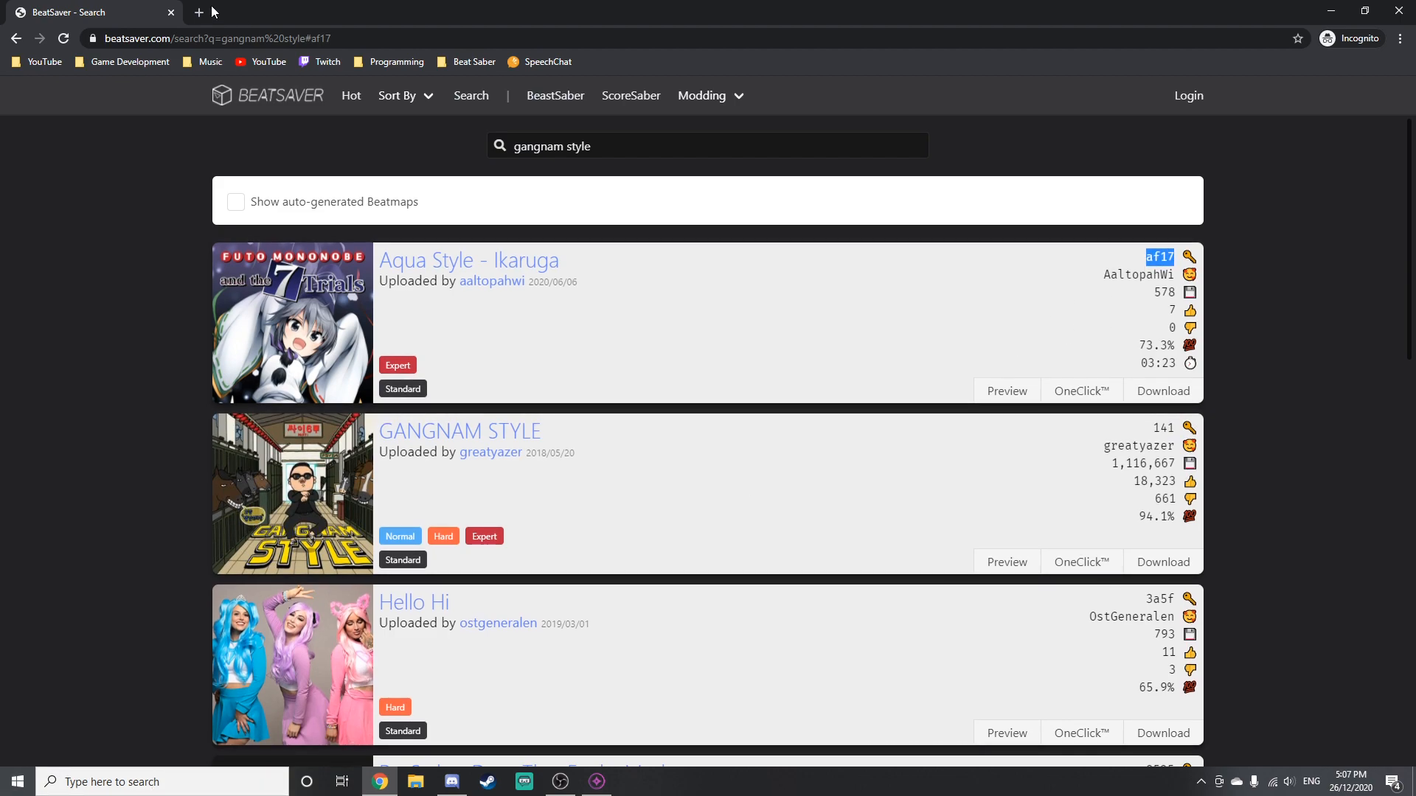
{"action": "left_click", "coordinate": [199, 12]}
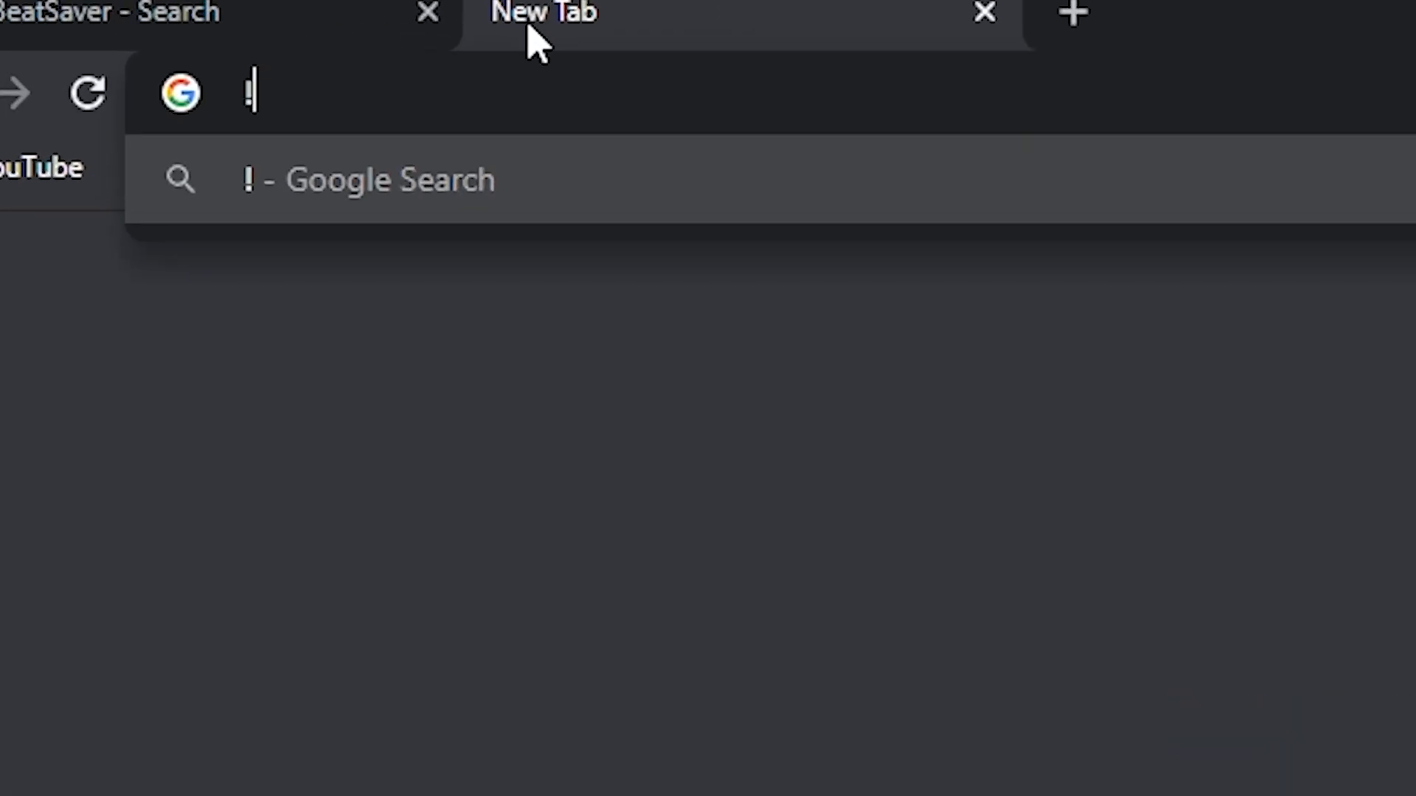
{"action": "type", "text": "bsr af17"}
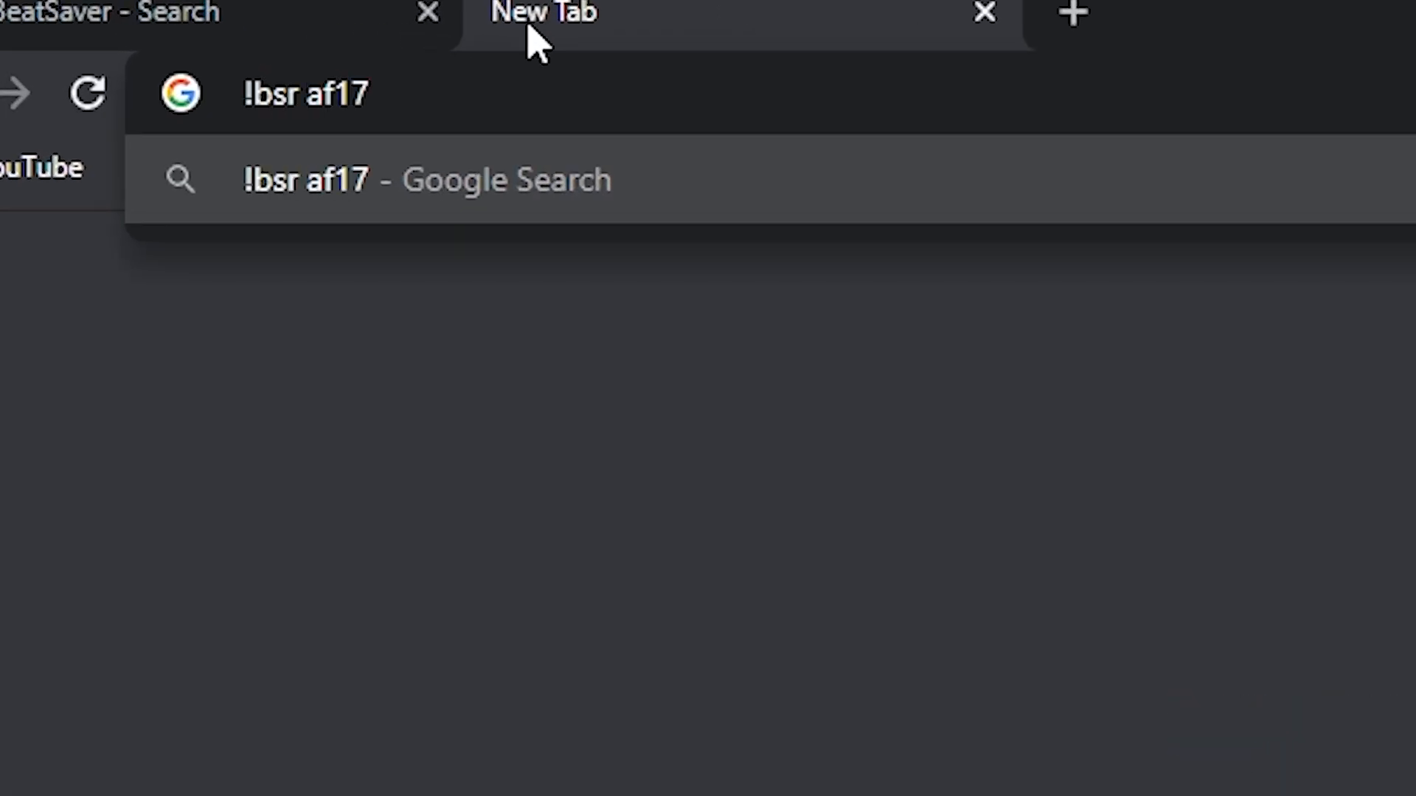